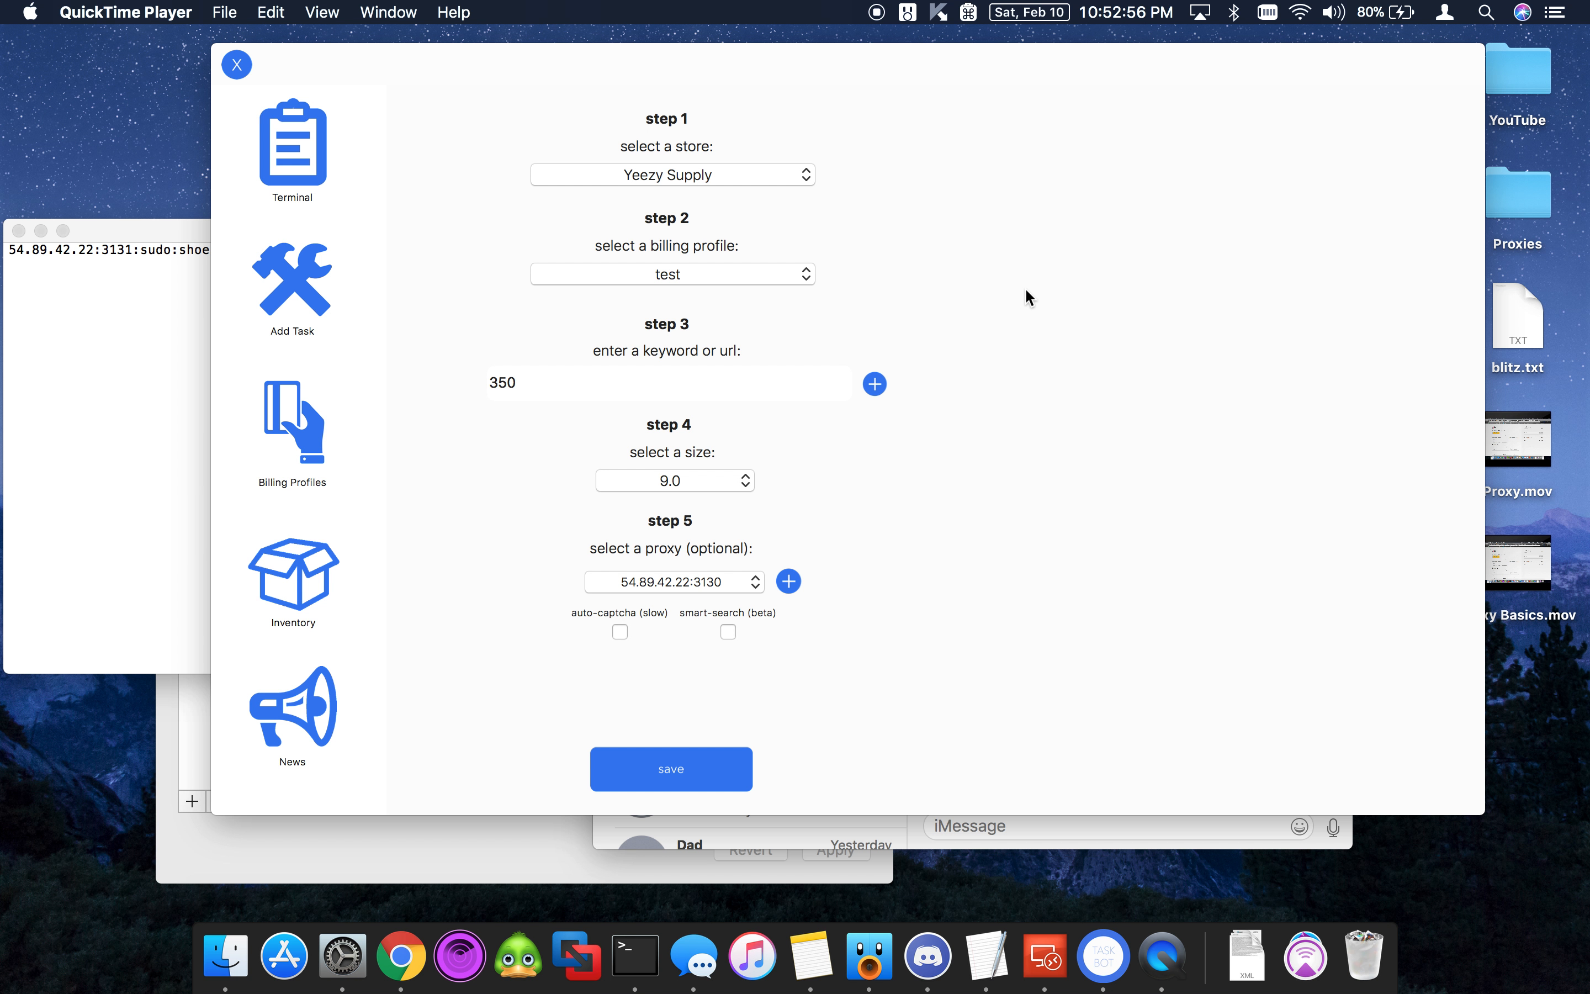
mouse_move(876, 498)
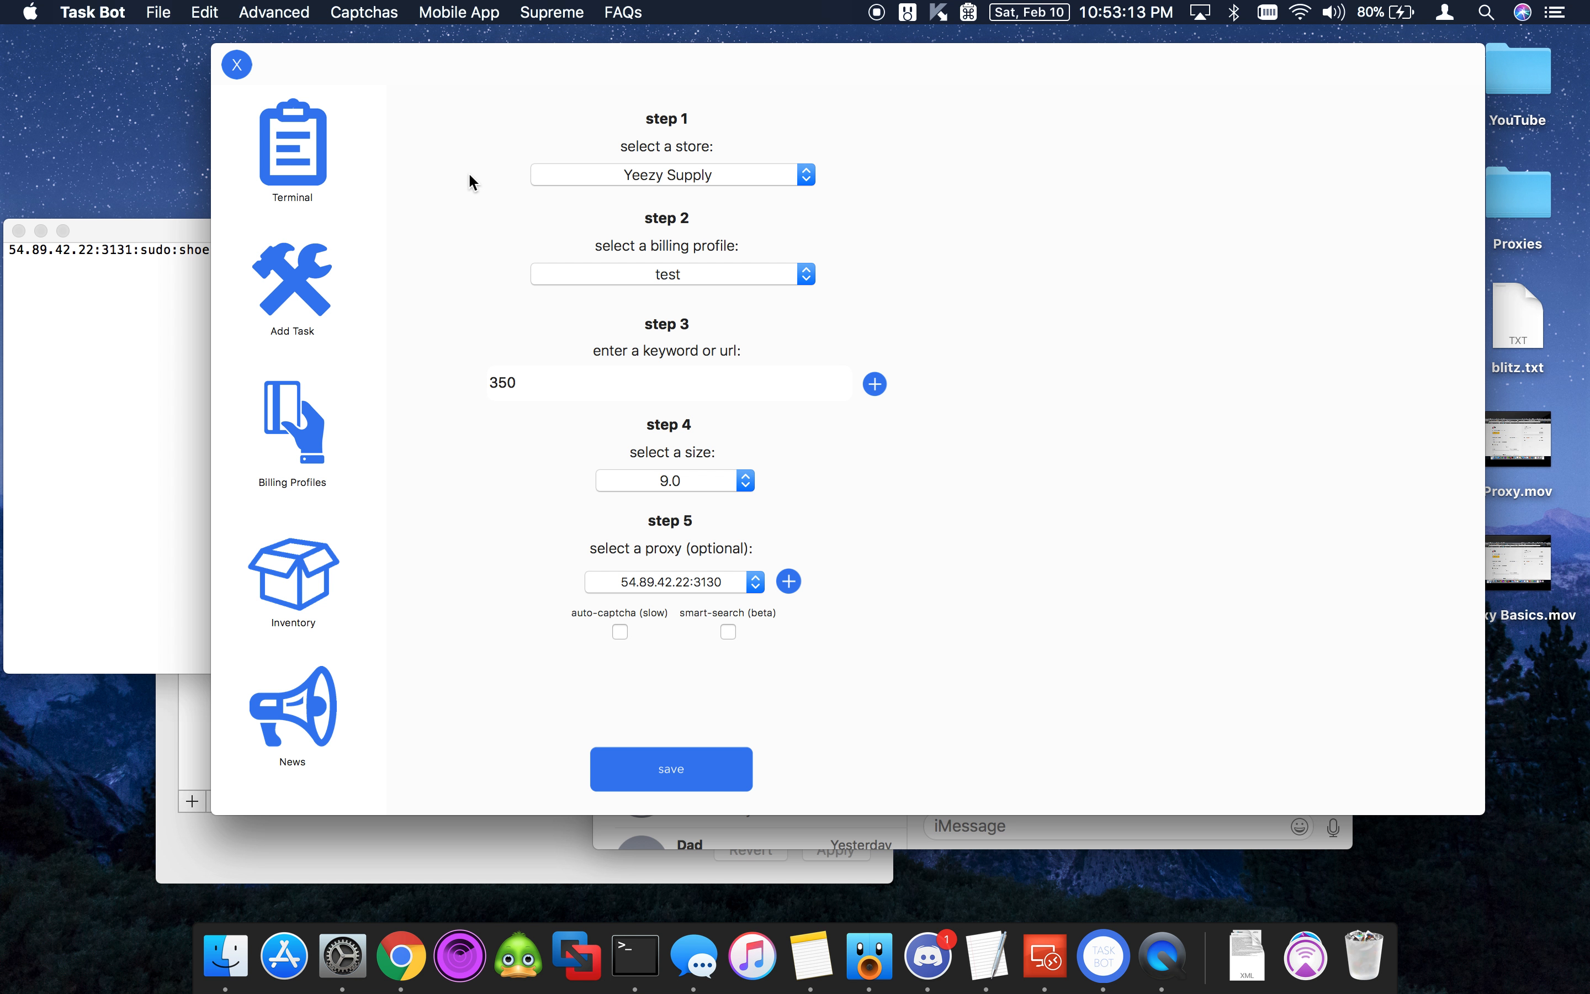
mouse_move(706, 179)
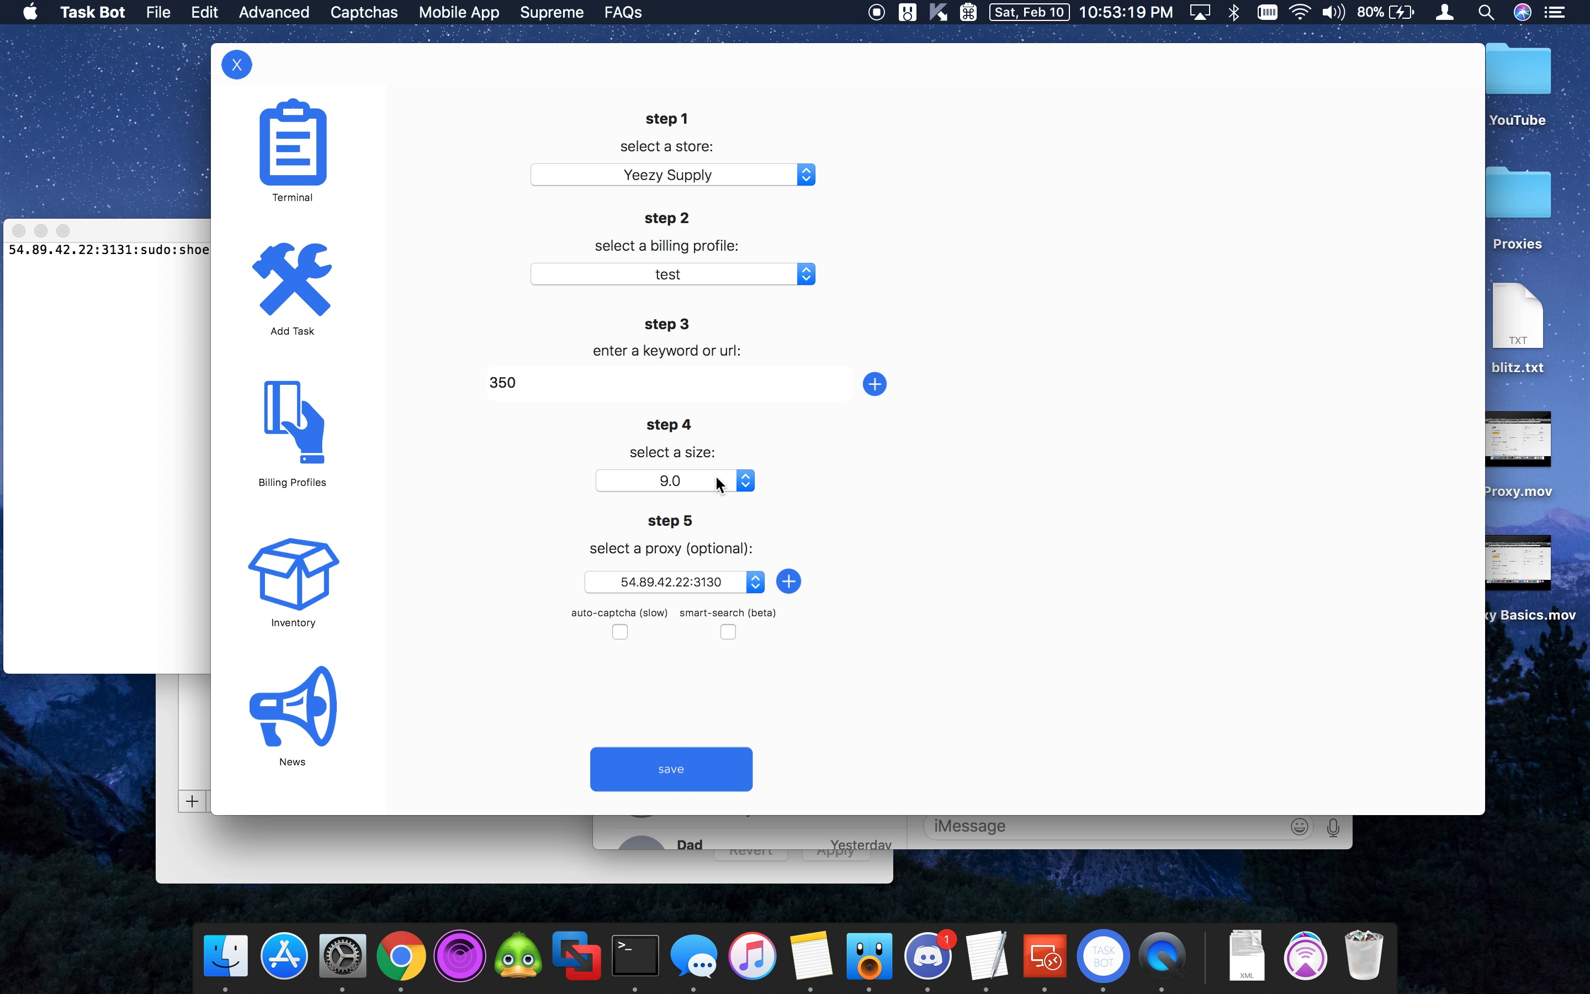
Step: Add proxy 54.89.42.22 on port 3131 to the saved proxy list
click(670, 382)
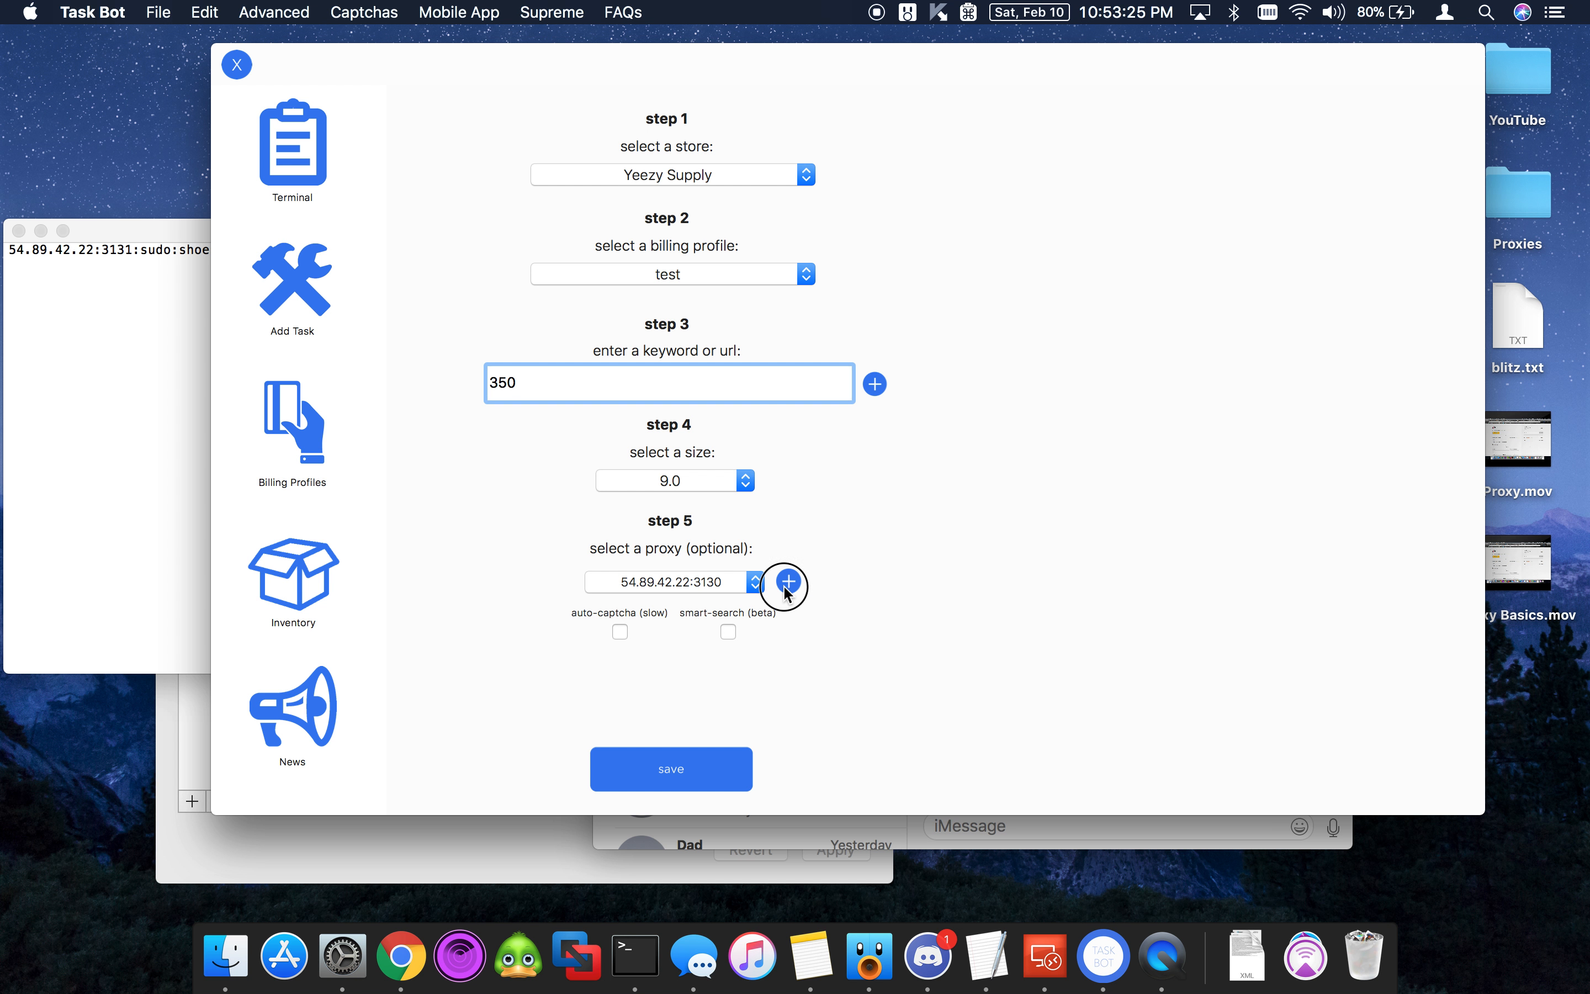
click(787, 581)
text(3131)
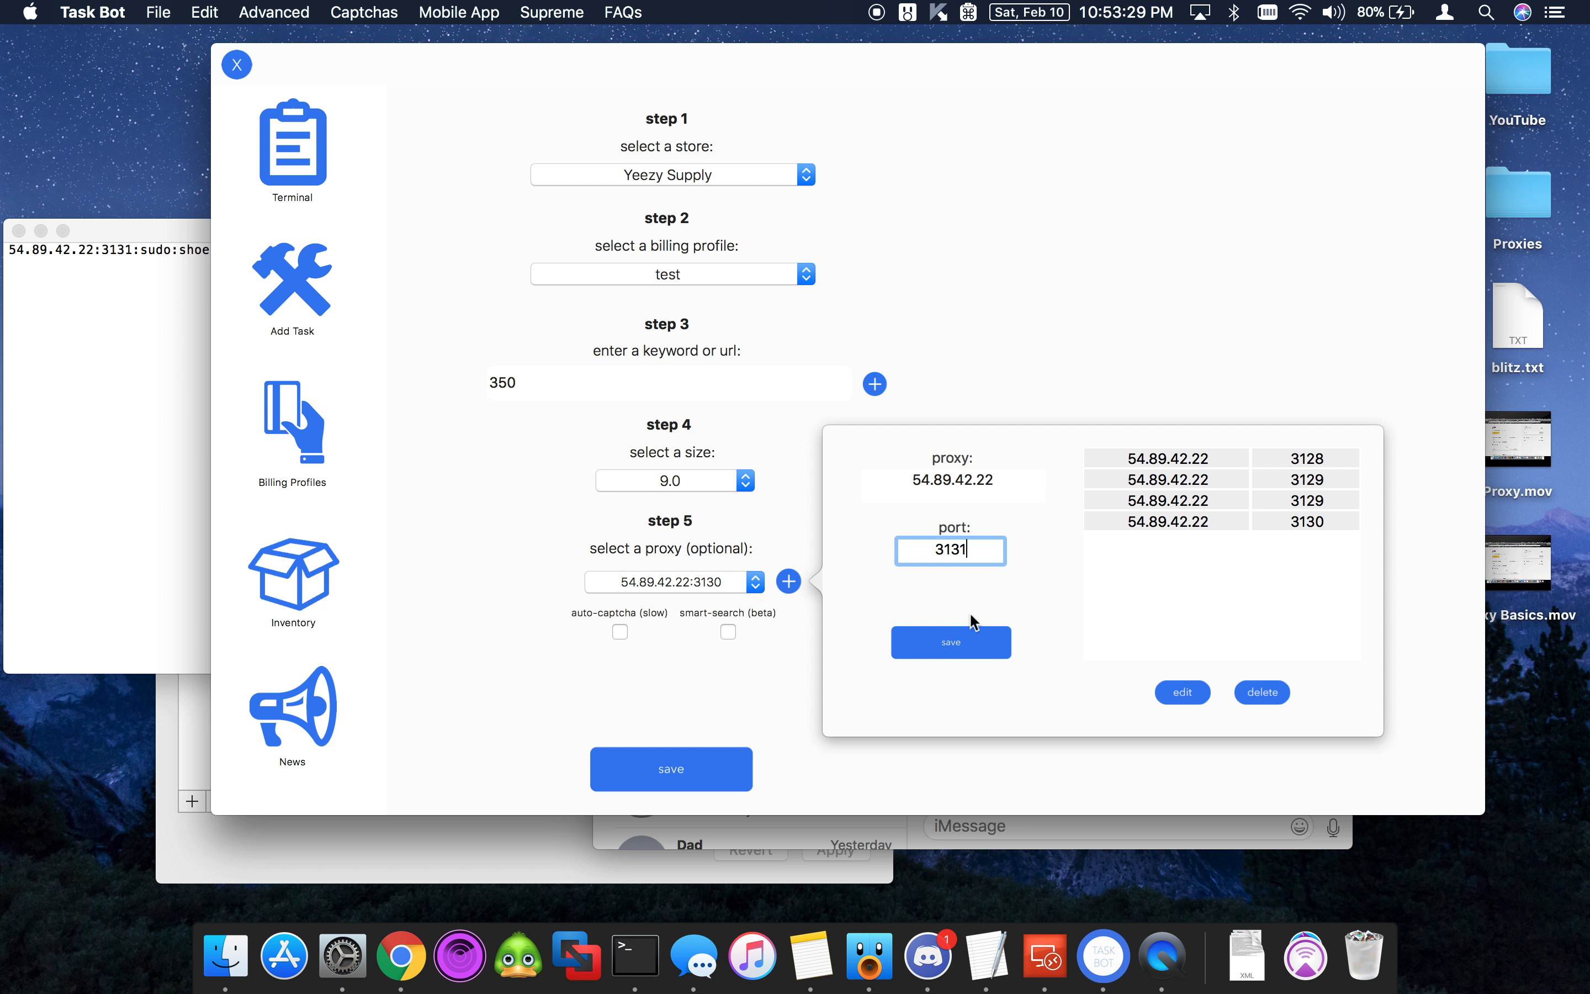
click(274, 12)
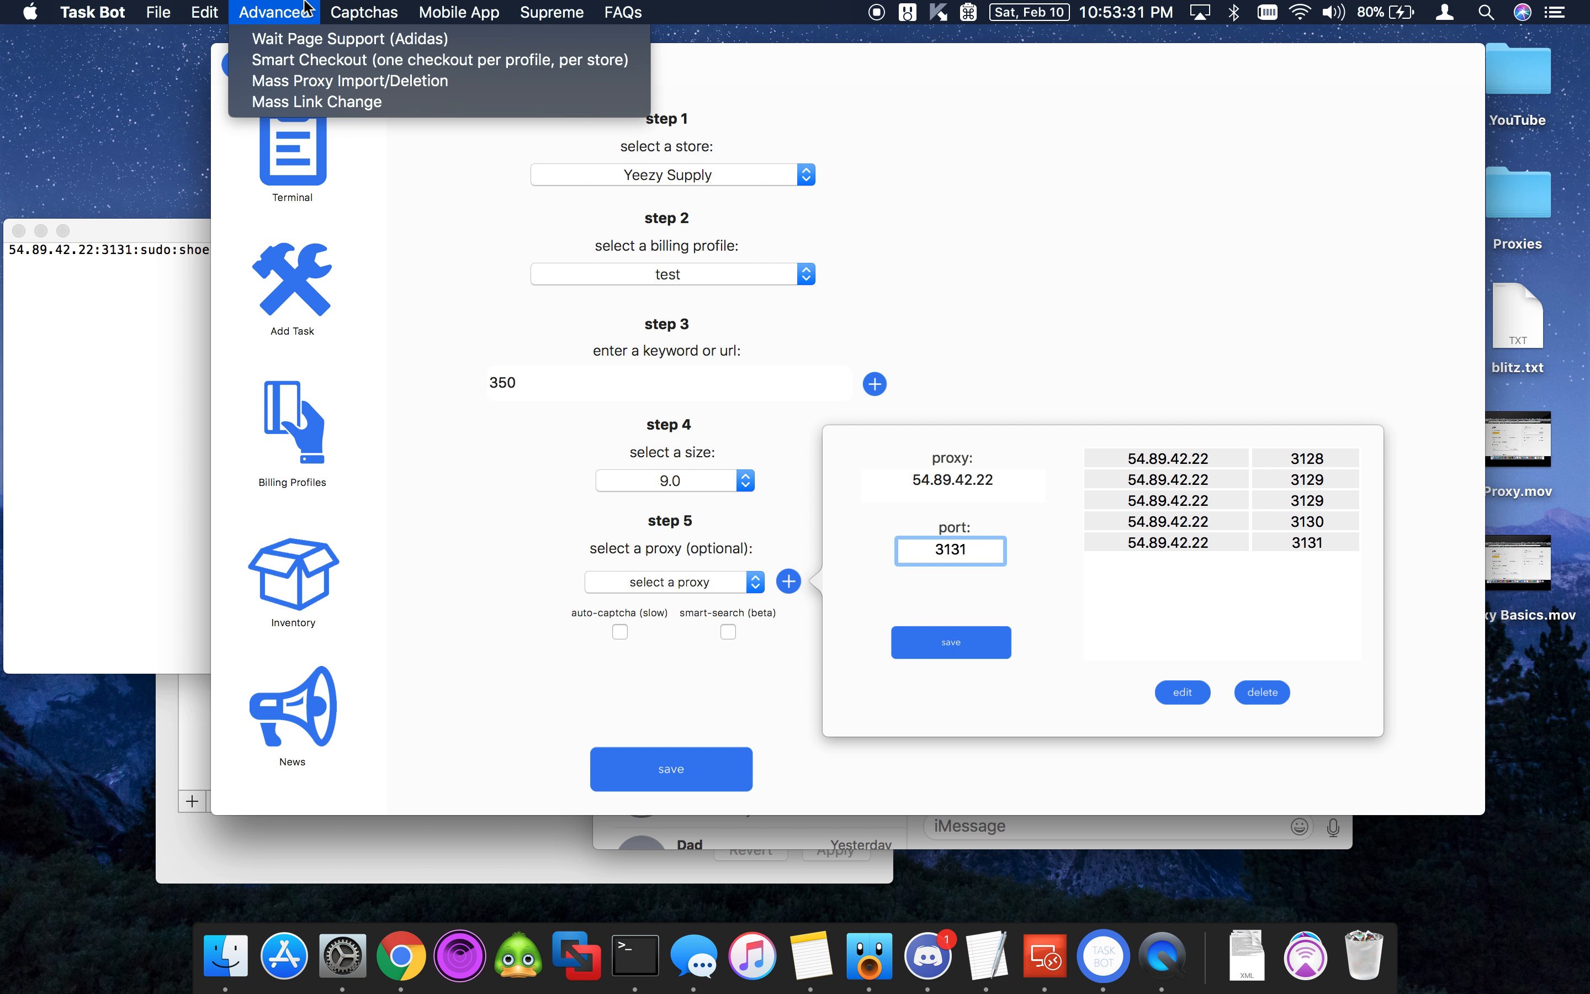
Step: Delete every saved proxy via Mass Proxy Import/Deletion and confirm
click(350, 80)
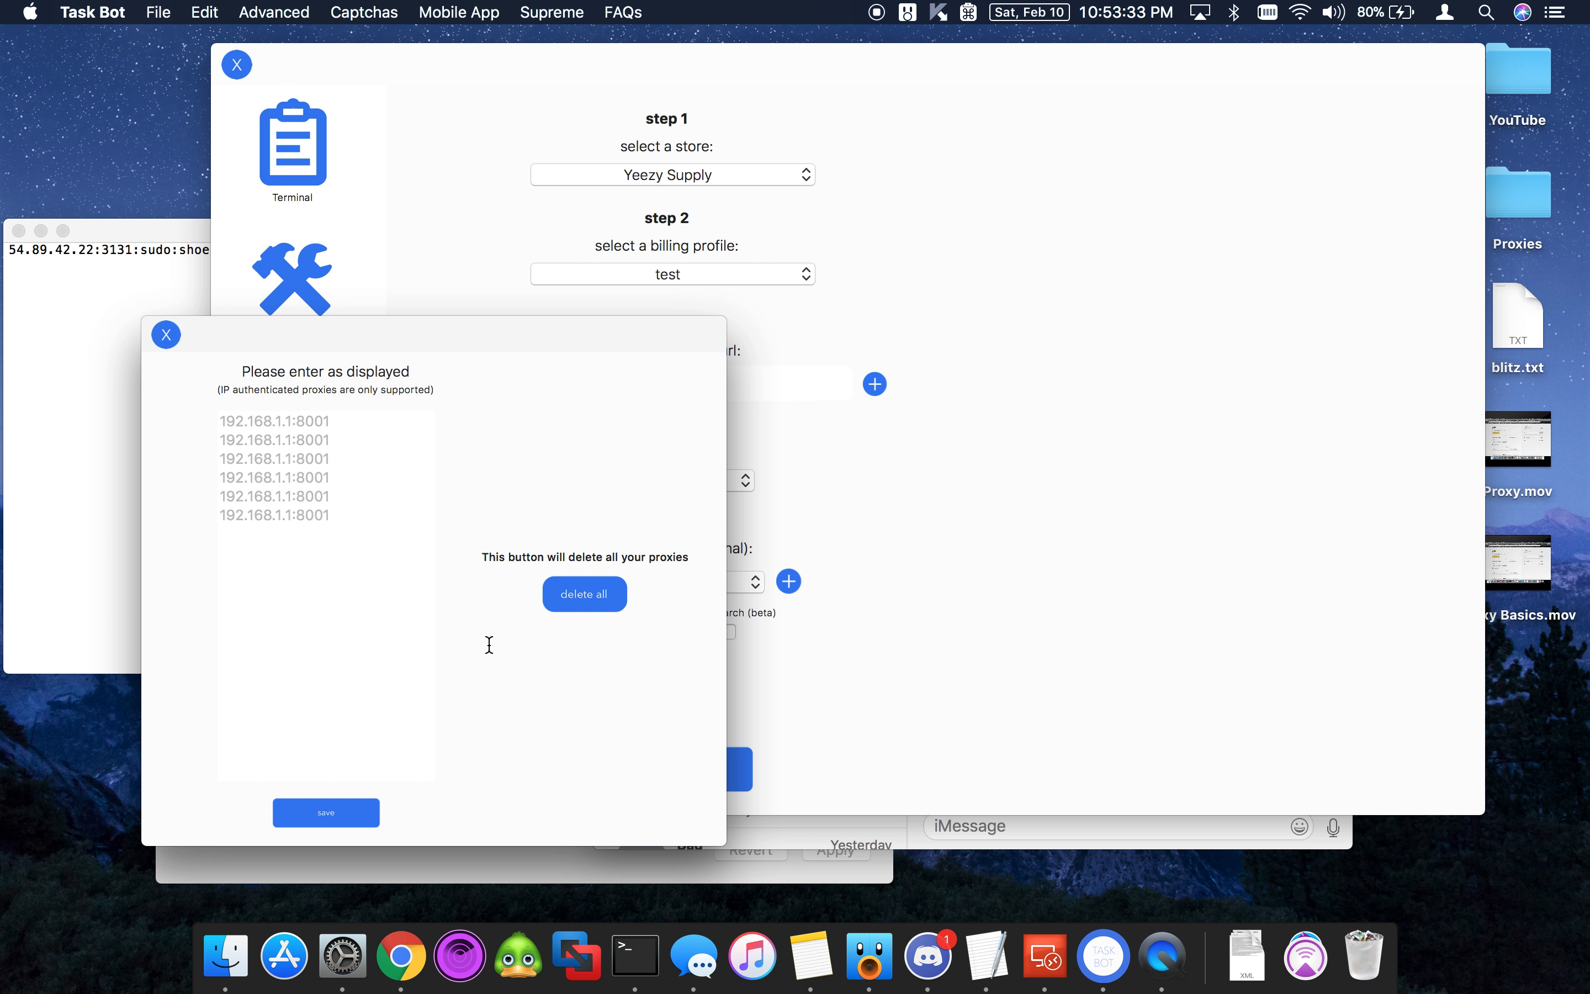
click(584, 593)
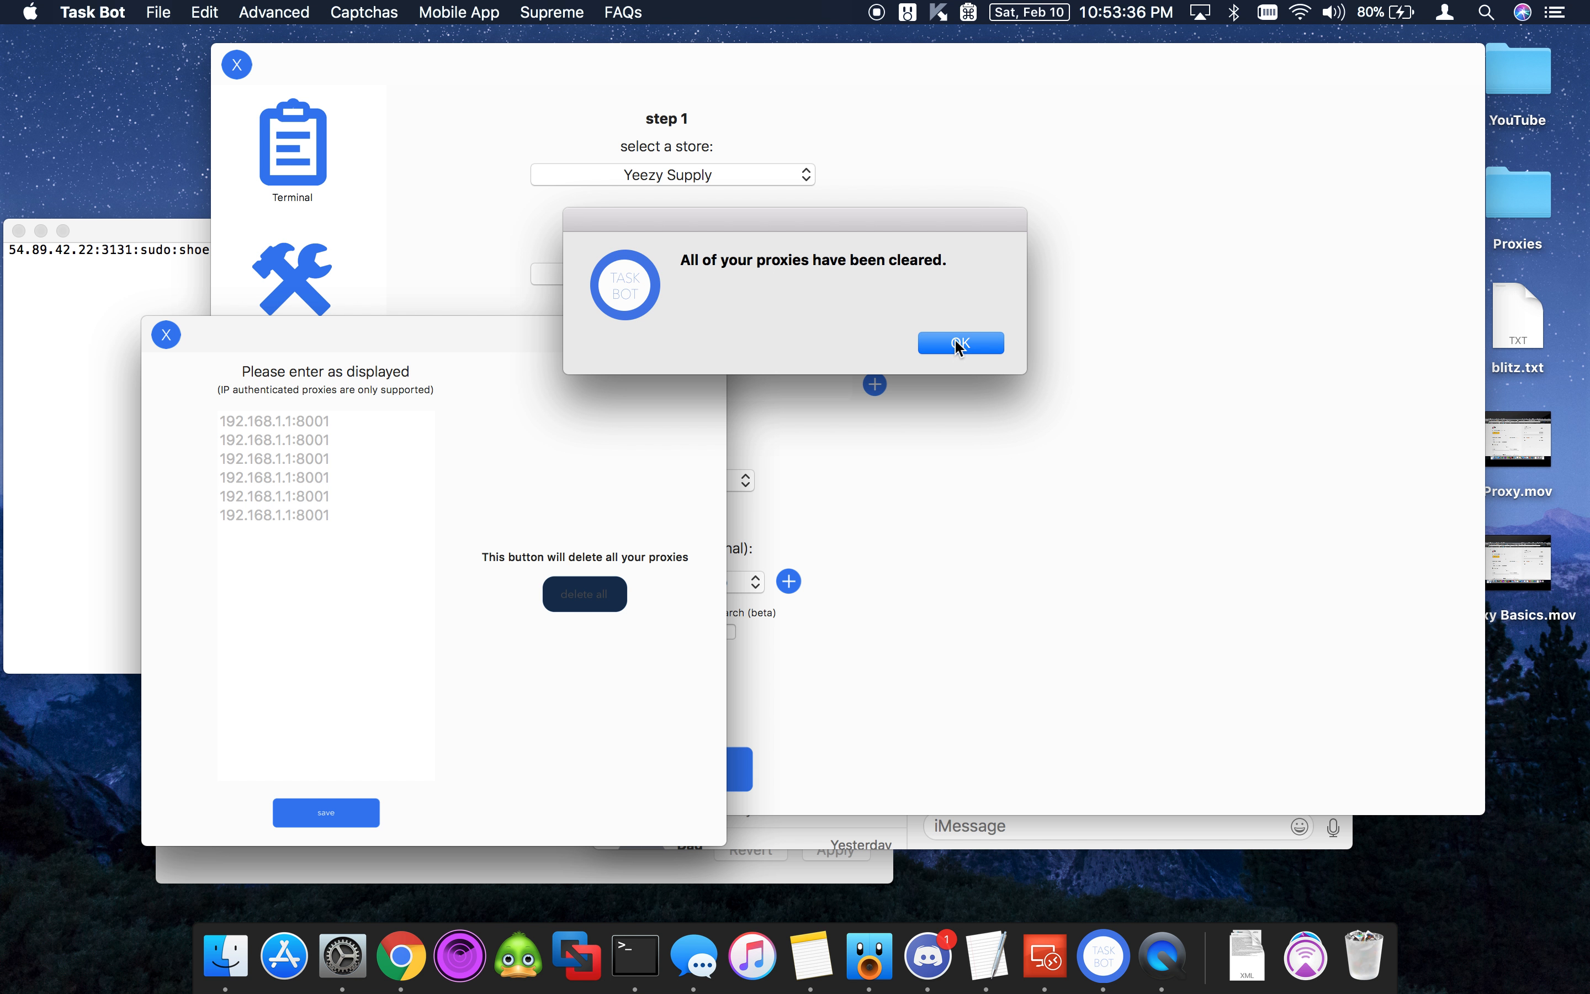
click(959, 342)
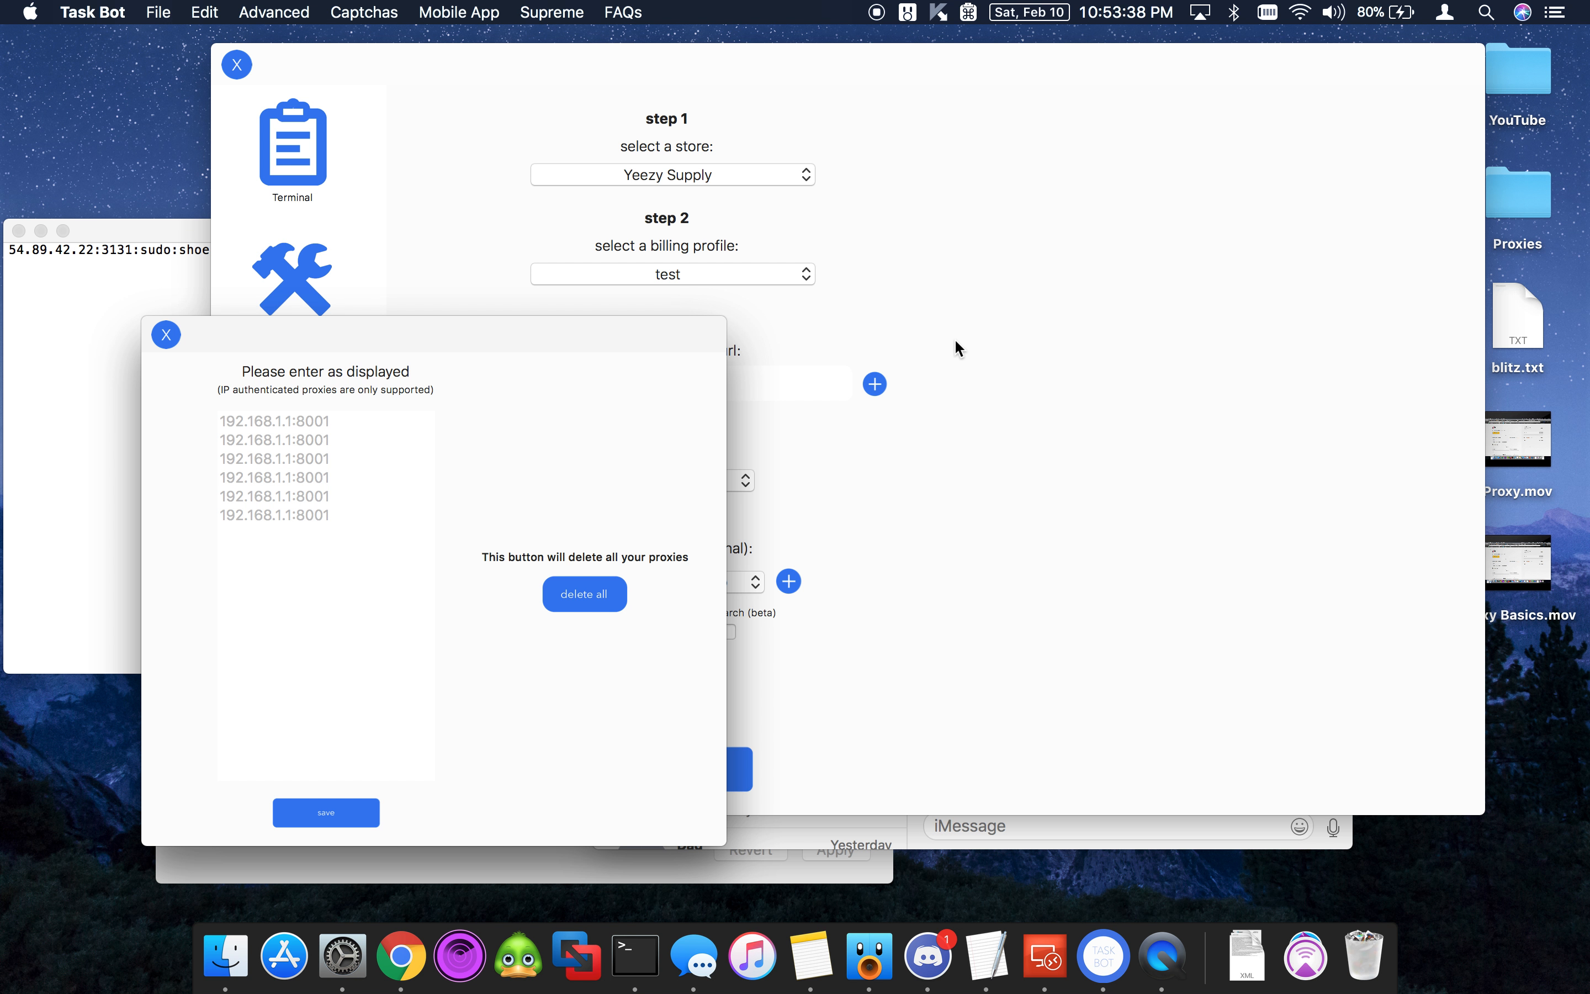
click(167, 335)
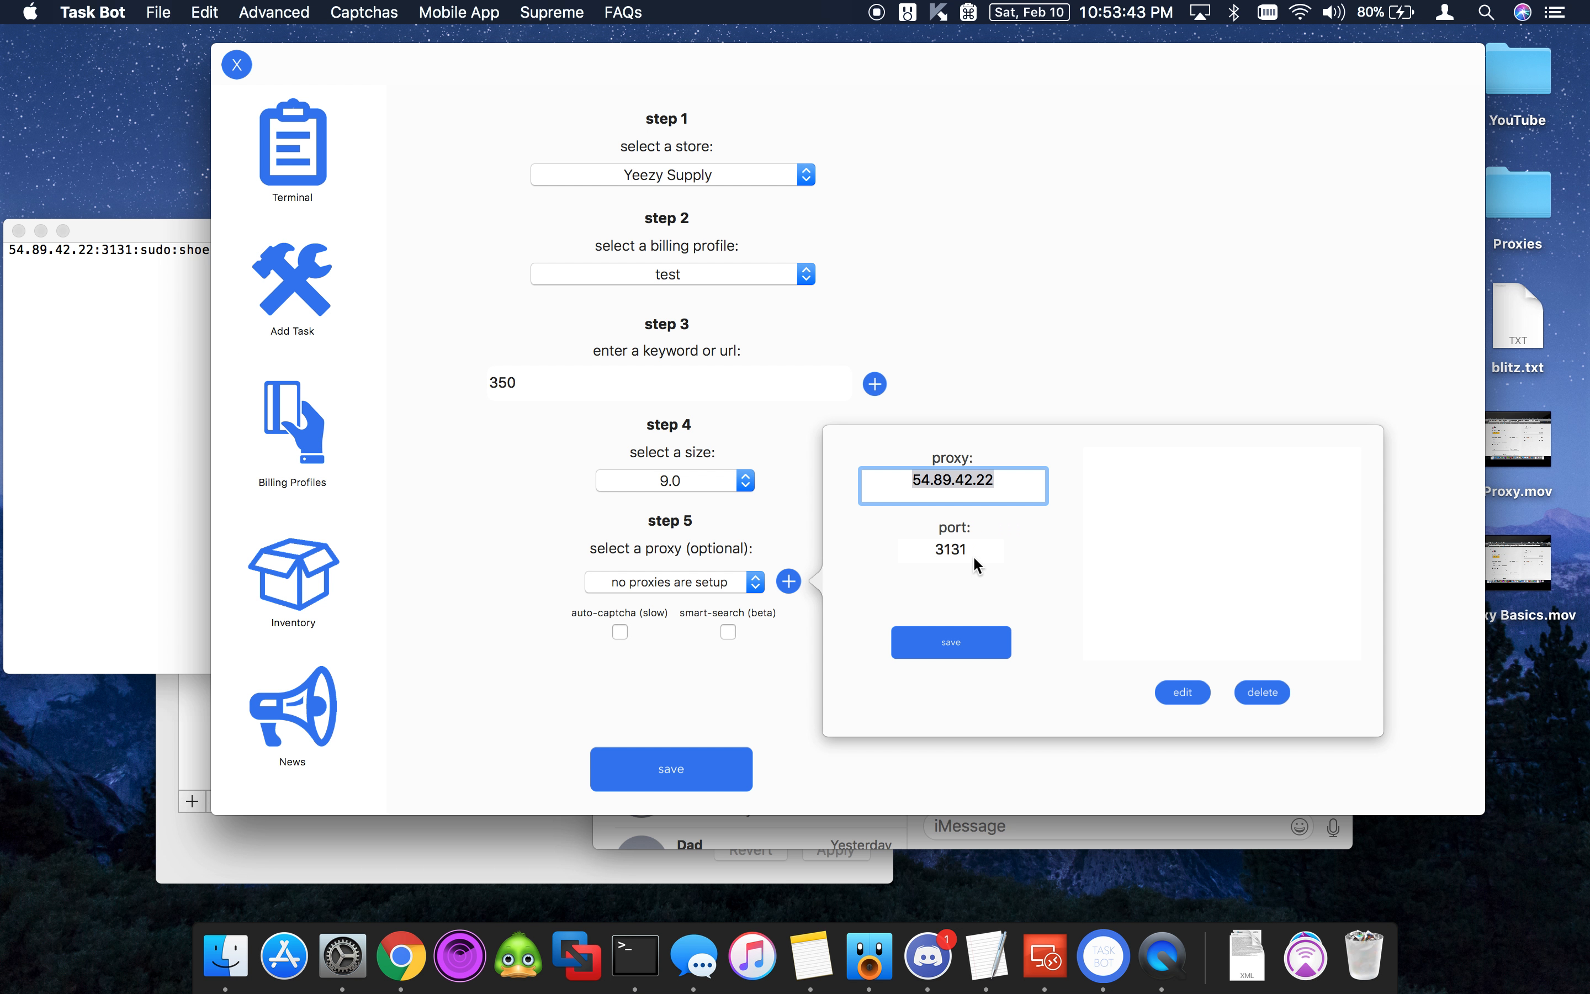
Step: Save proxy 54.89.42.22:3131 and assign it to the size 9.0, keyword 350 Yeezy Supply task
click(951, 642)
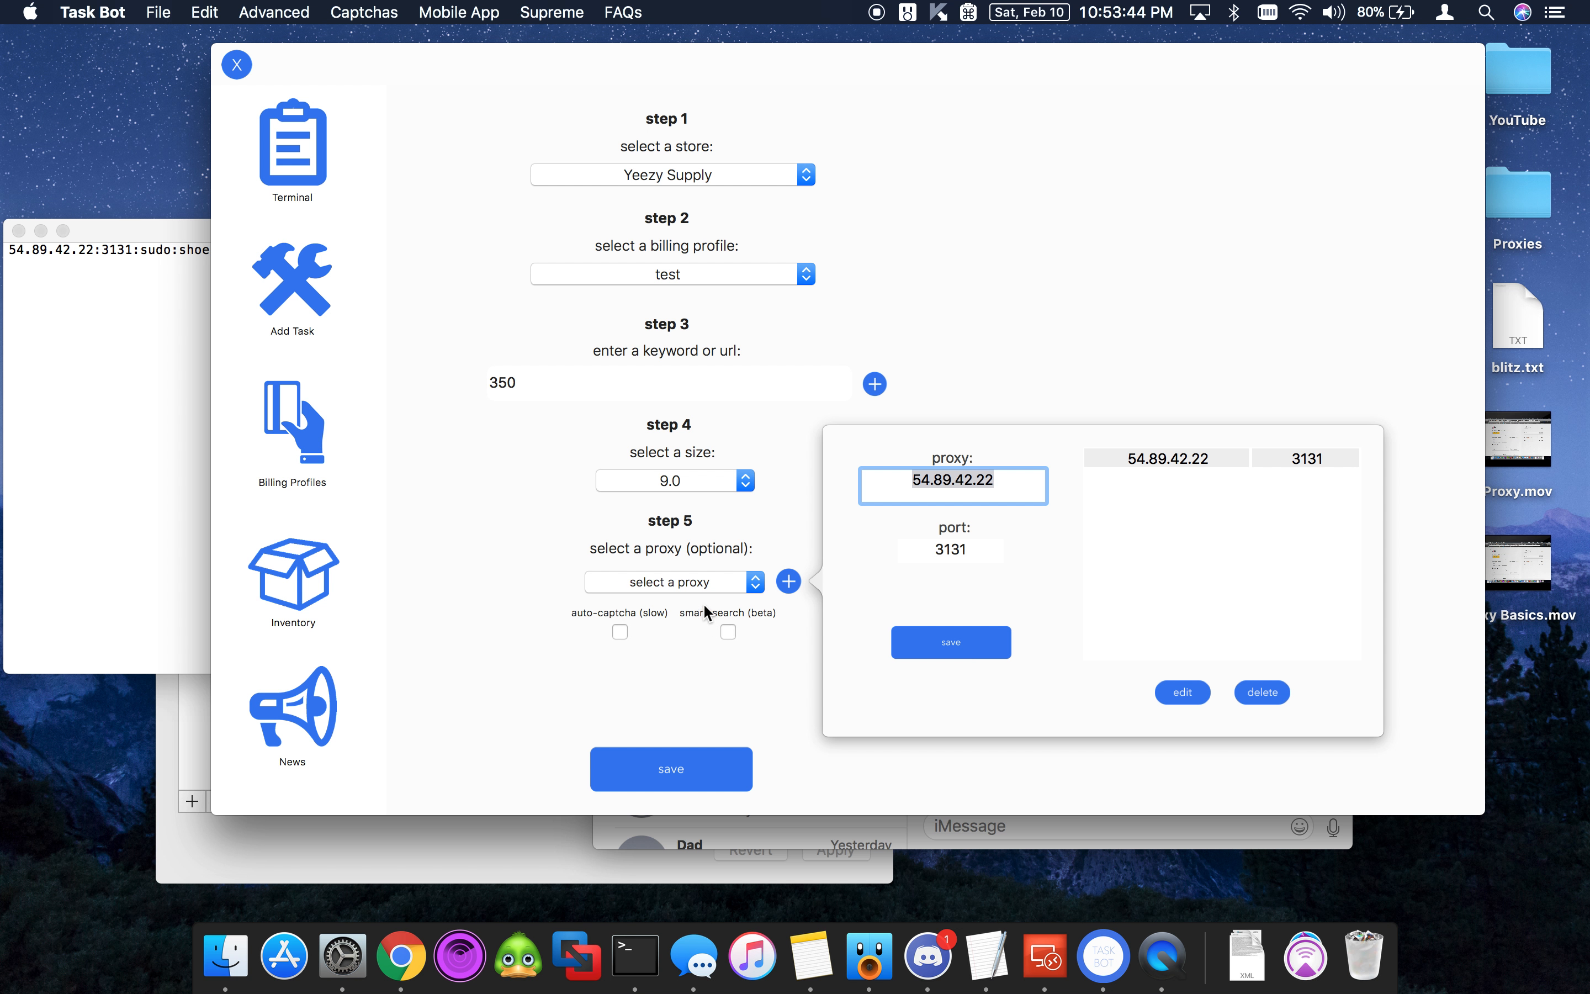
click(670, 581)
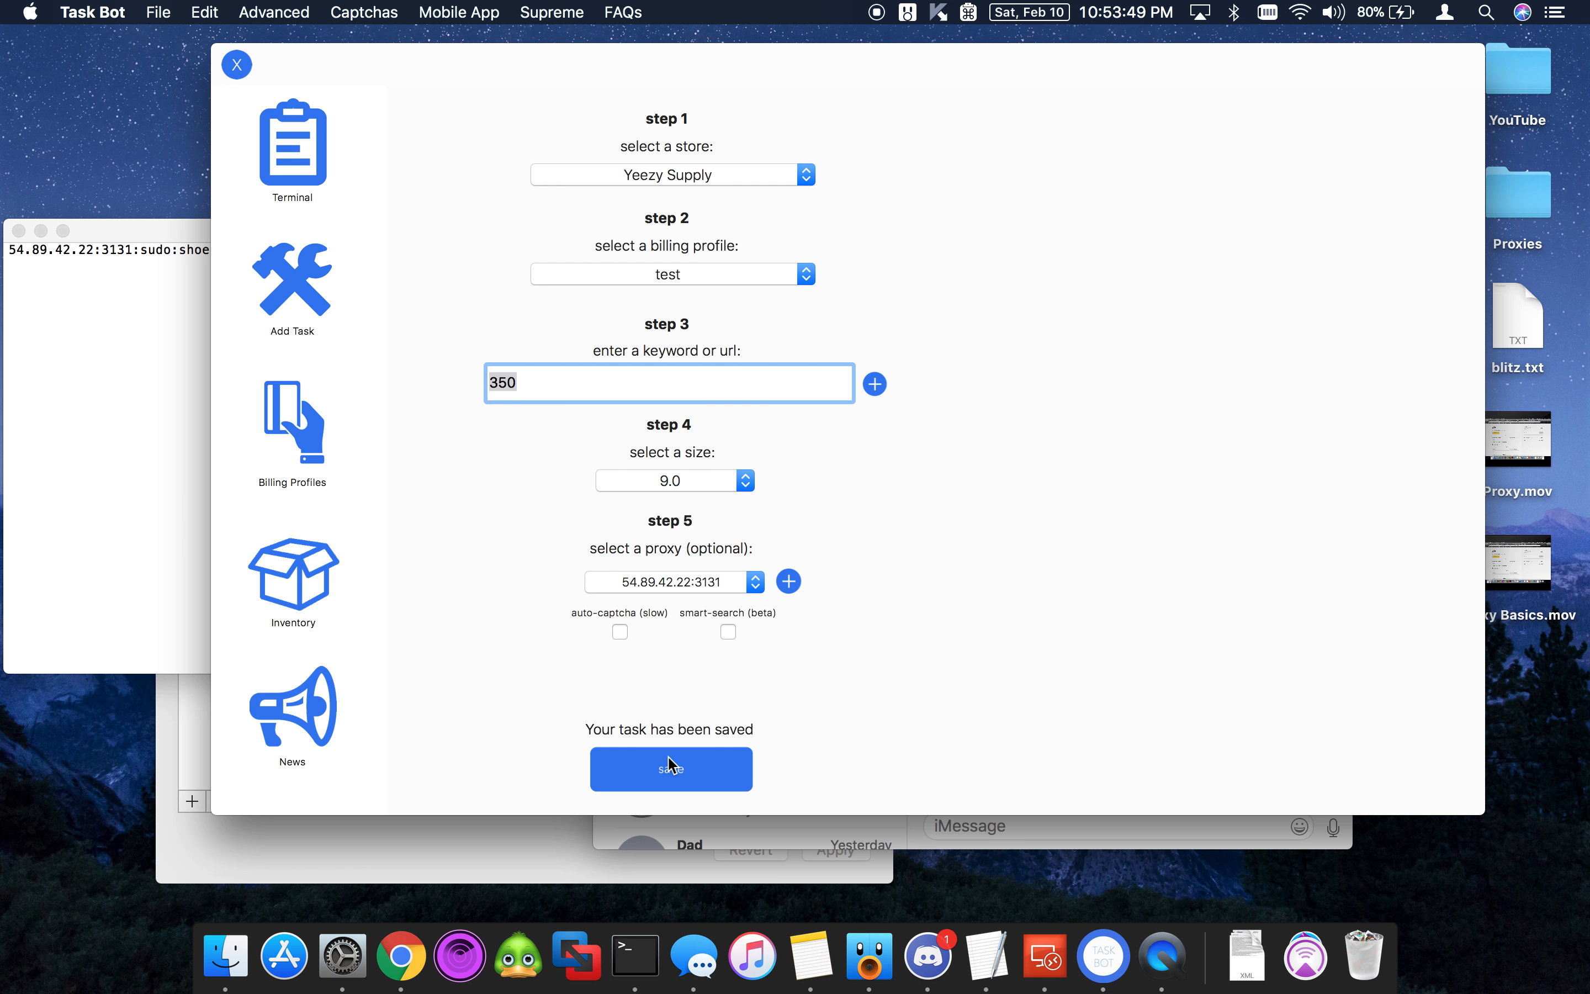
click(669, 768)
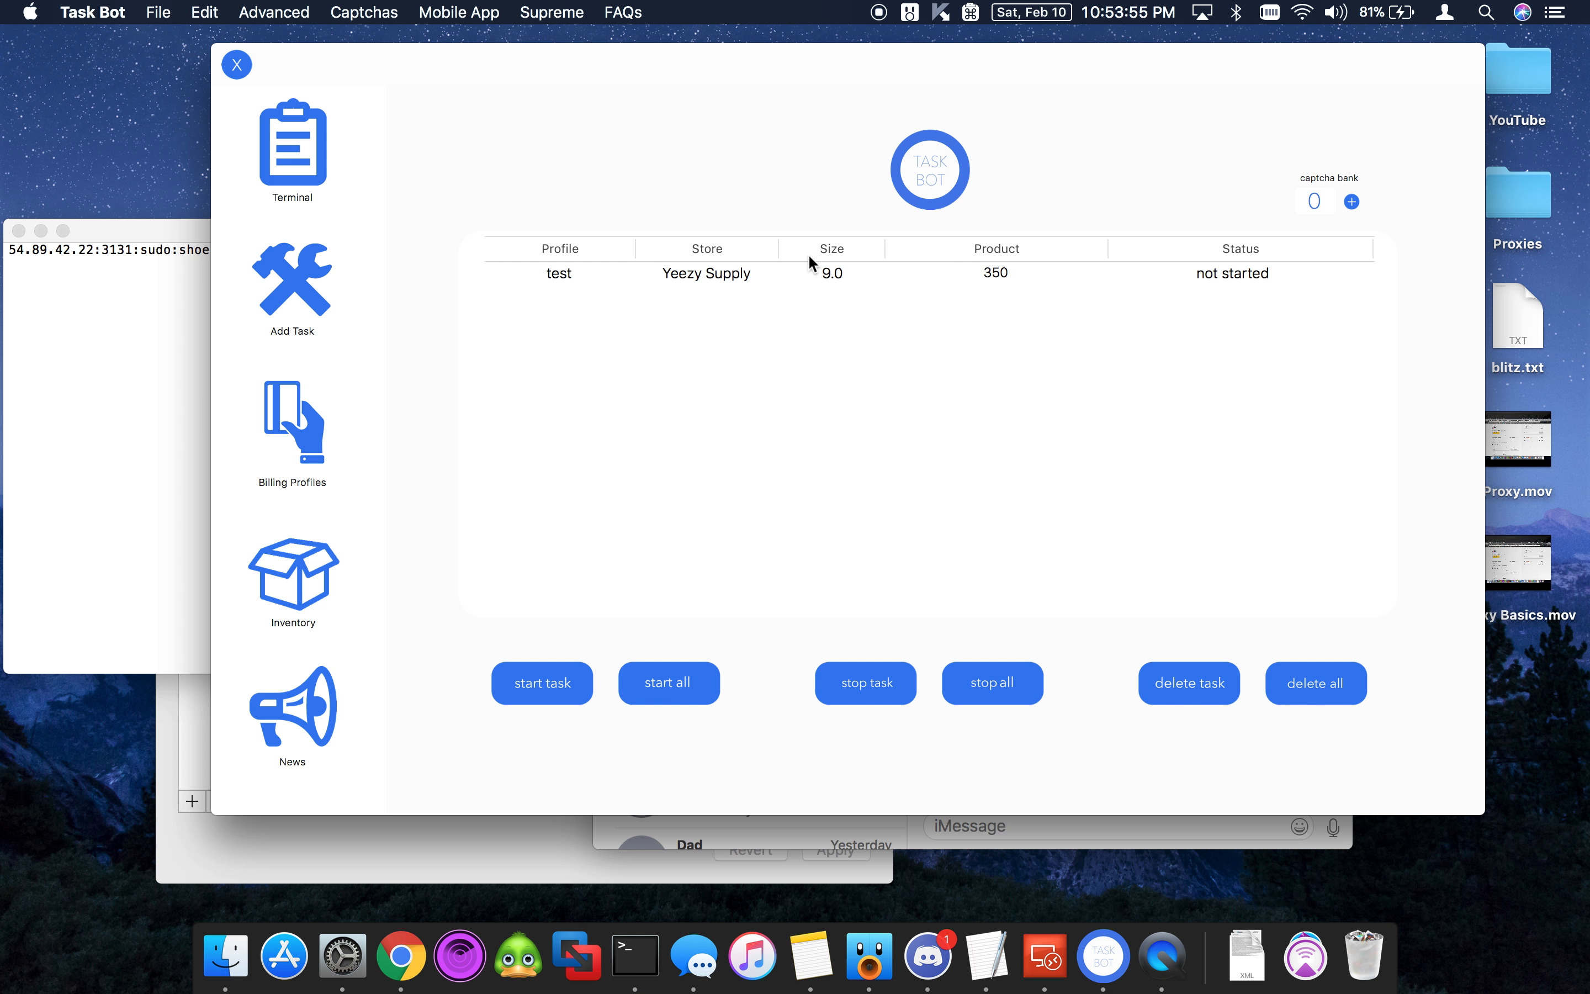
mouse_move(839, 709)
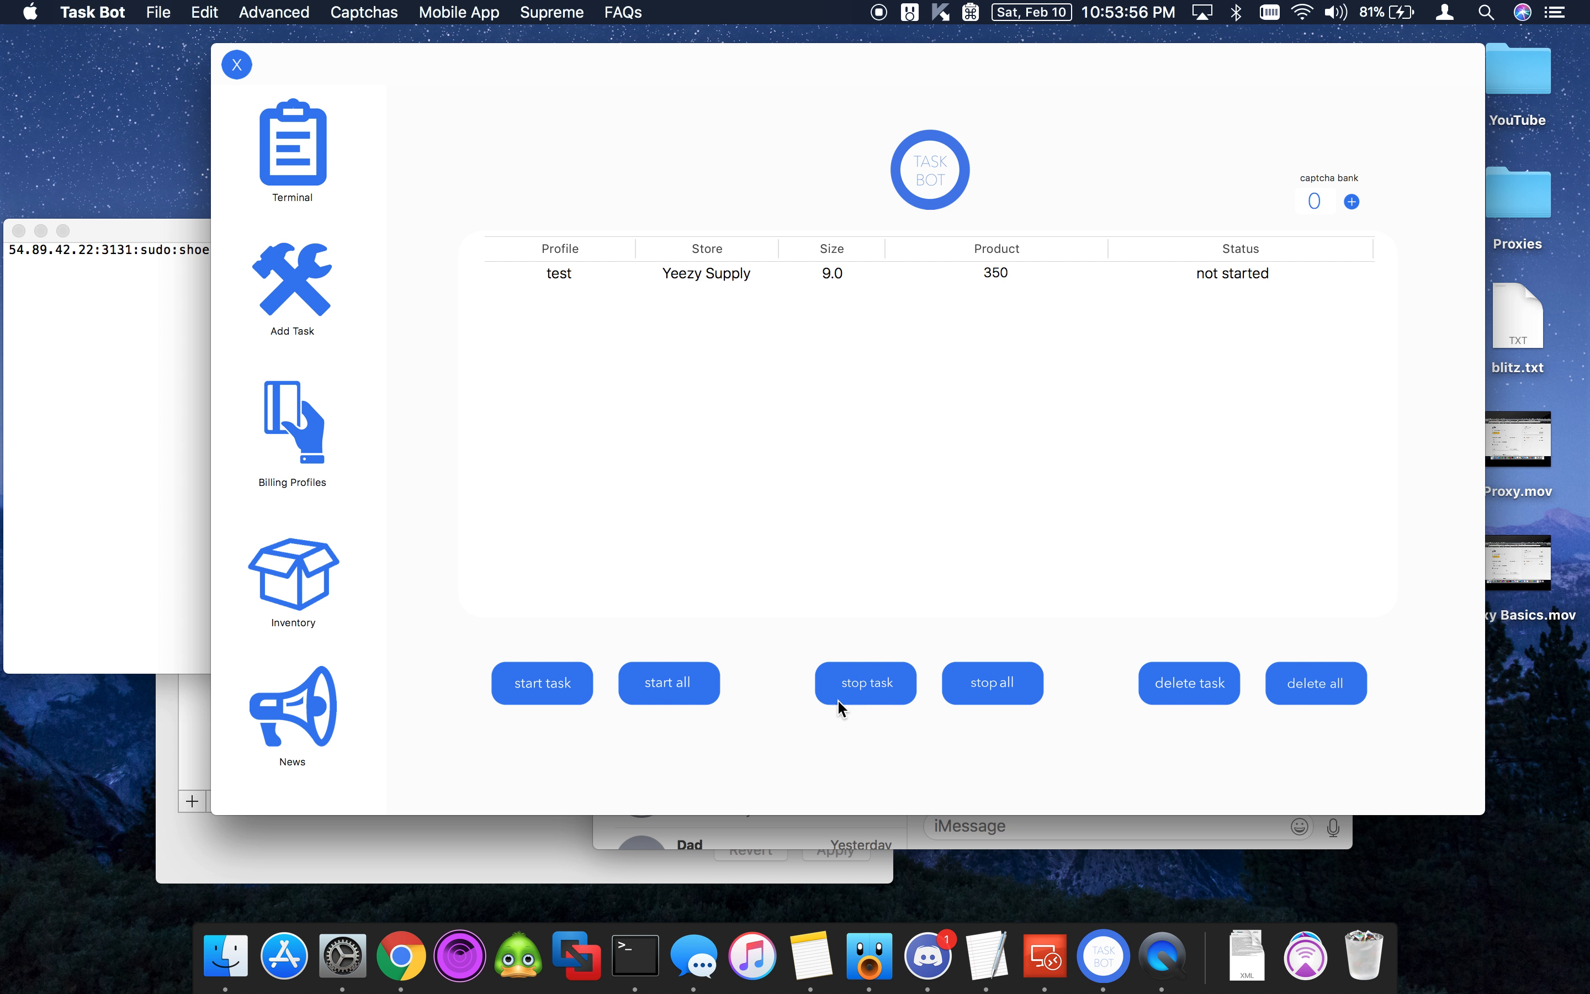
Step: Start the Yeezy Supply task so it begins monitoring
click(668, 683)
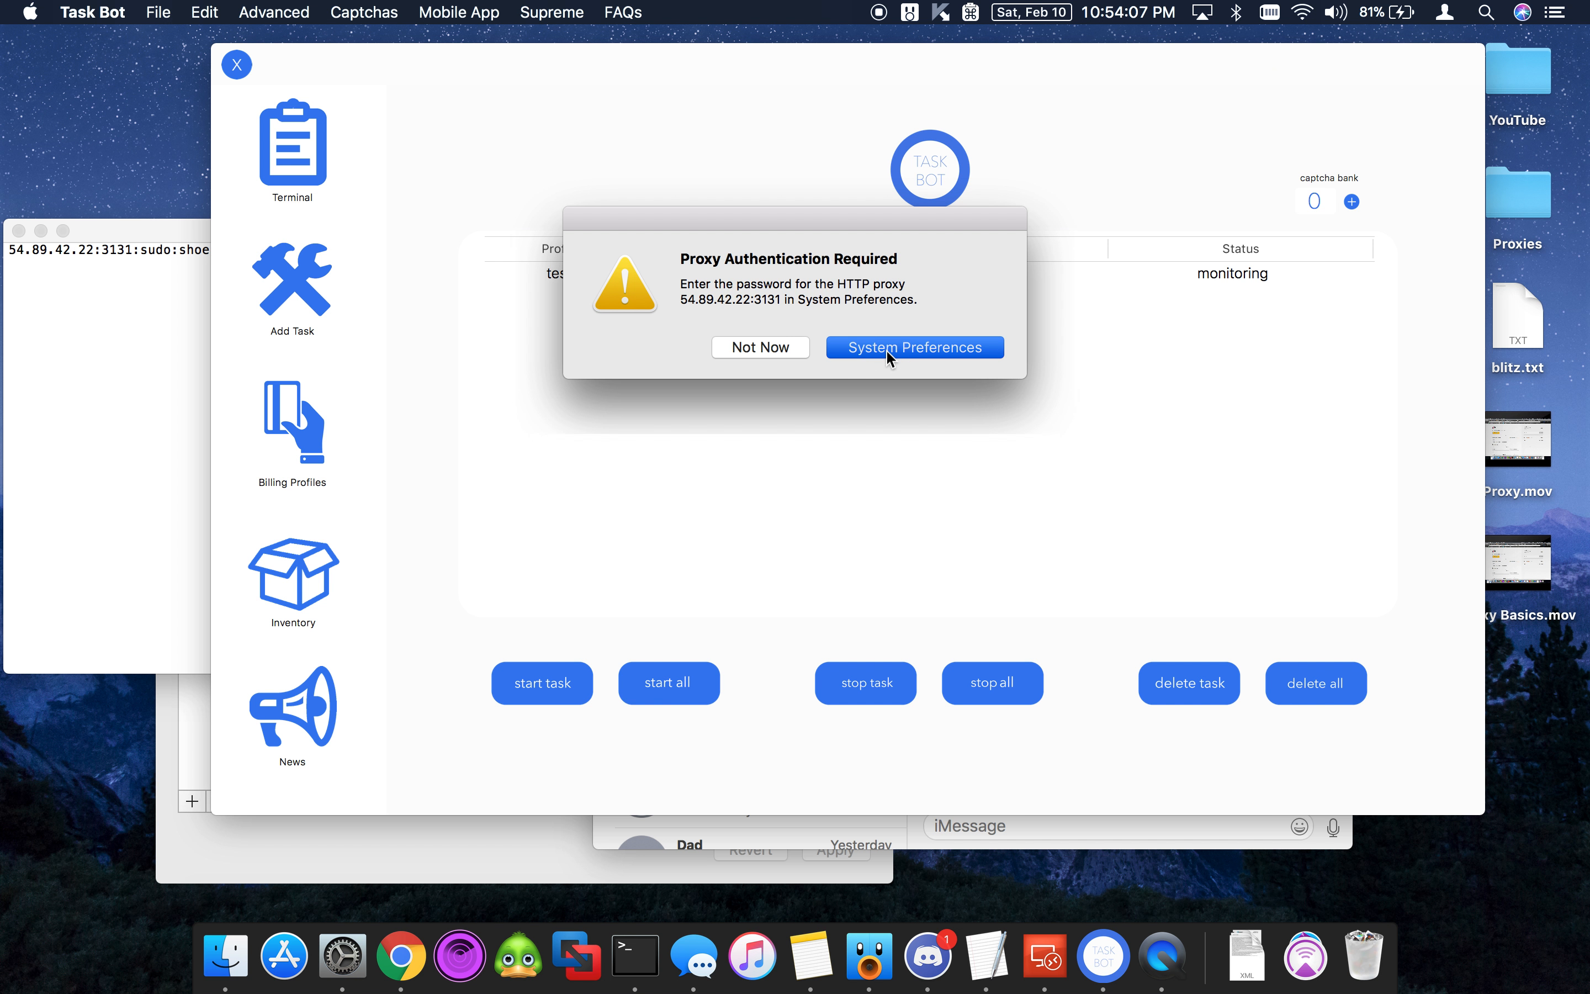
Step: Enter the proxy username and password in System Preferences and accept them
click(912, 347)
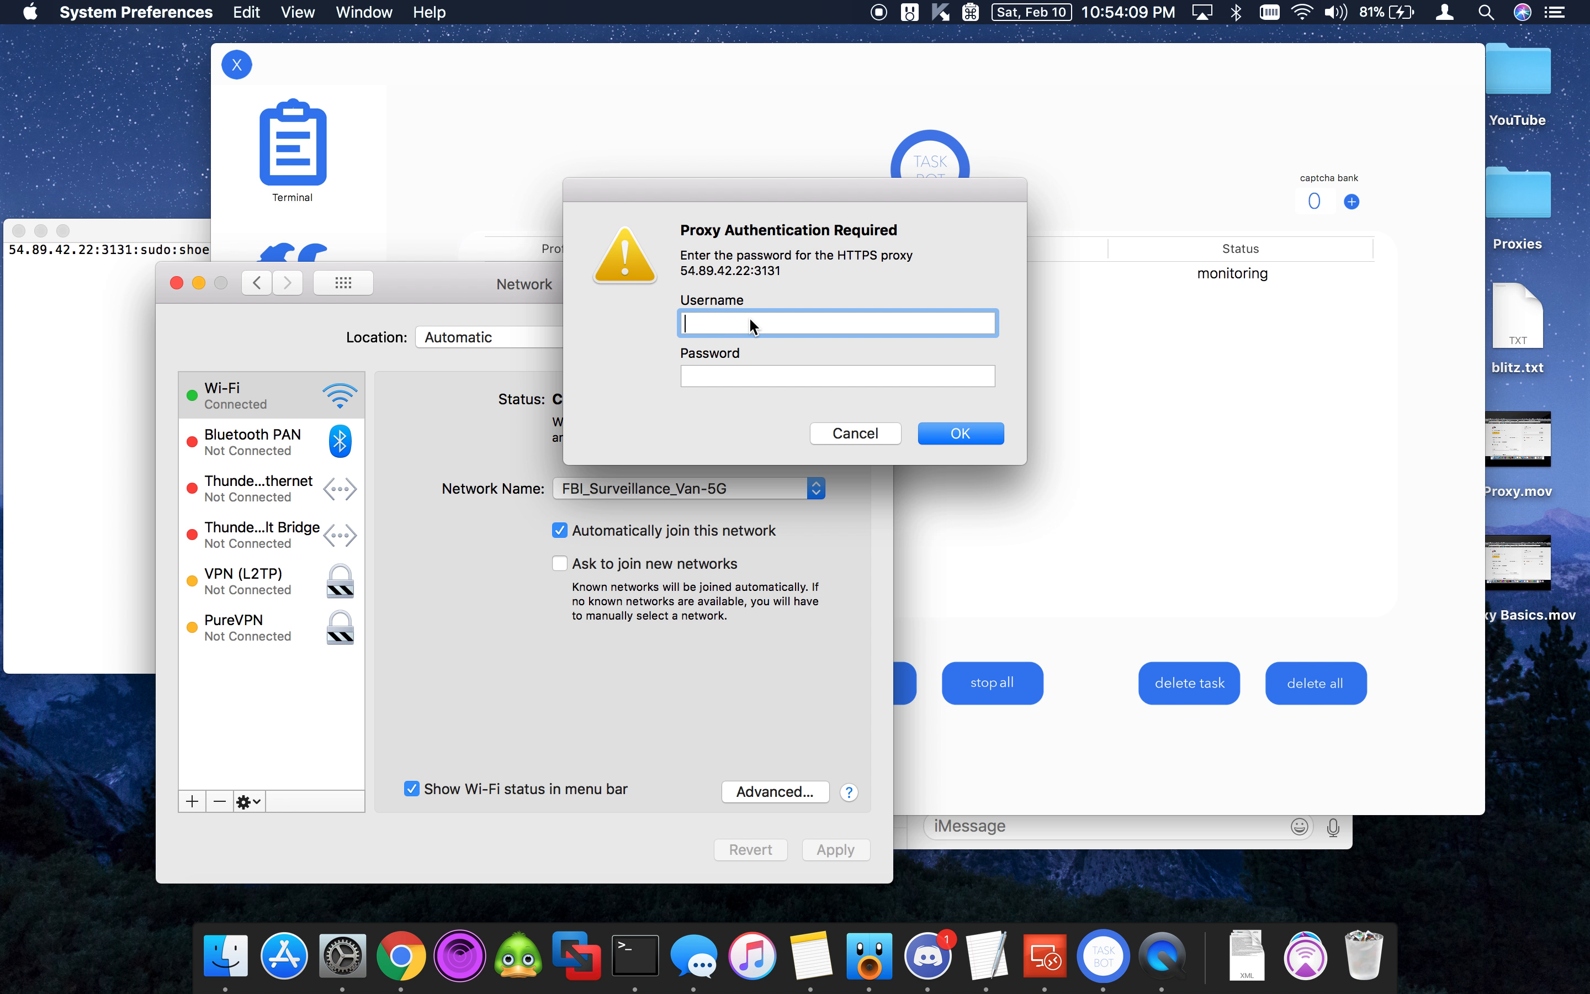
text(sudo)
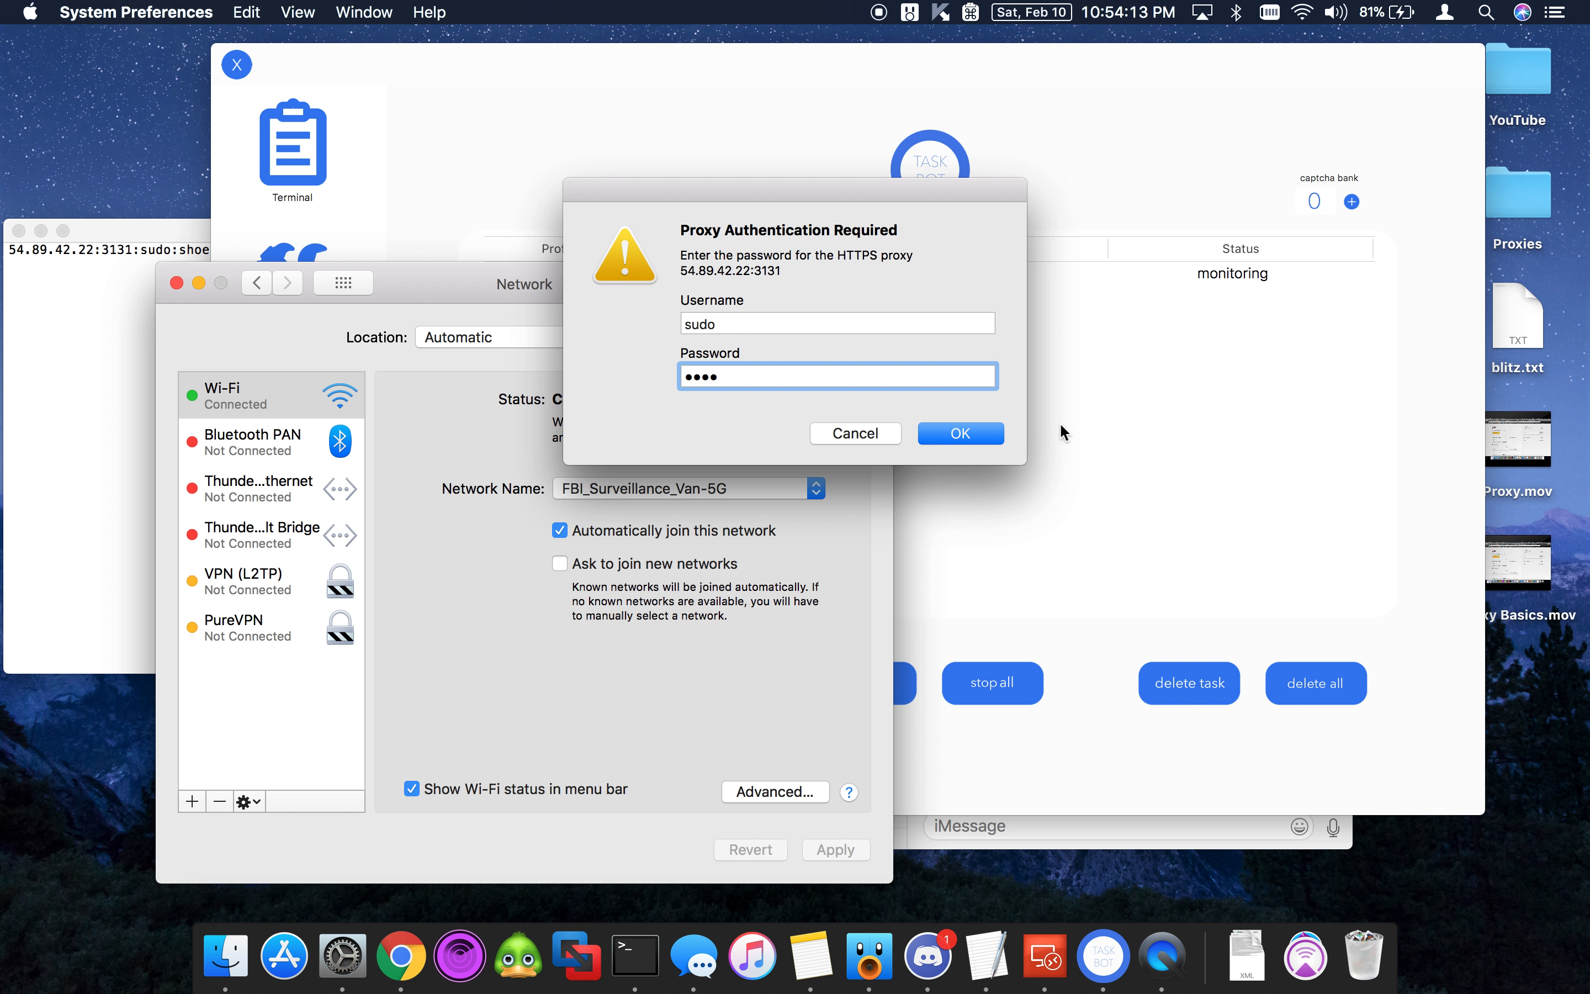
click(959, 431)
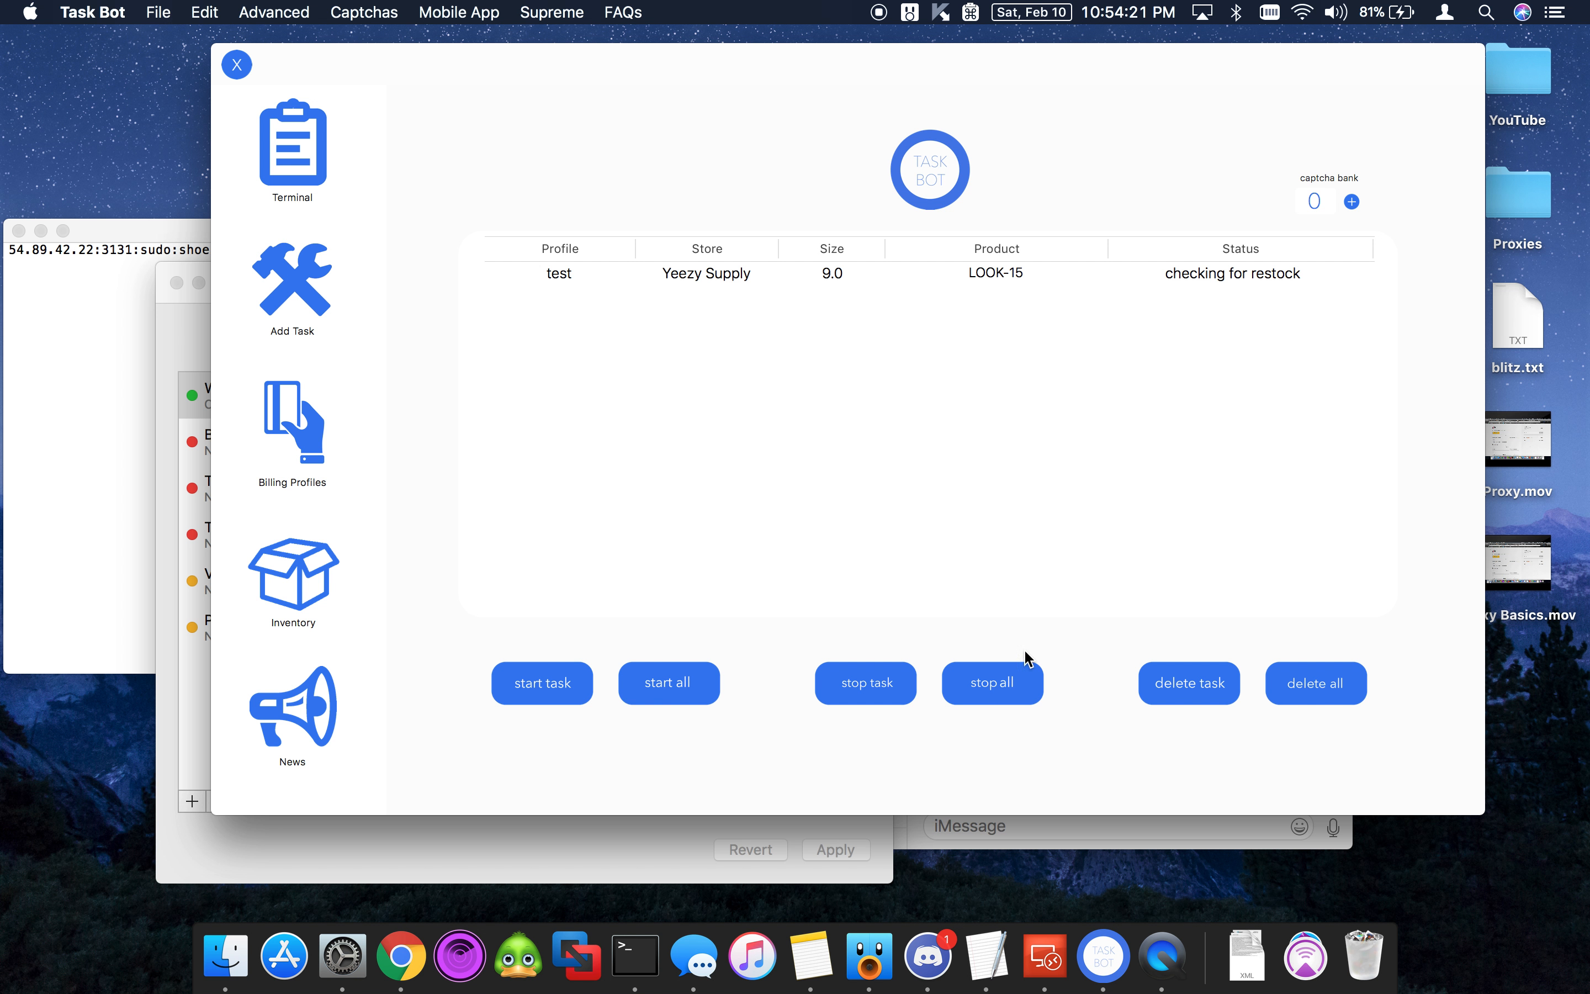
Step: Stop the running Yeezy Supply task and bring up the FAQs menu
click(990, 682)
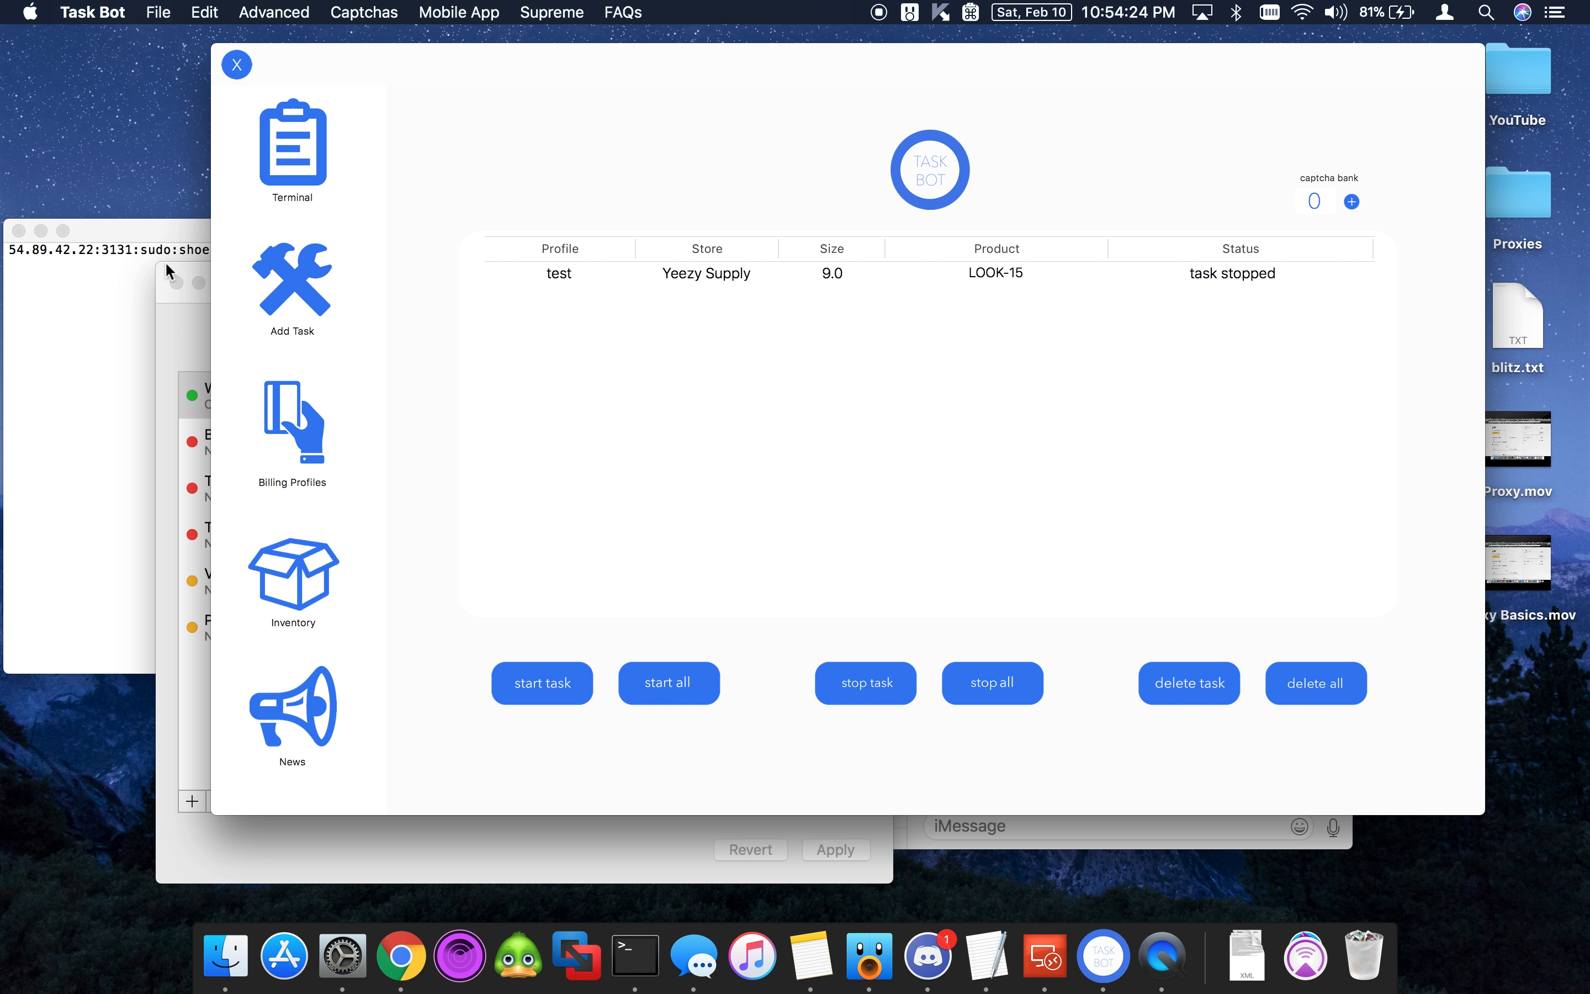
mouse_move(142, 243)
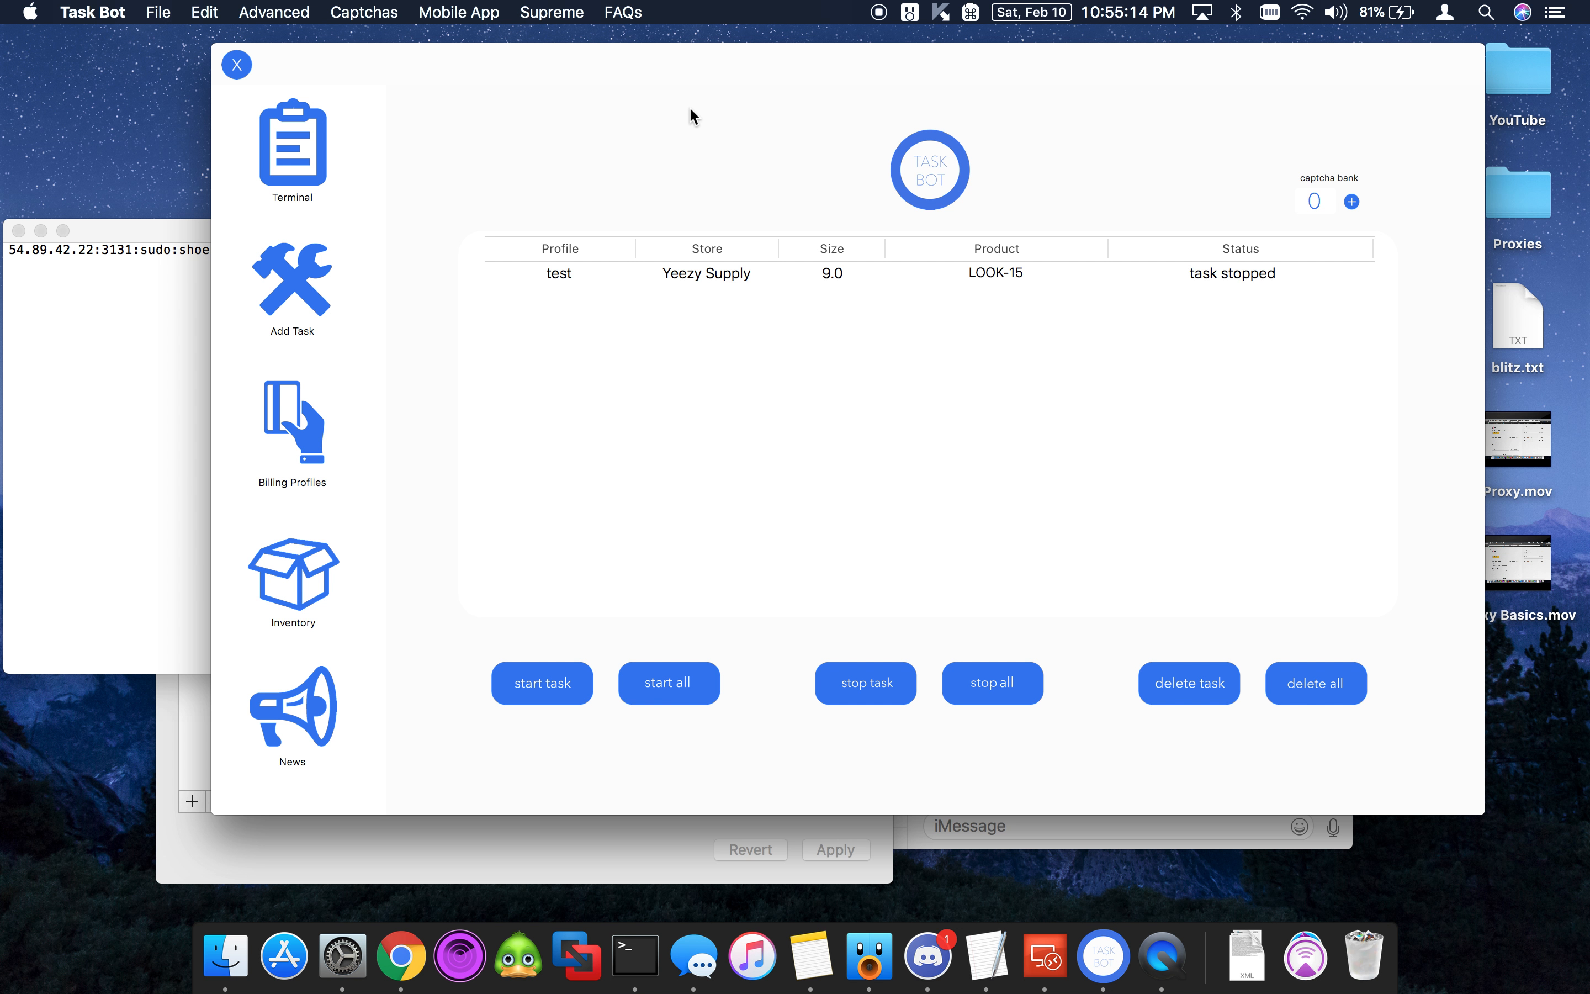
mouse_move(321, 233)
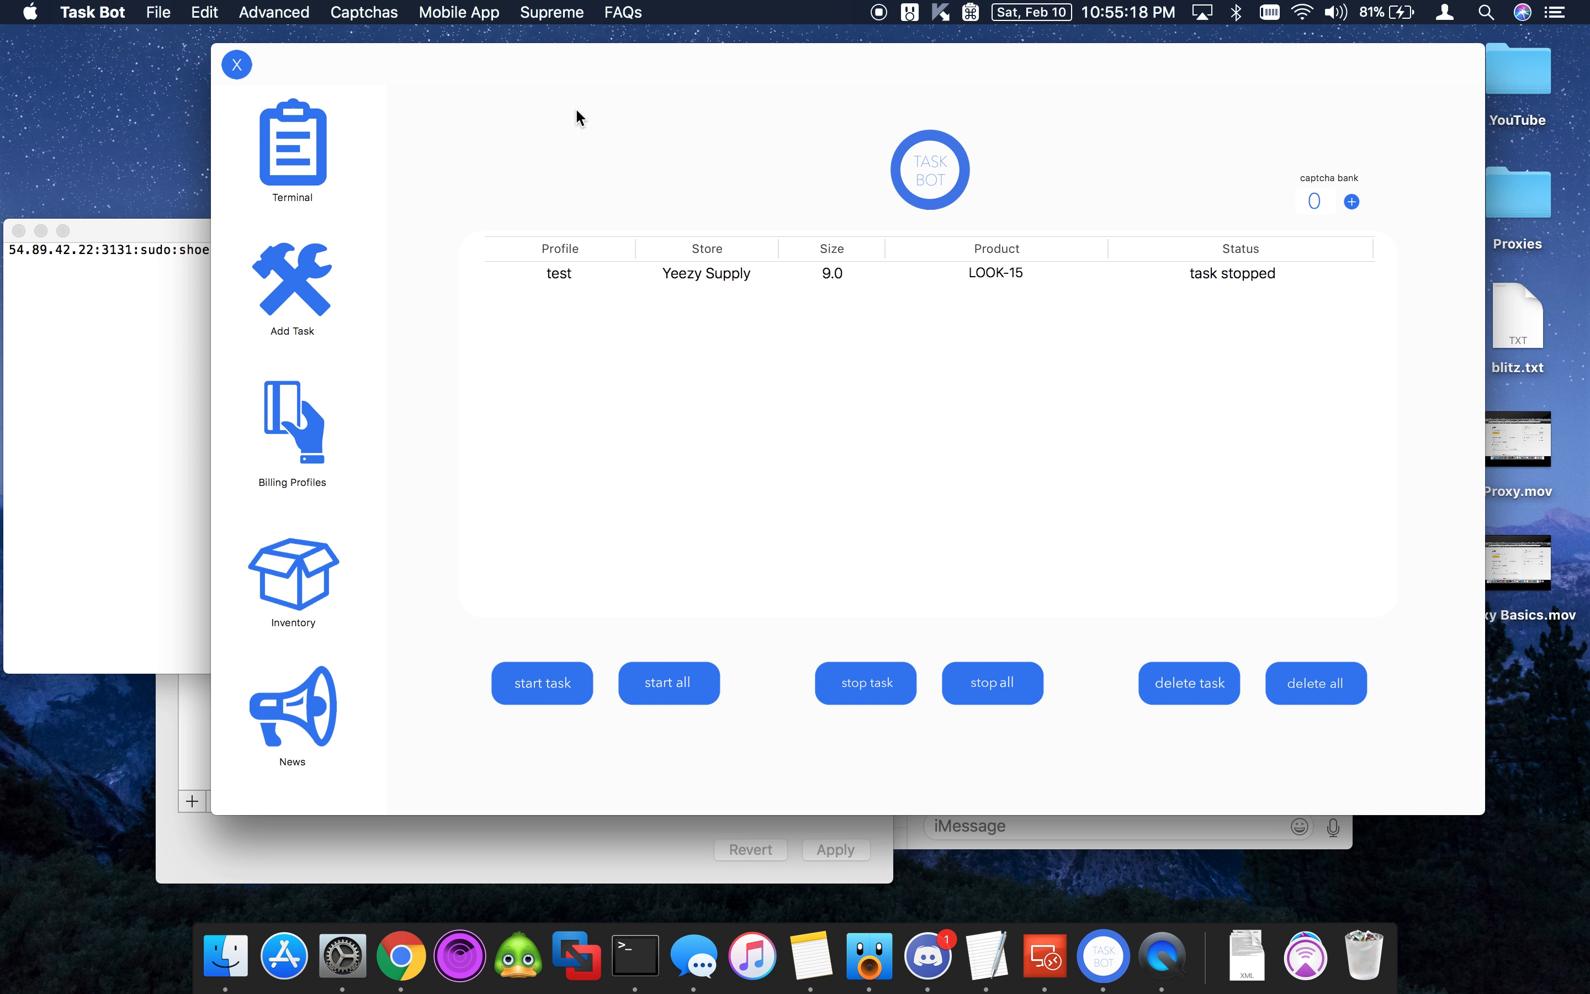
click(624, 13)
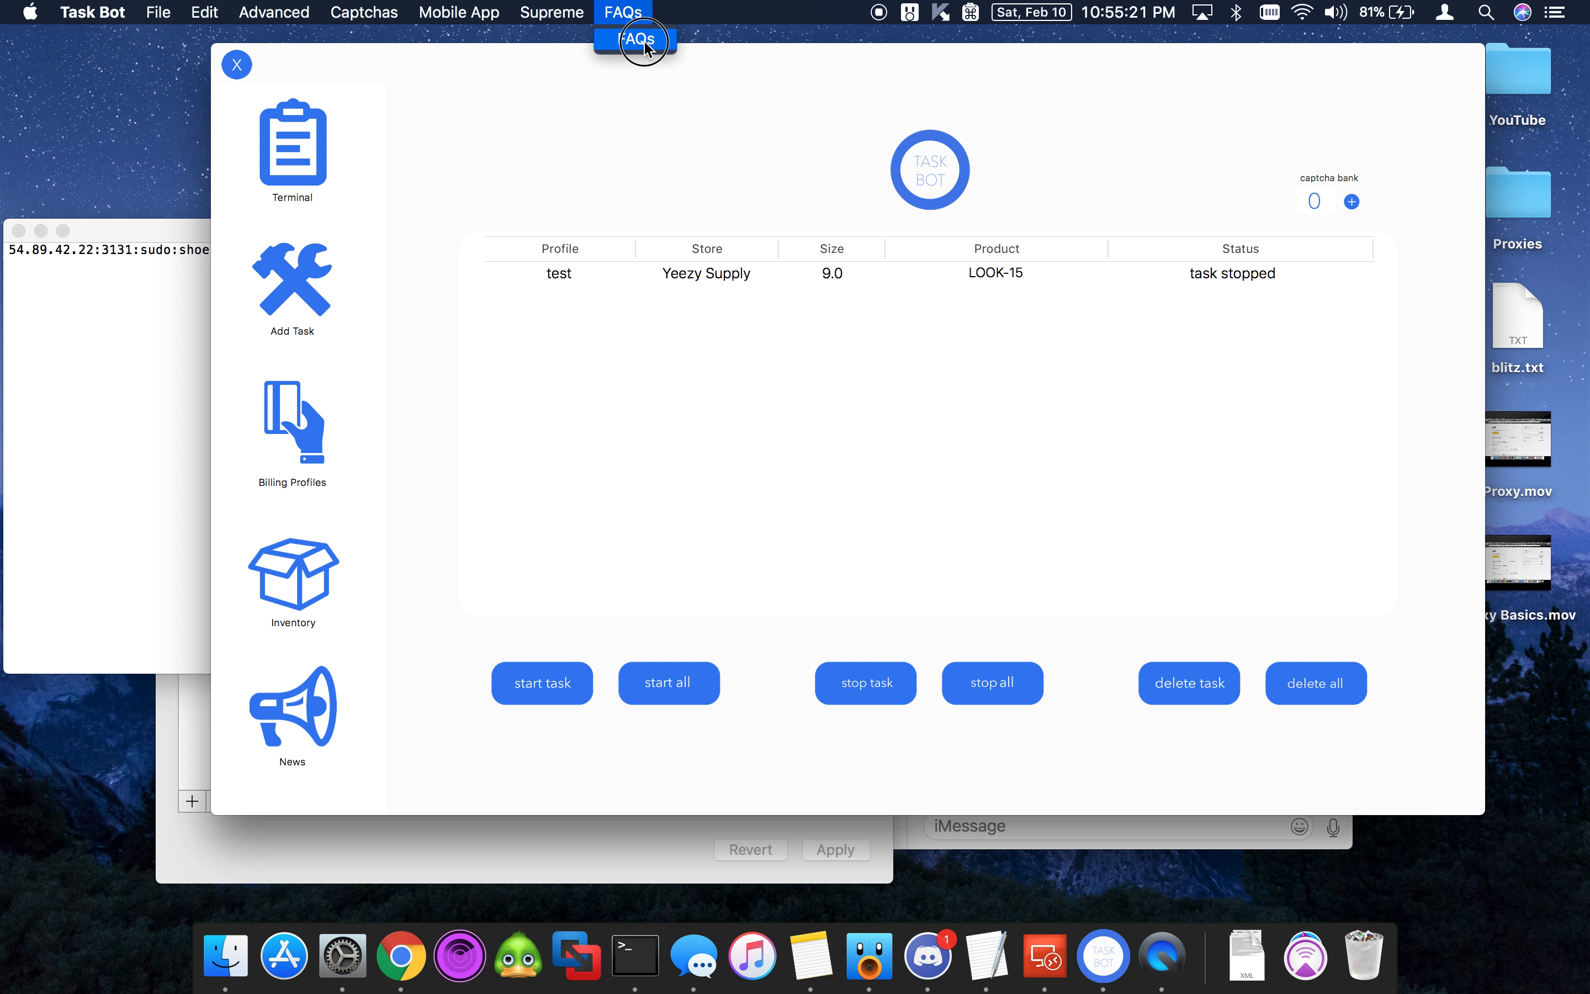
click(623, 12)
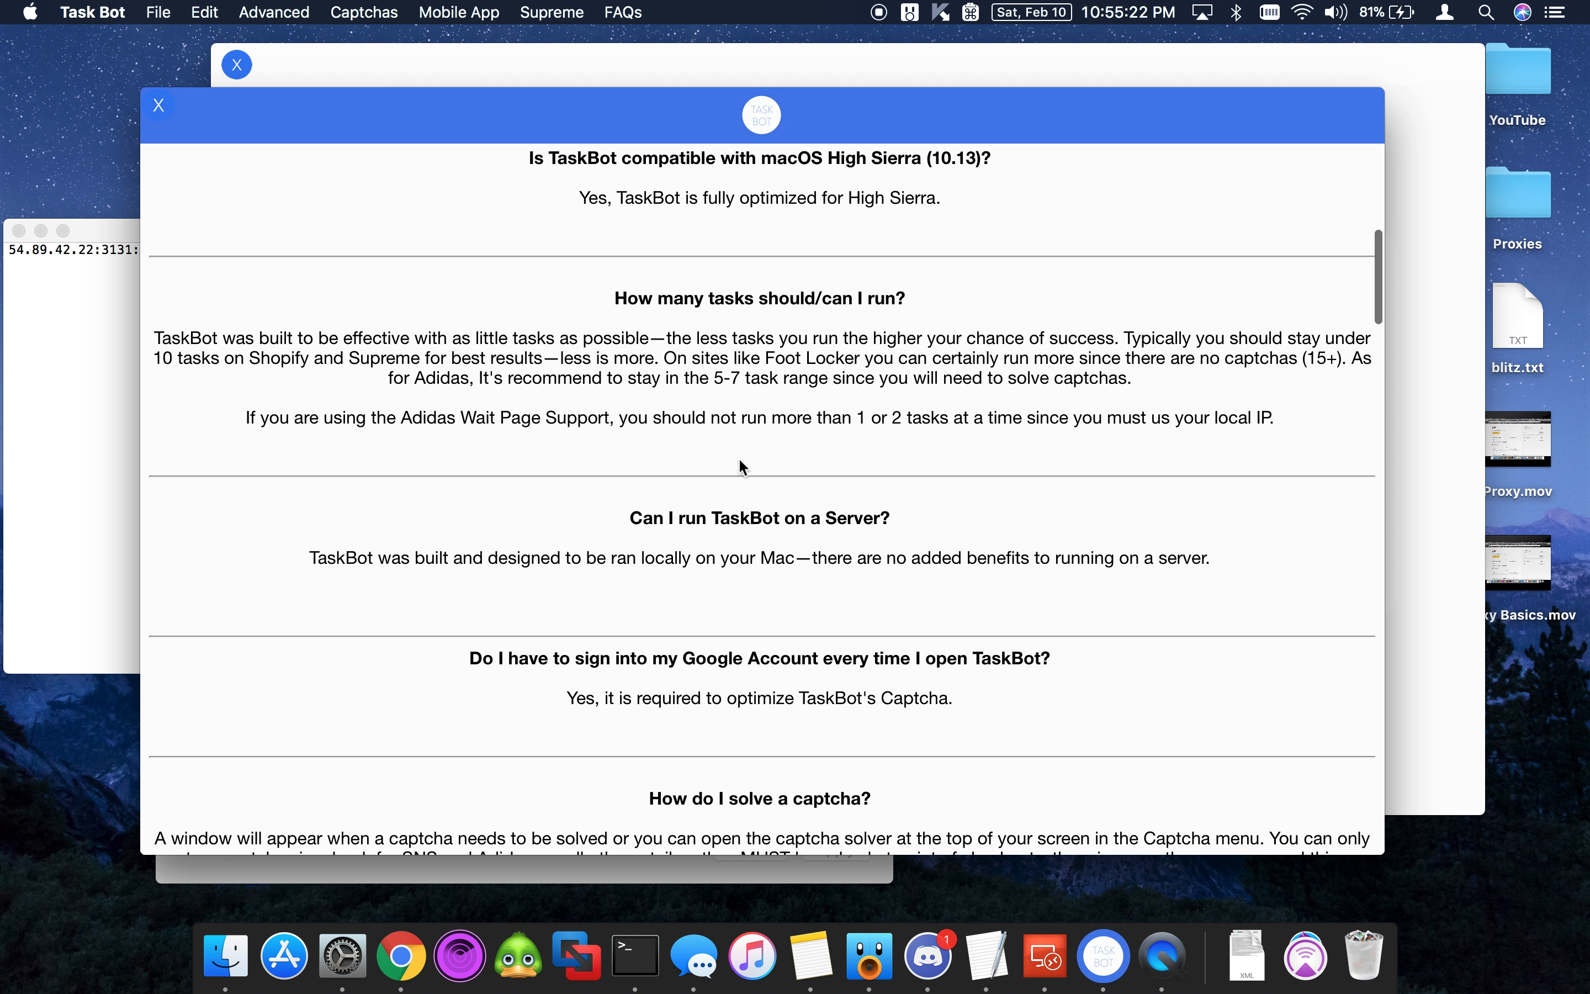
scroll(down, 3)
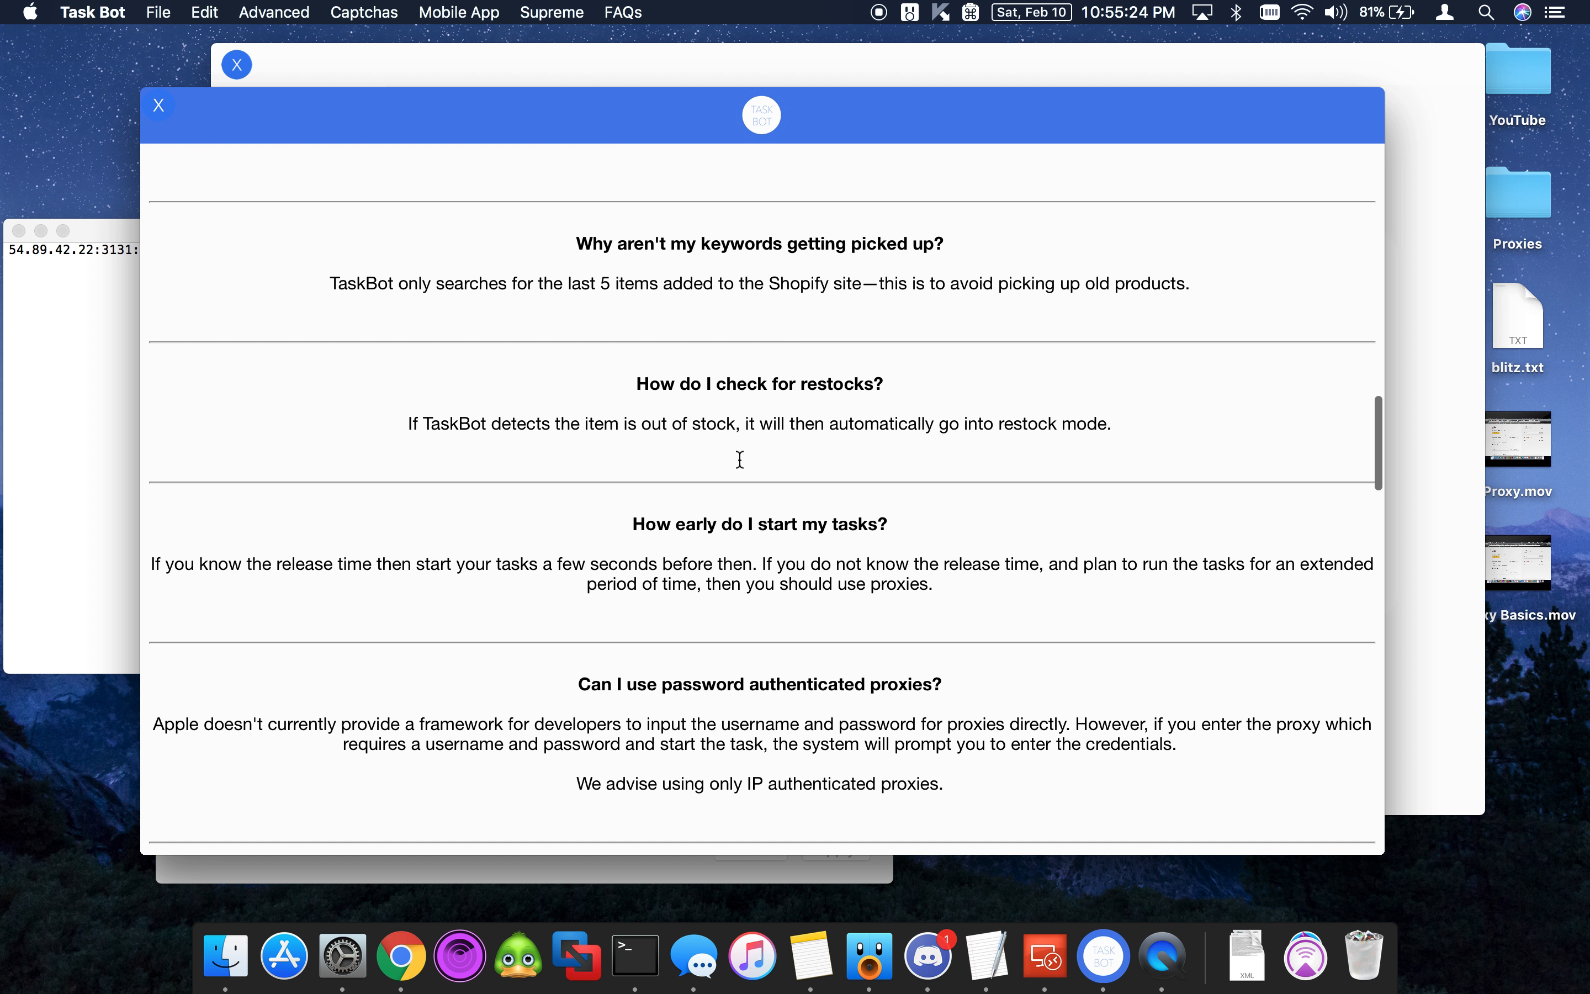
scroll(down, 3)
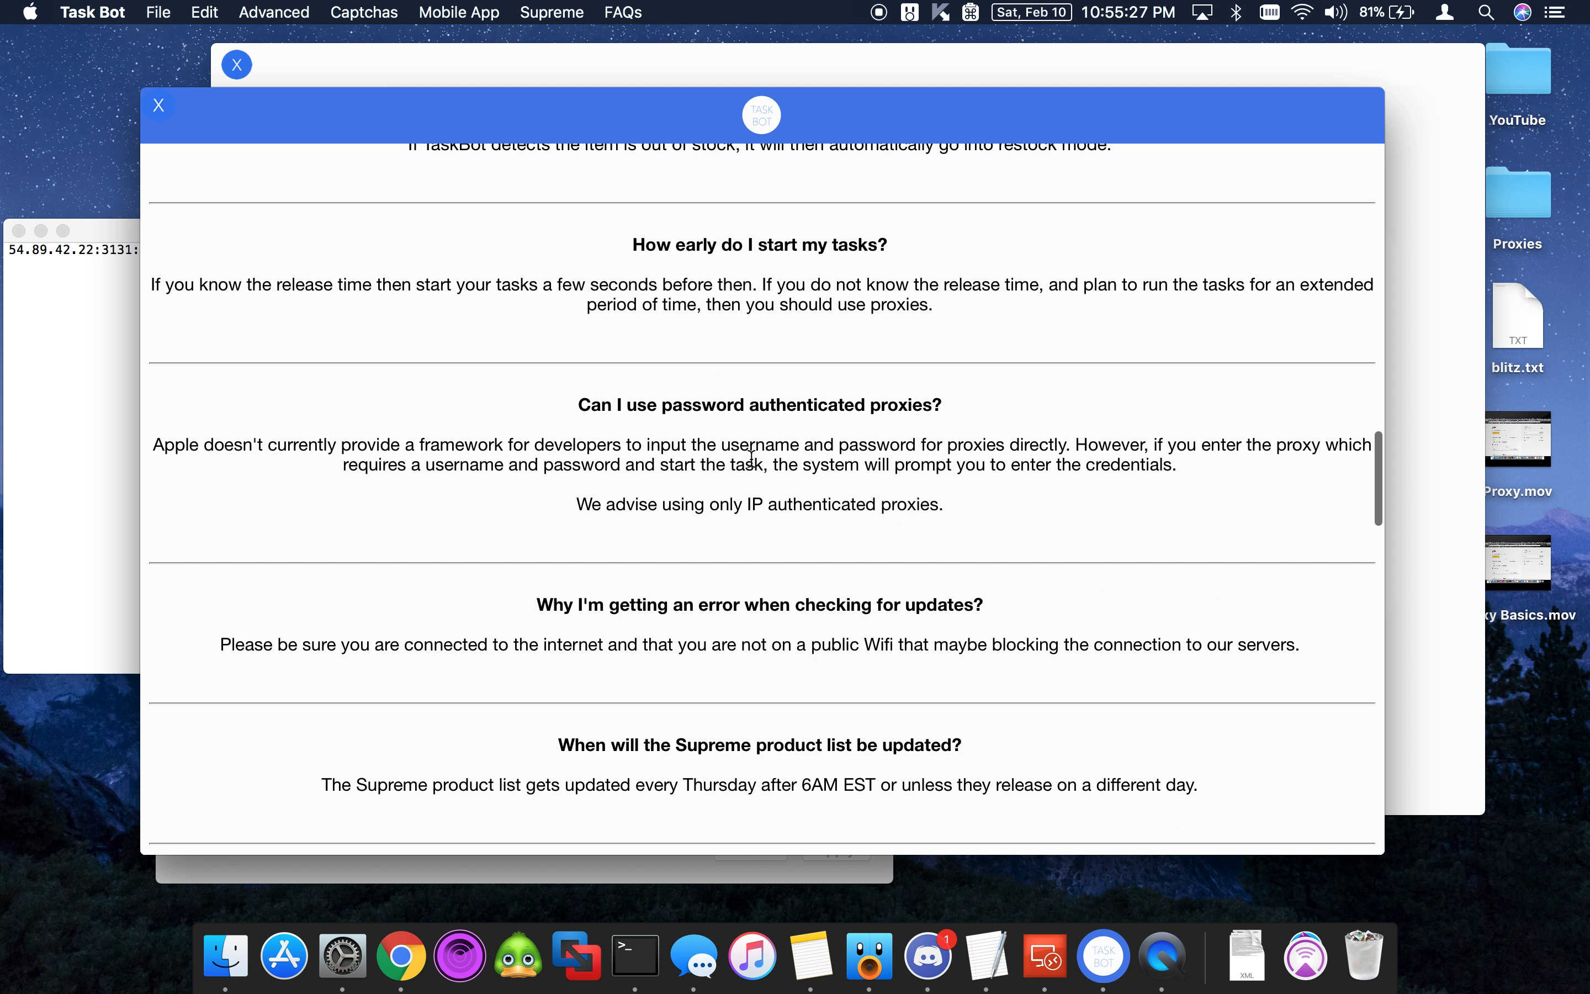
mouse_move(622, 433)
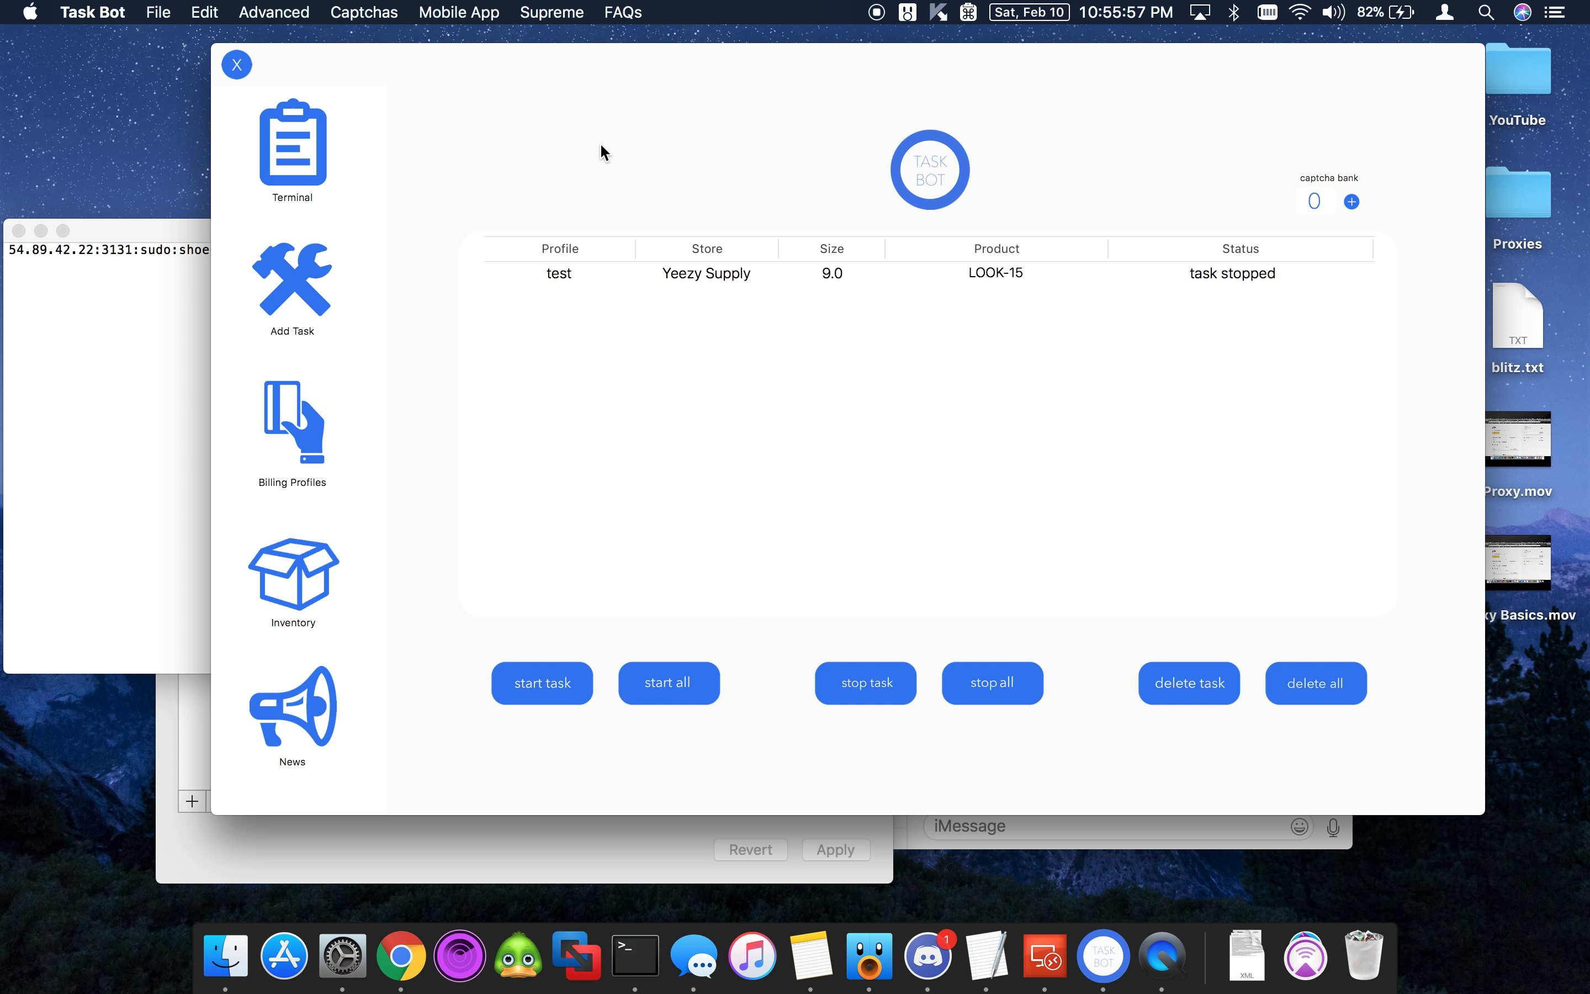
mouse_move(327, 255)
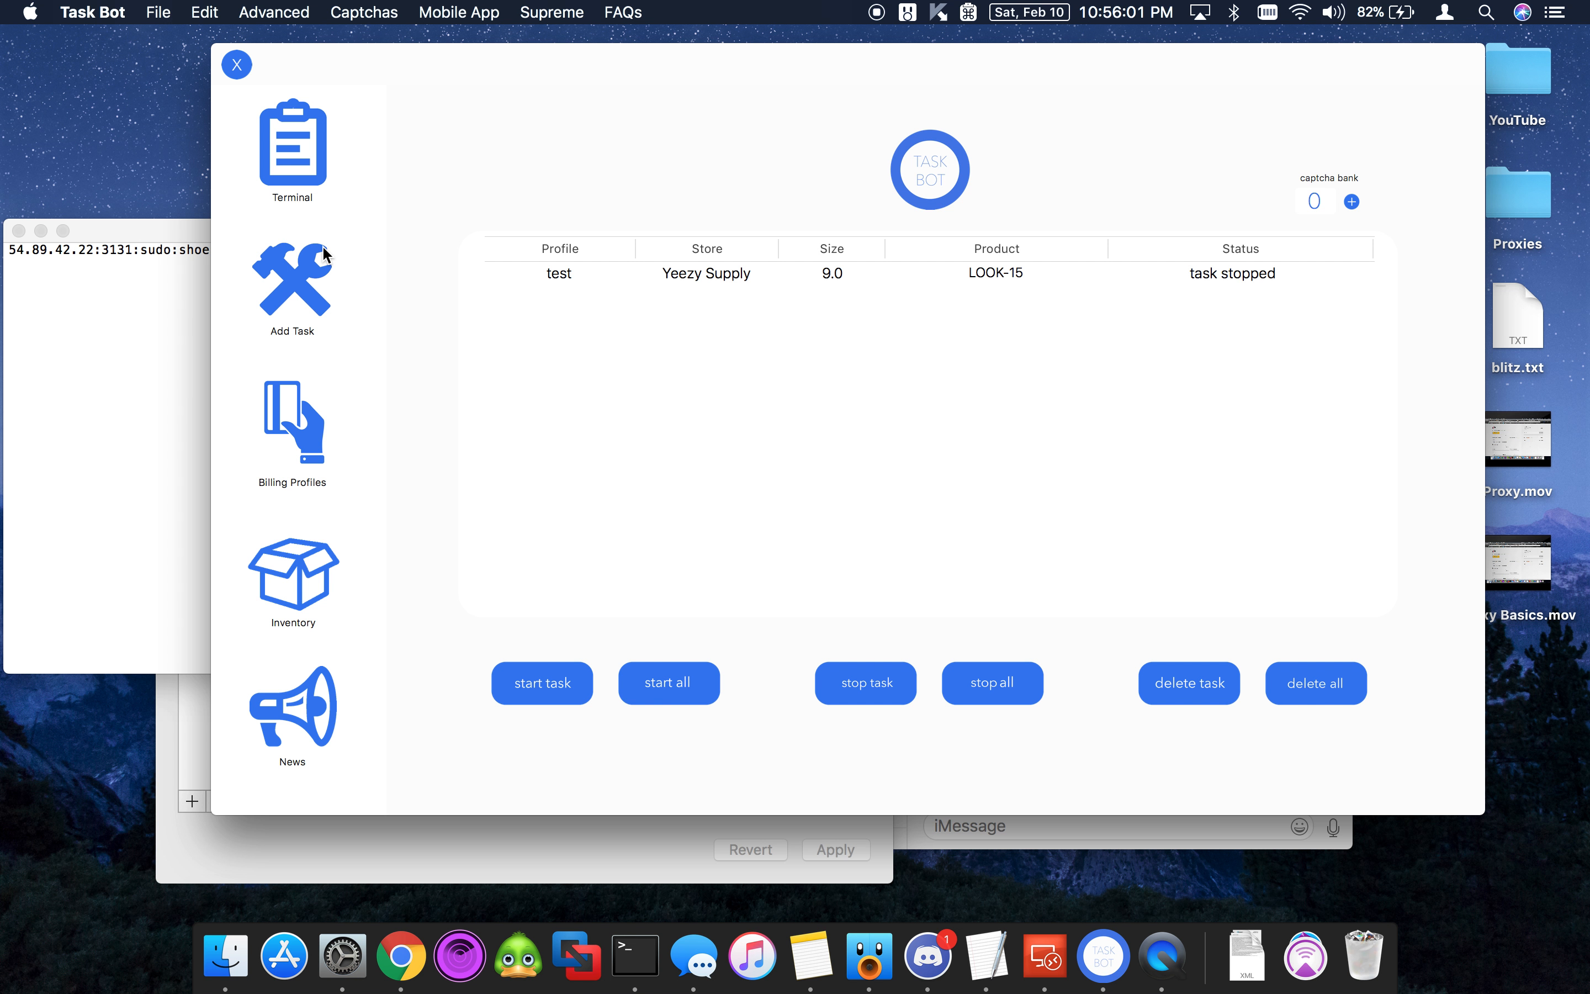
mouse_move(302, 282)
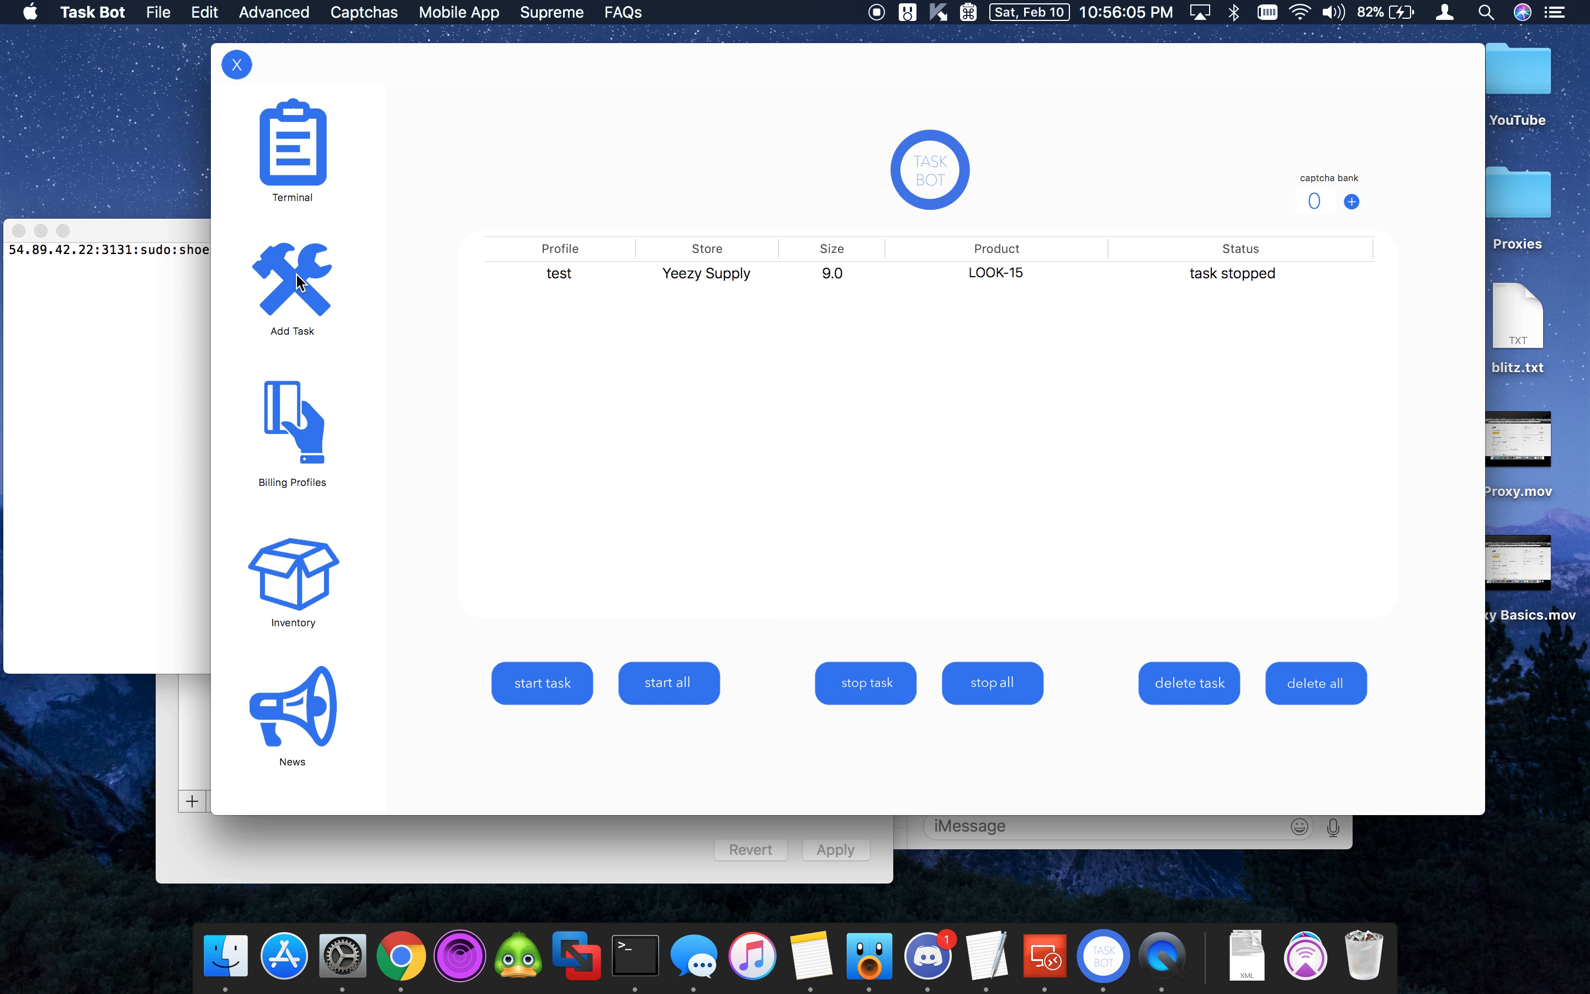
Step: Save a new size 10.0 Yeezy Supply task with smart search enabled and return to the task list
click(292, 290)
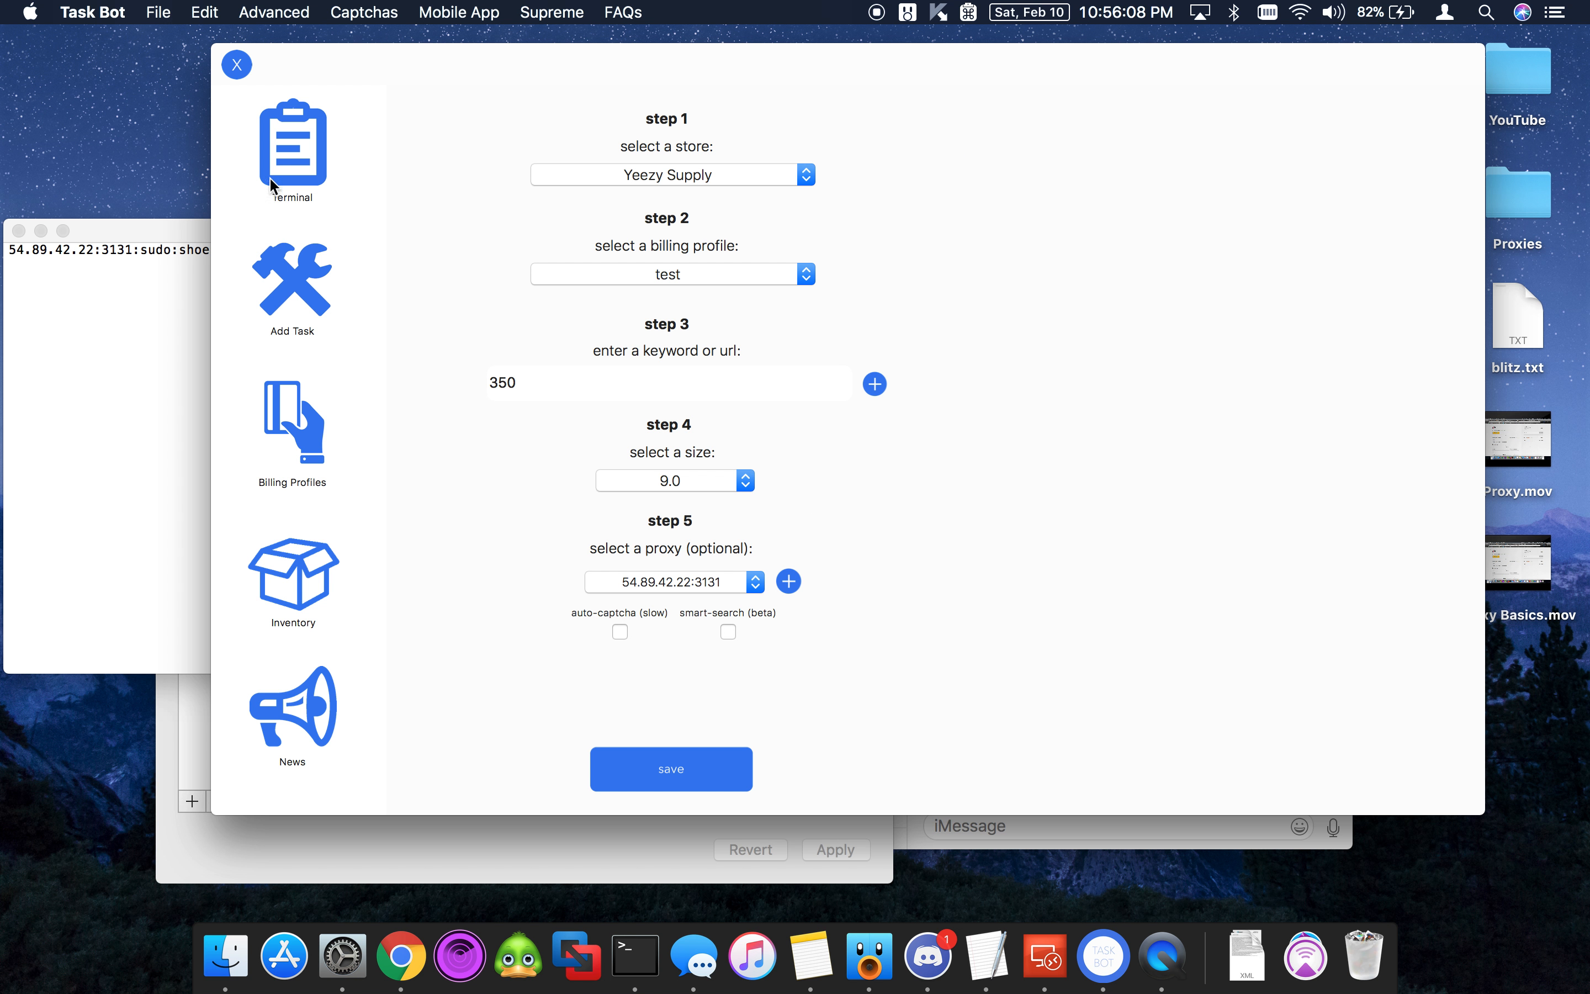
mouse_move(309, 292)
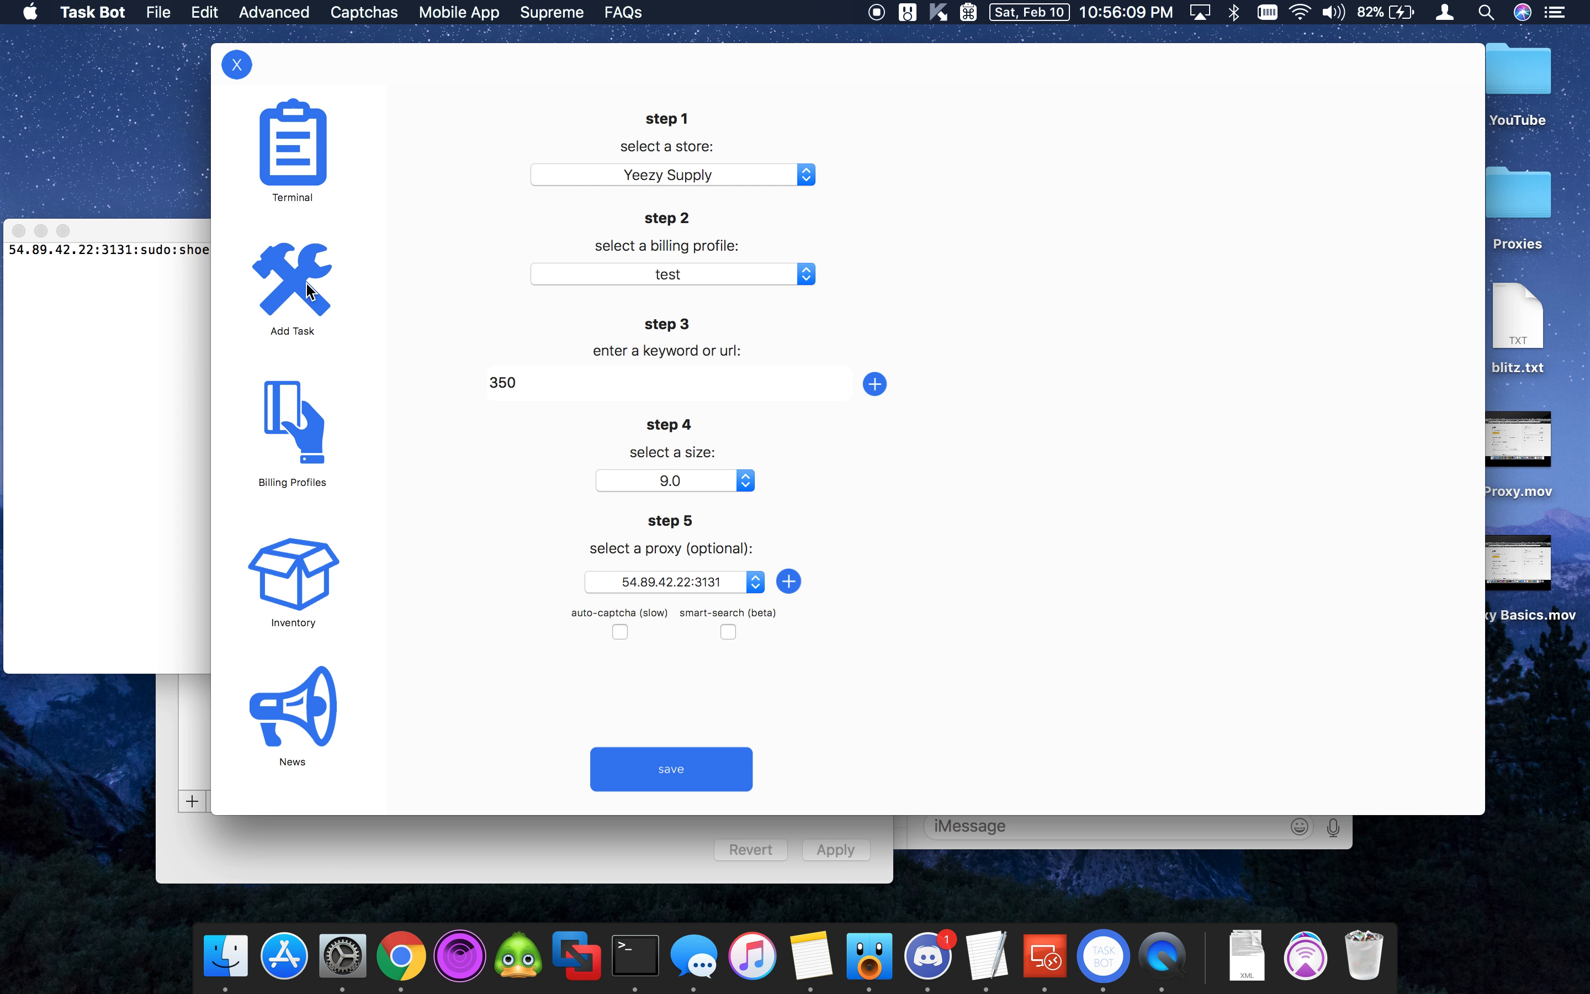
click(673, 480)
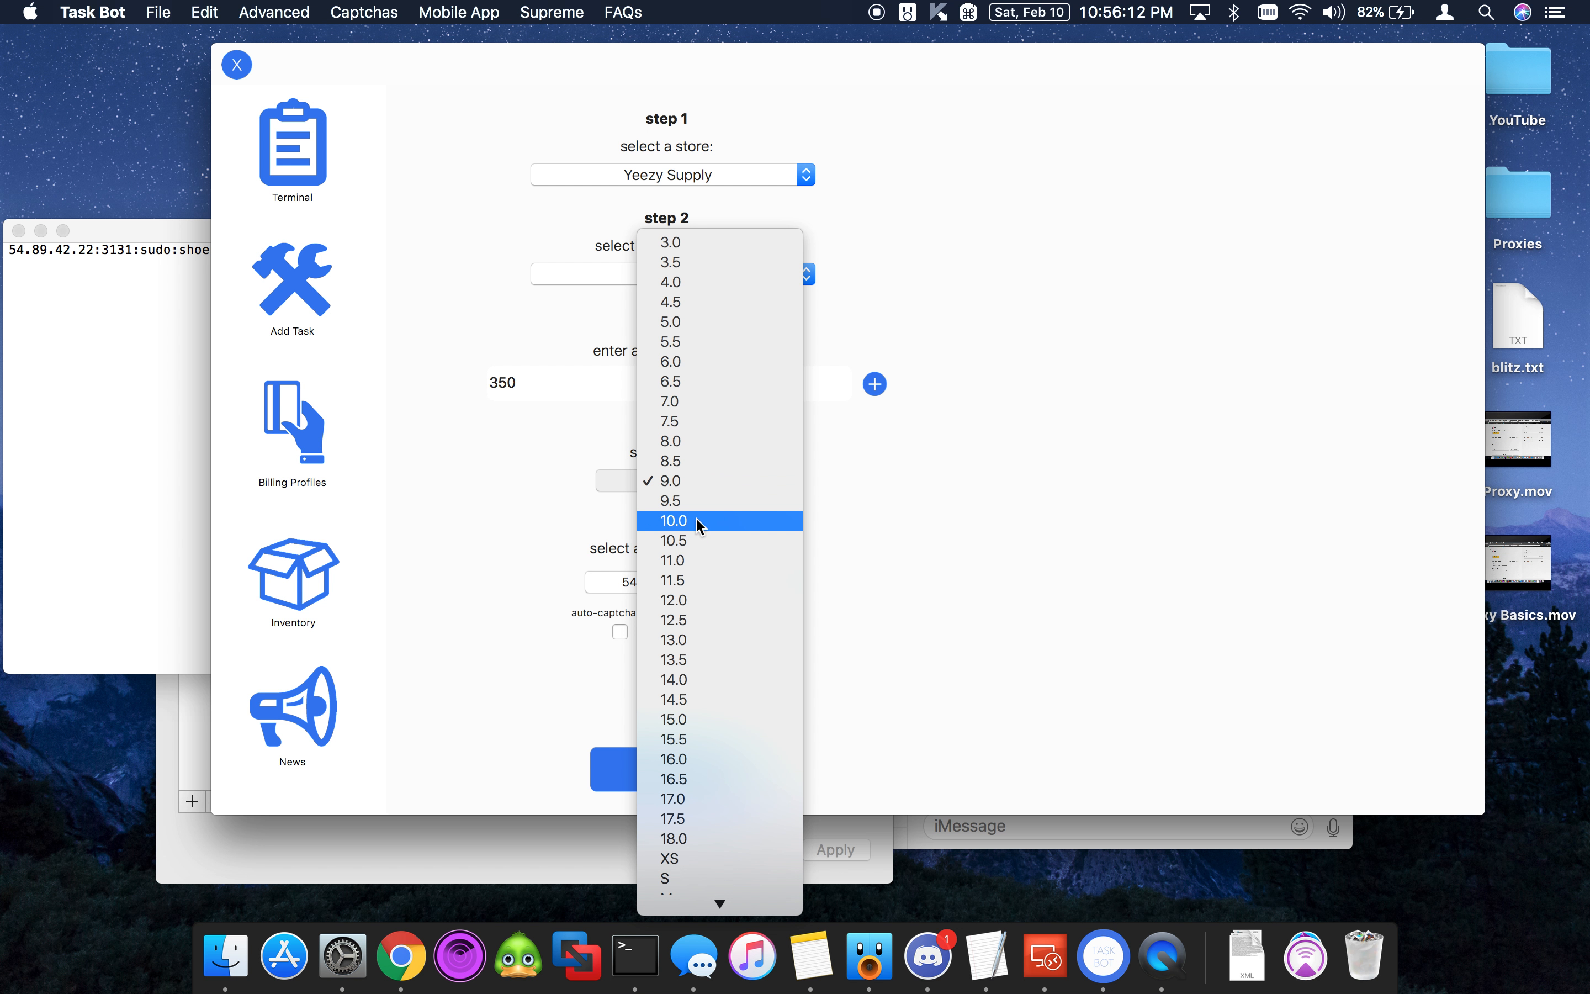
click(673, 520)
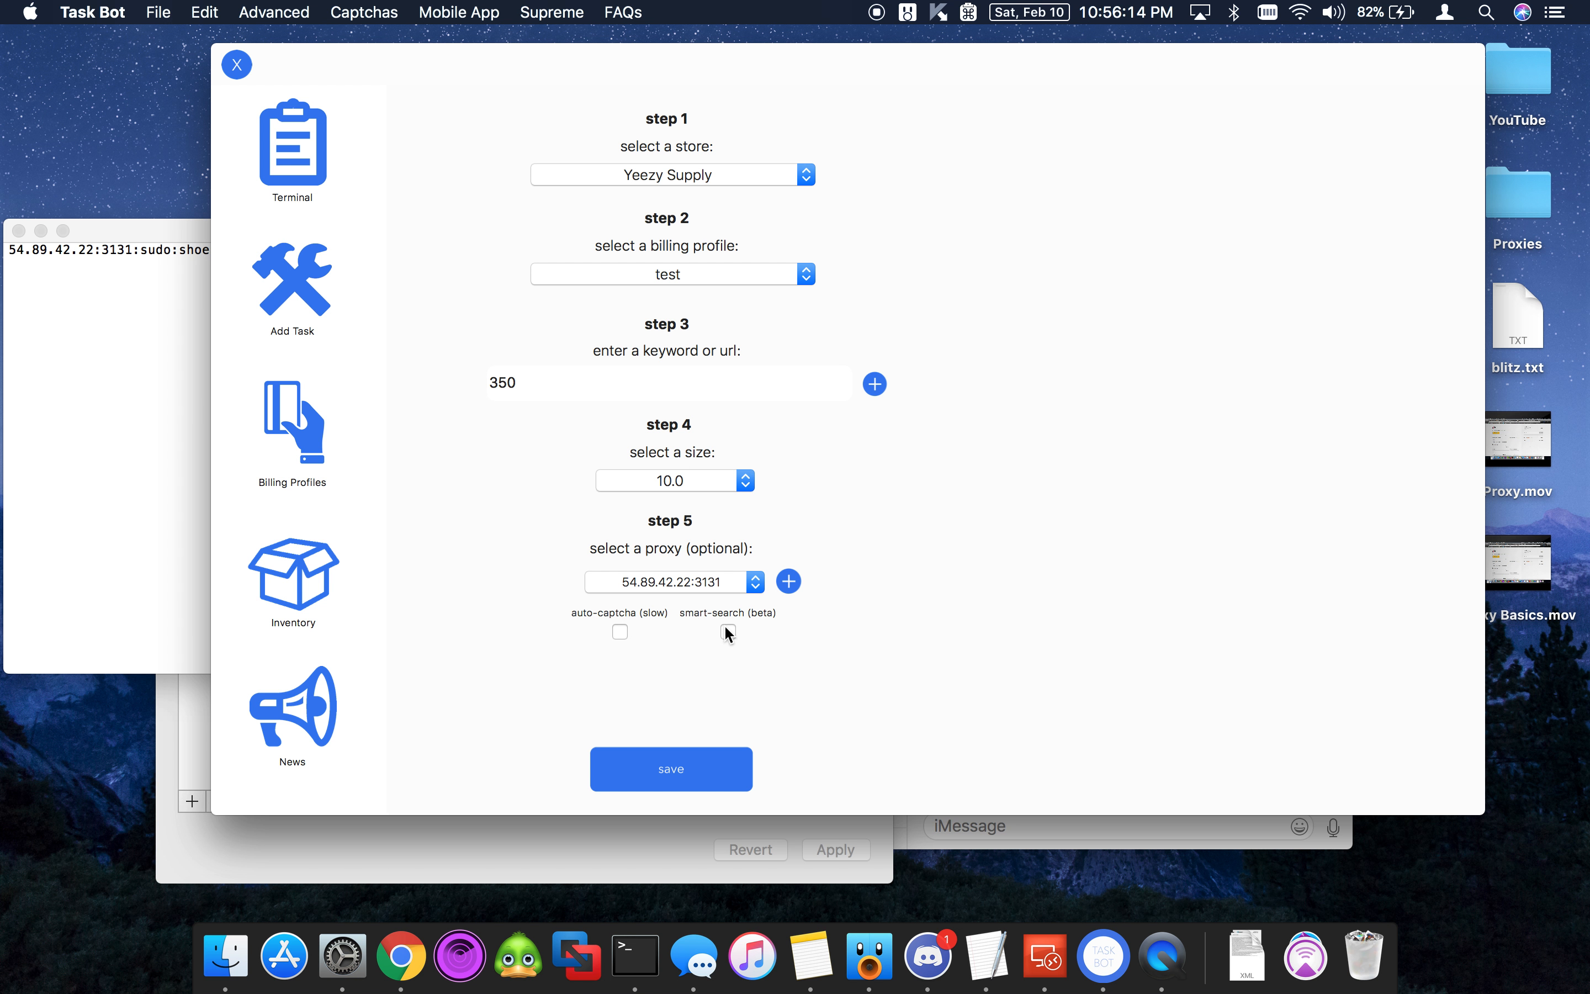
click(726, 631)
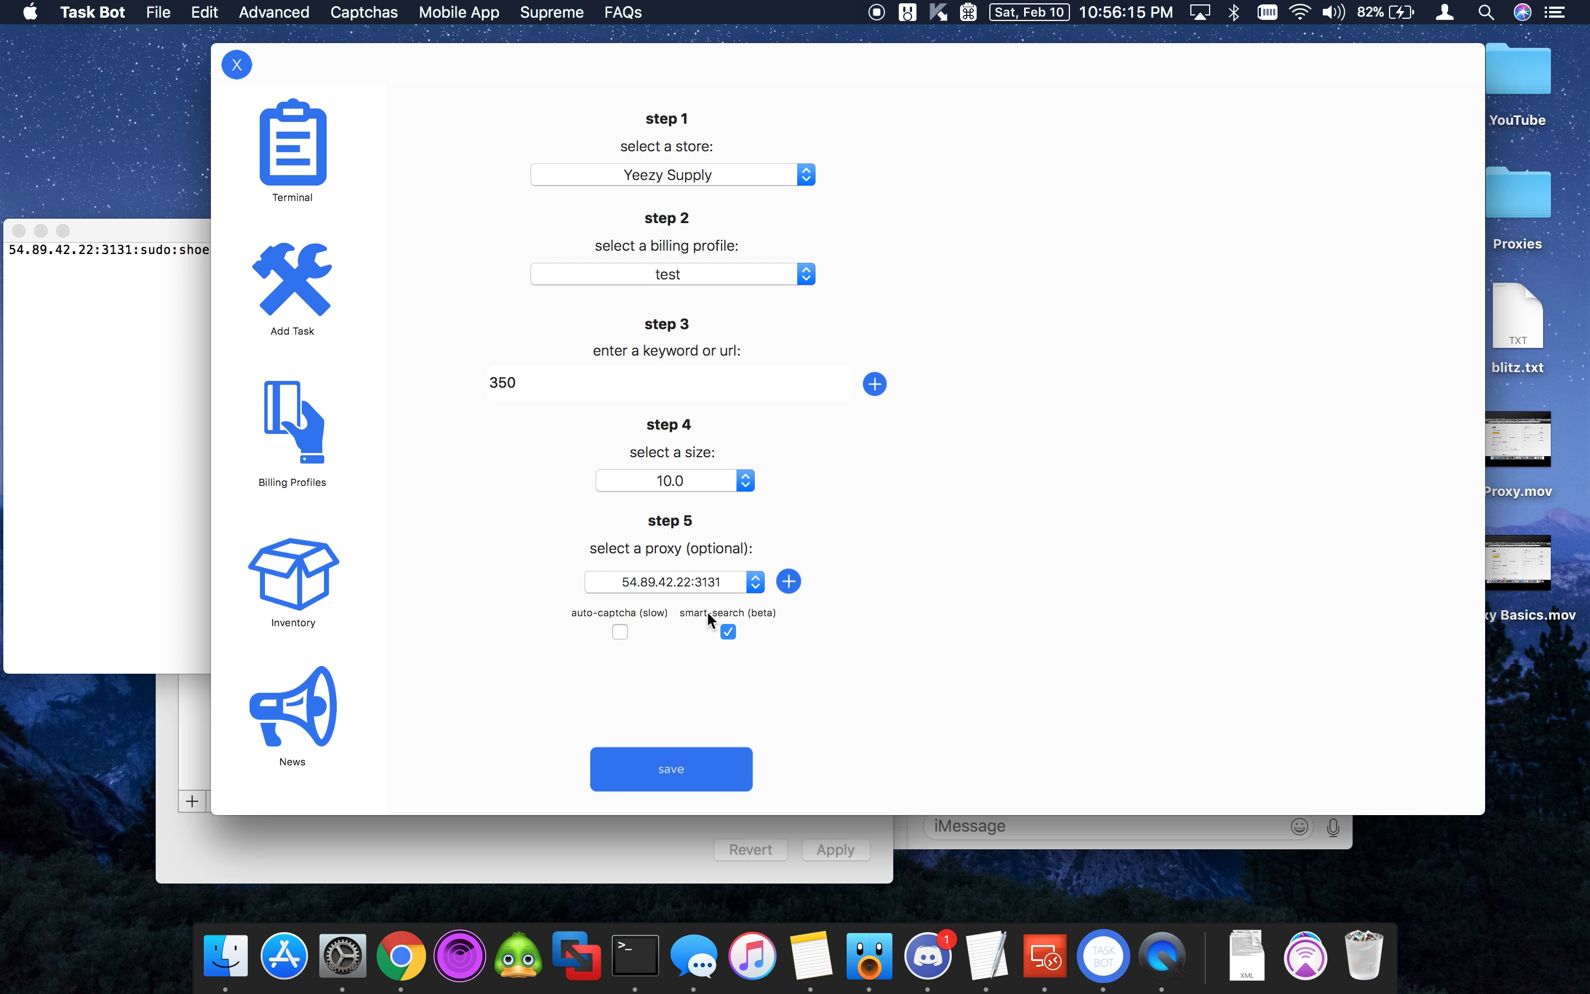
click(670, 769)
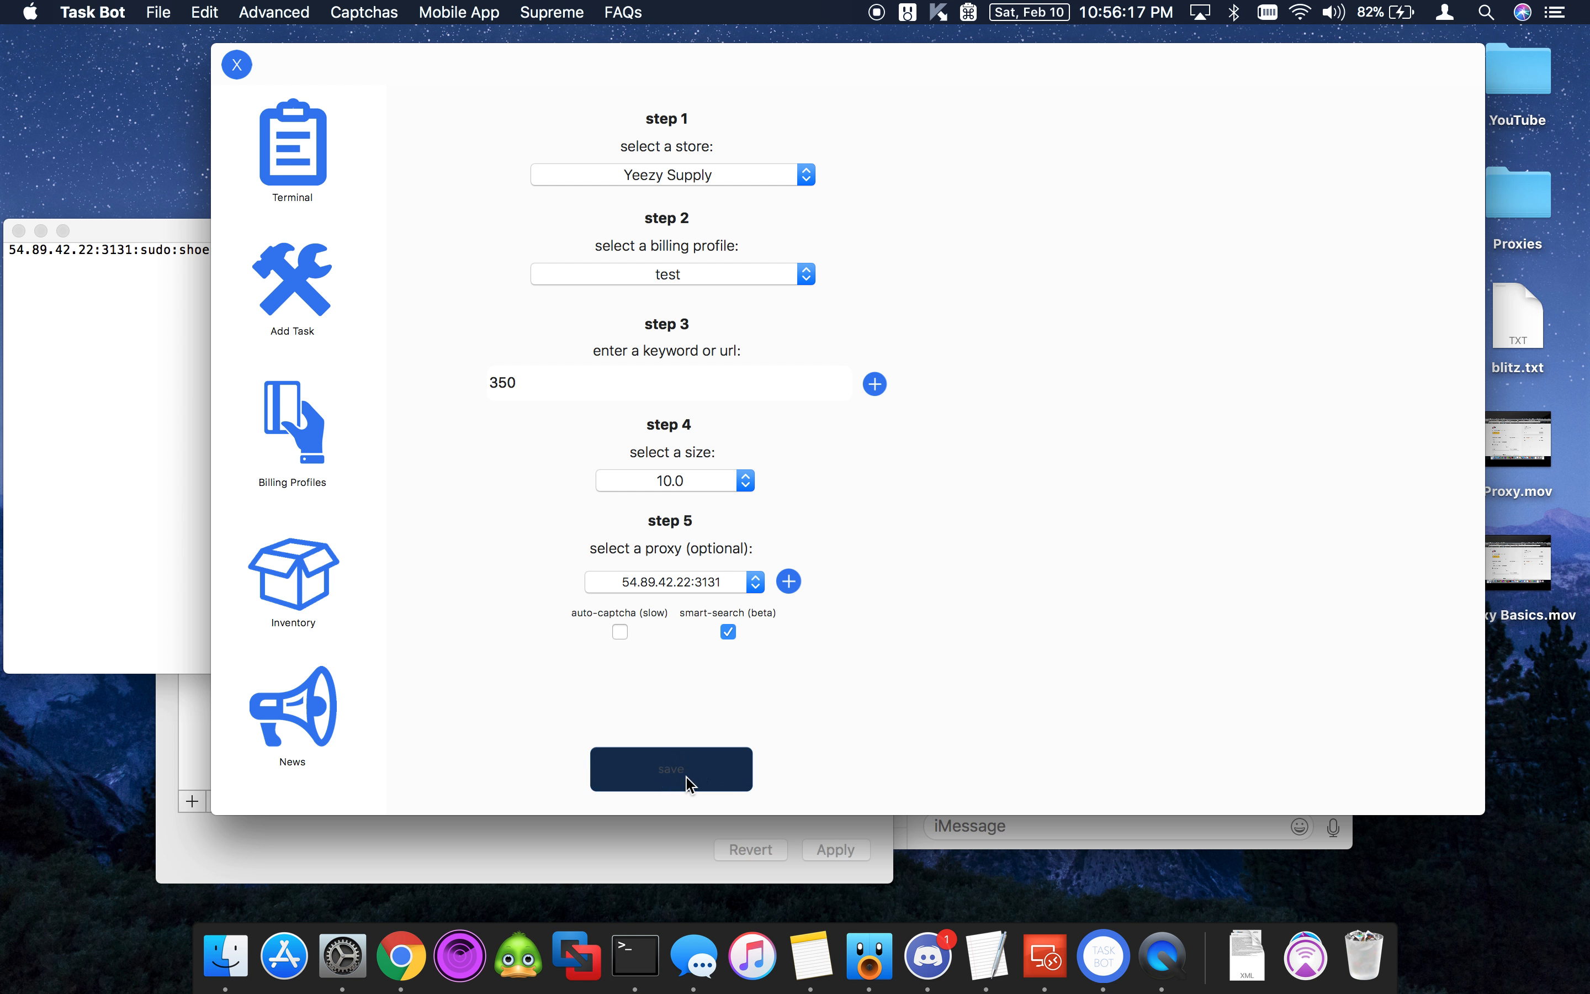
click(670, 768)
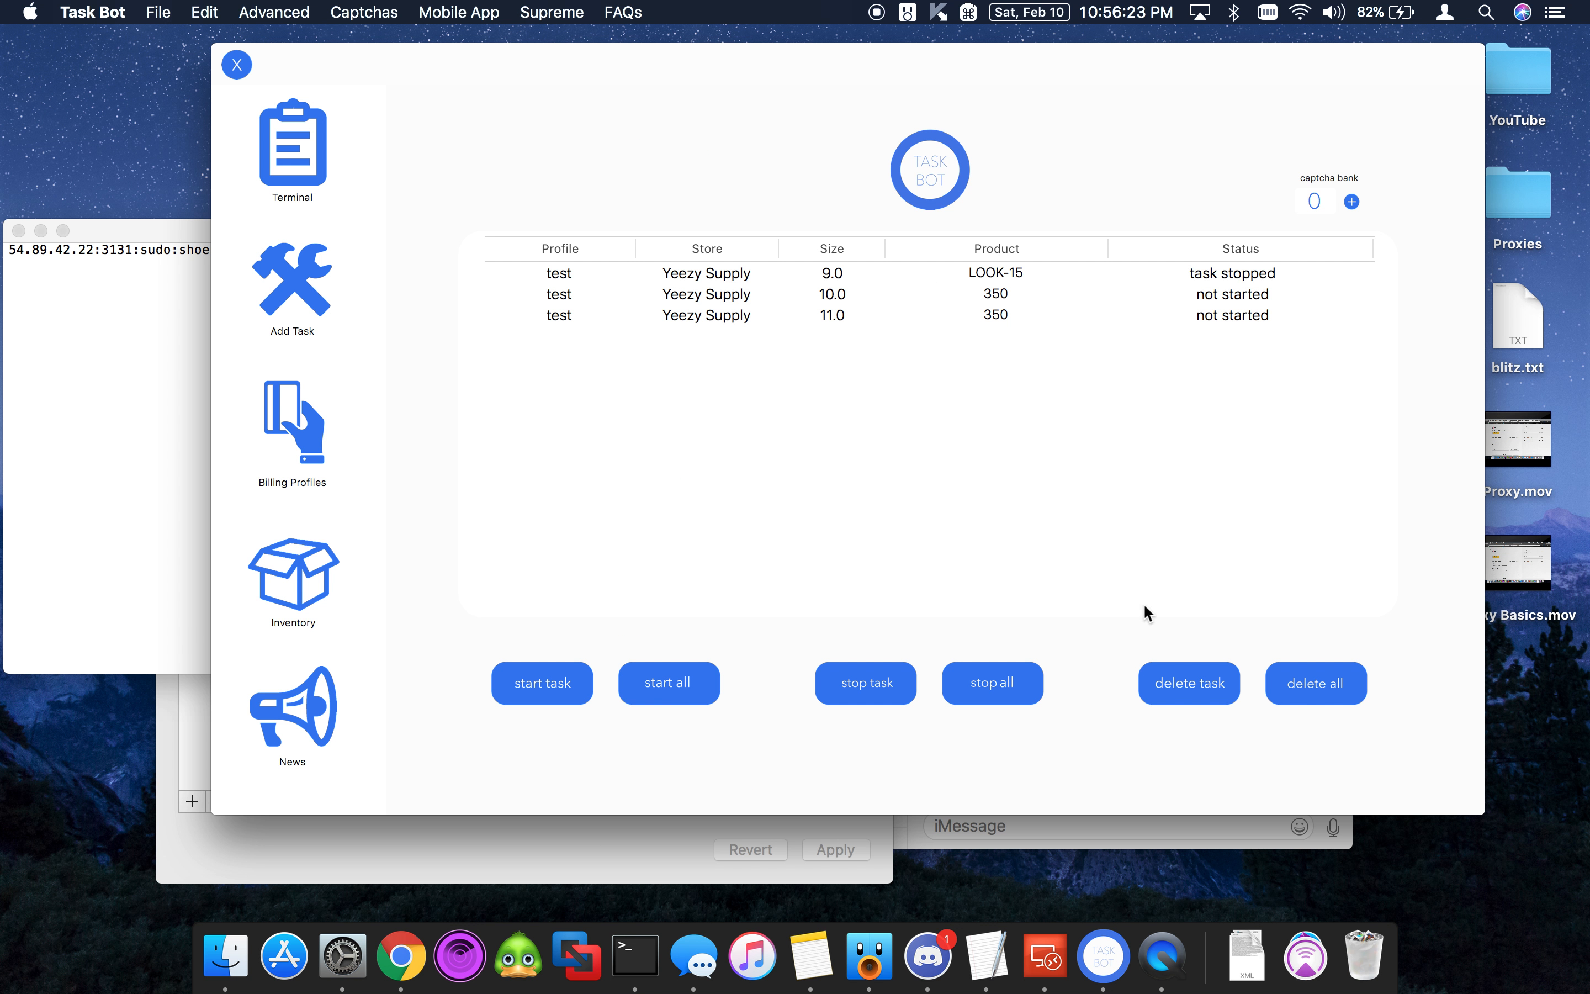
mouse_move(654, 664)
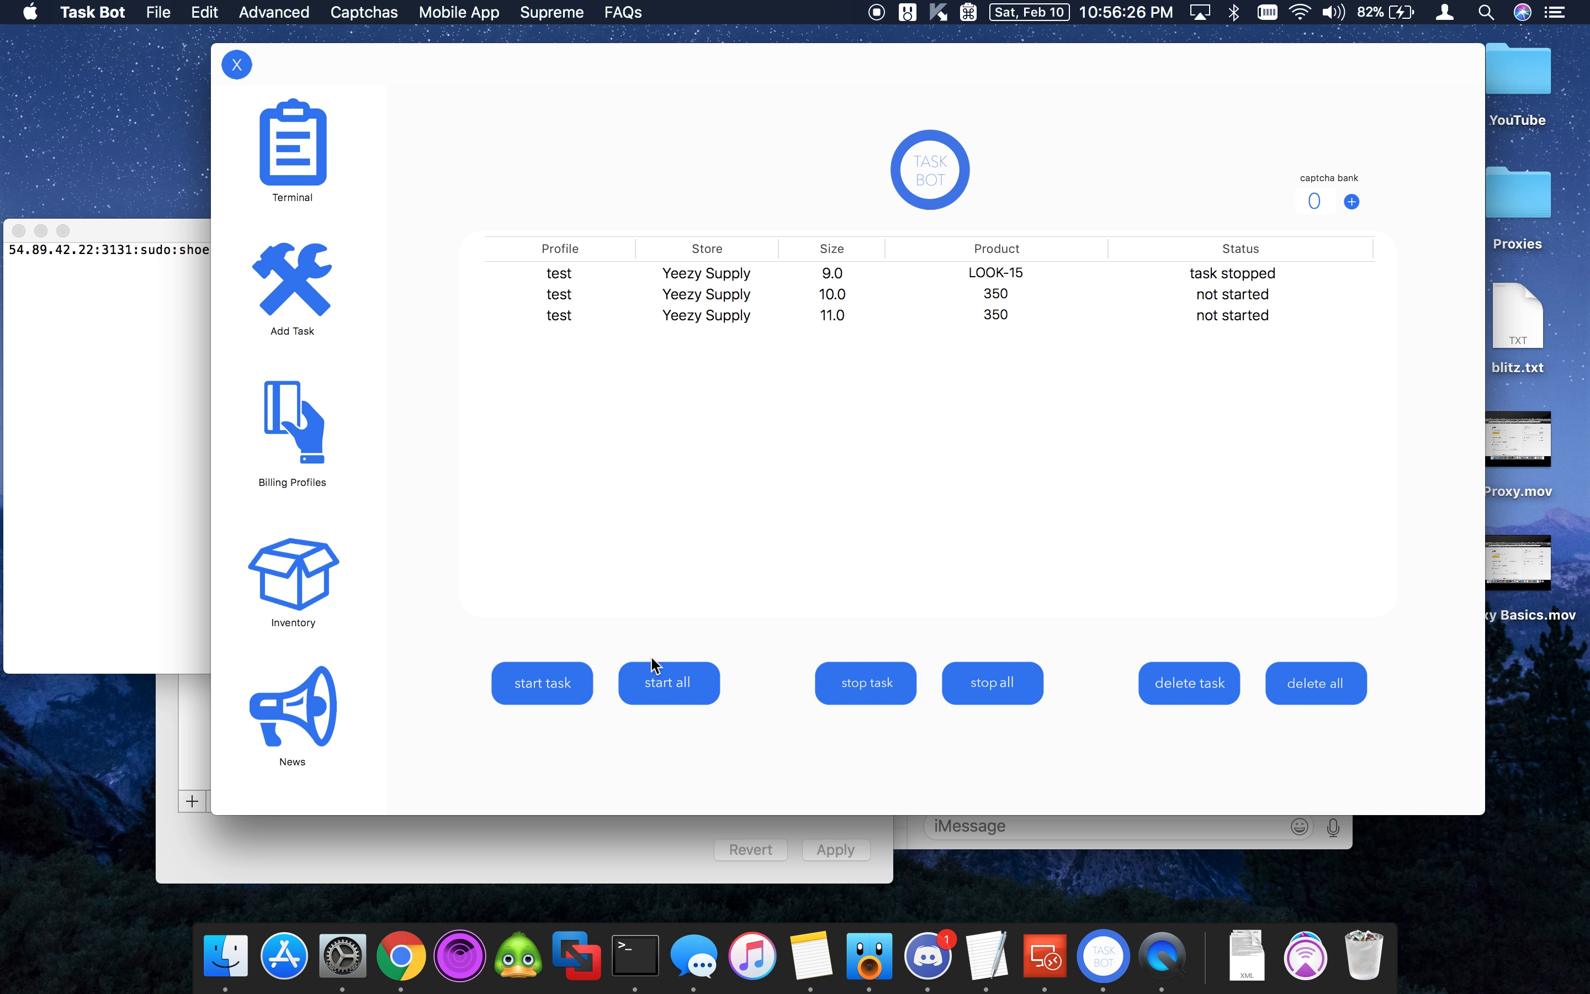
Step: Start all three Yeezy Supply tasks at once
click(667, 682)
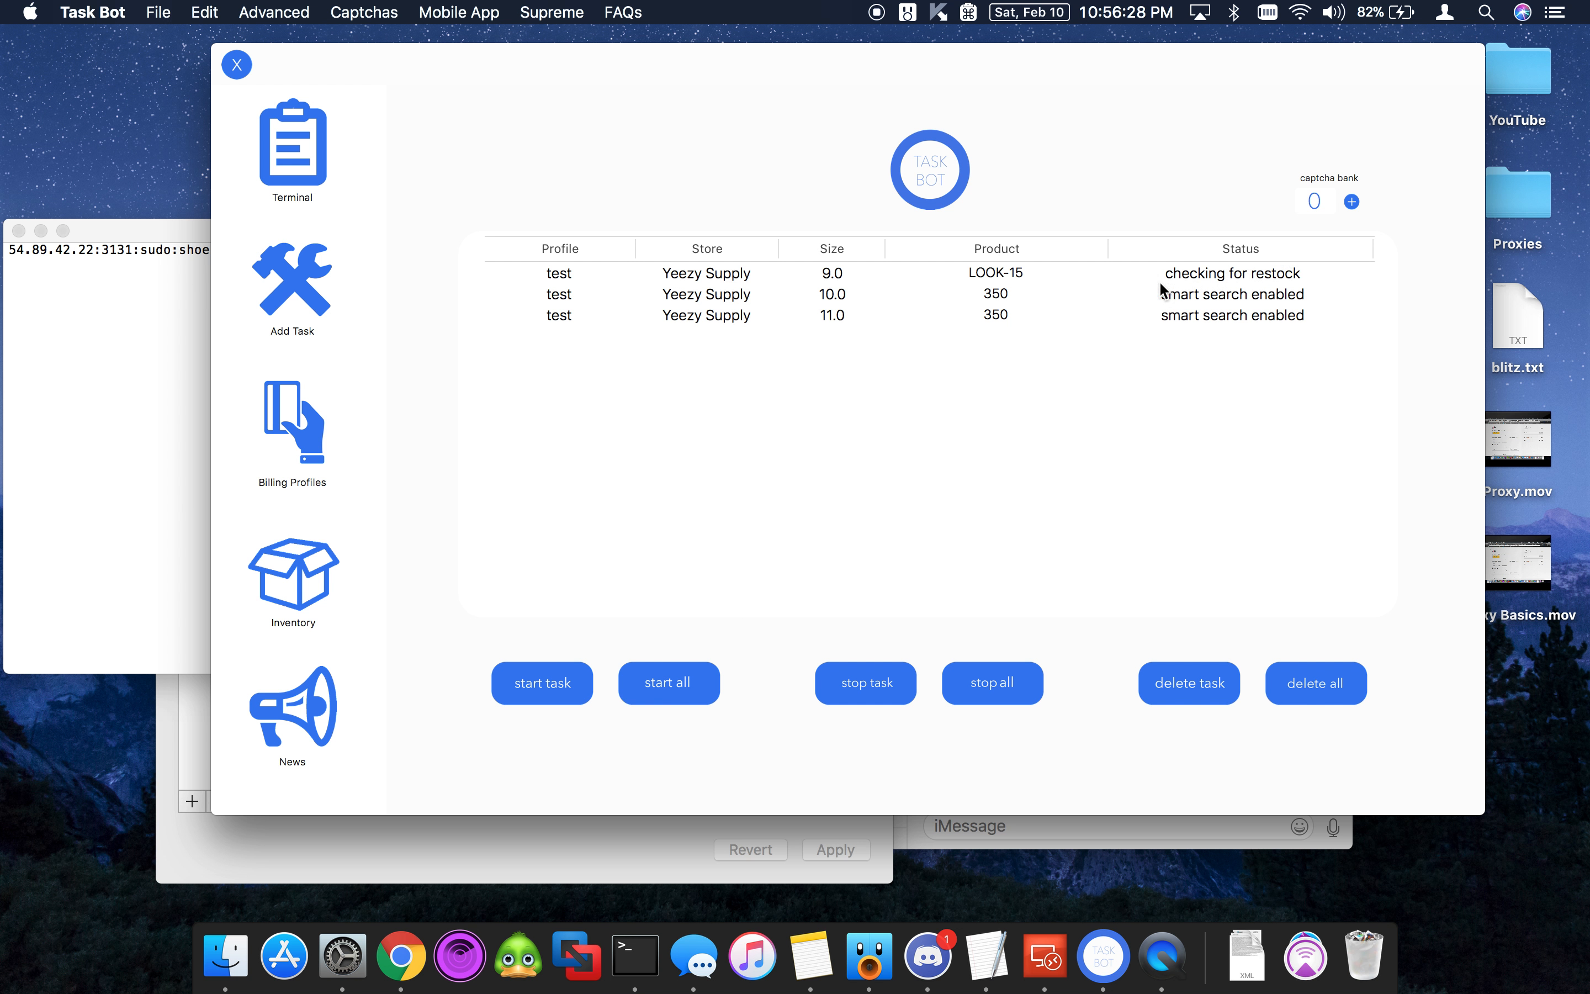
mouse_move(1185, 301)
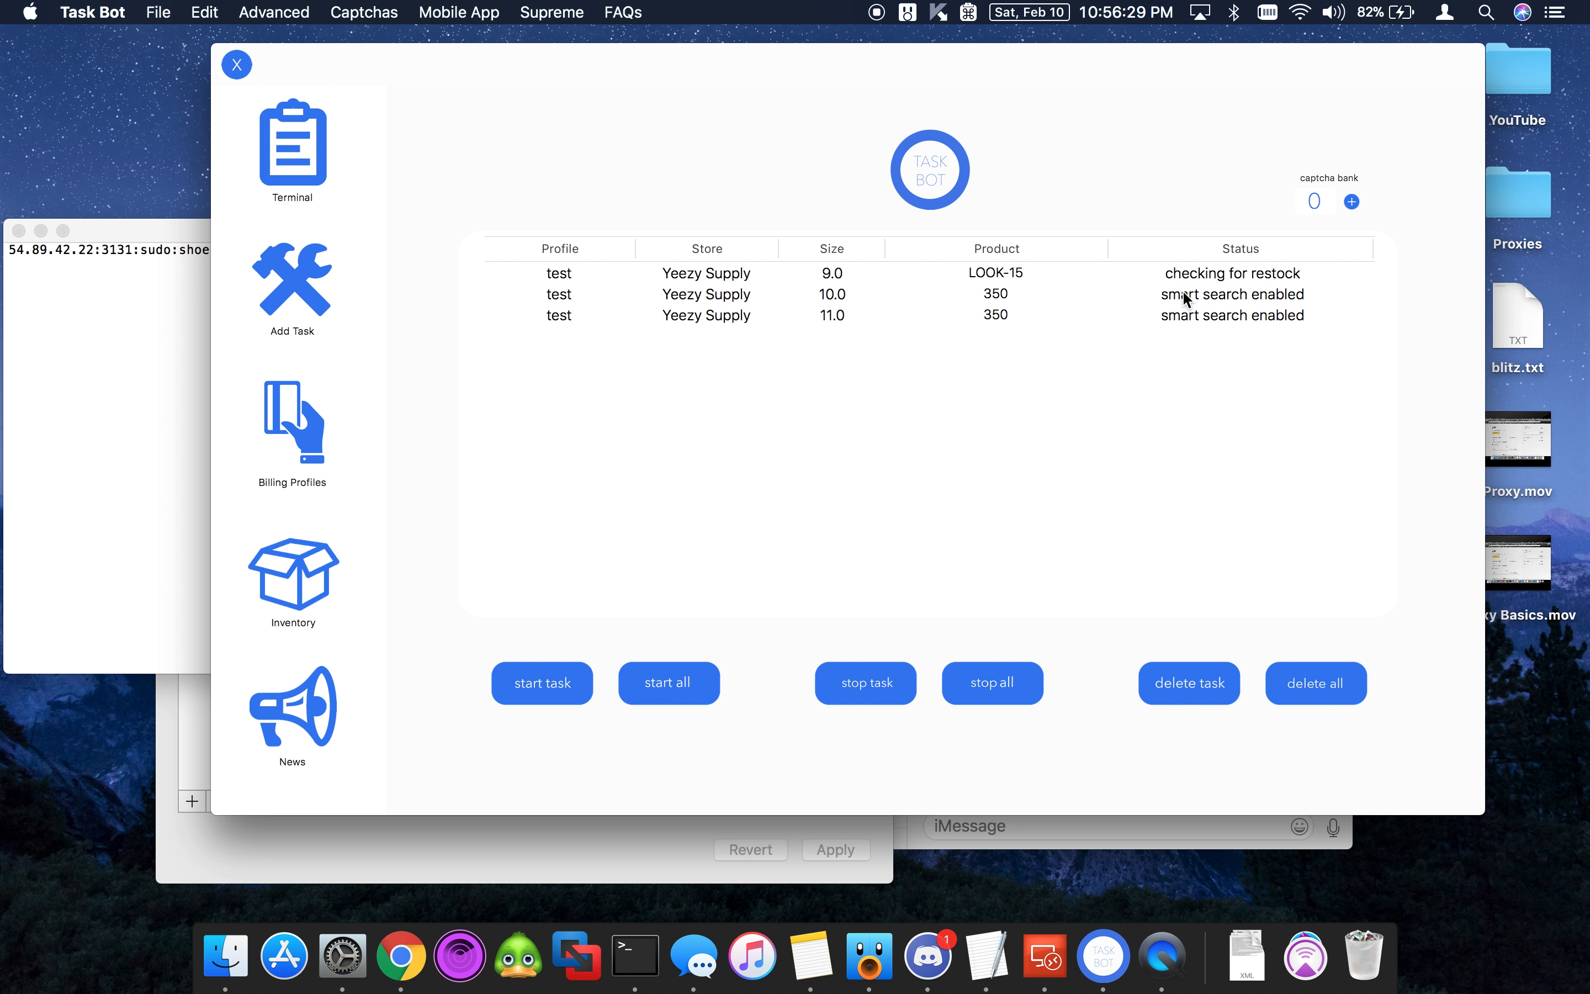
mouse_move(1217, 323)
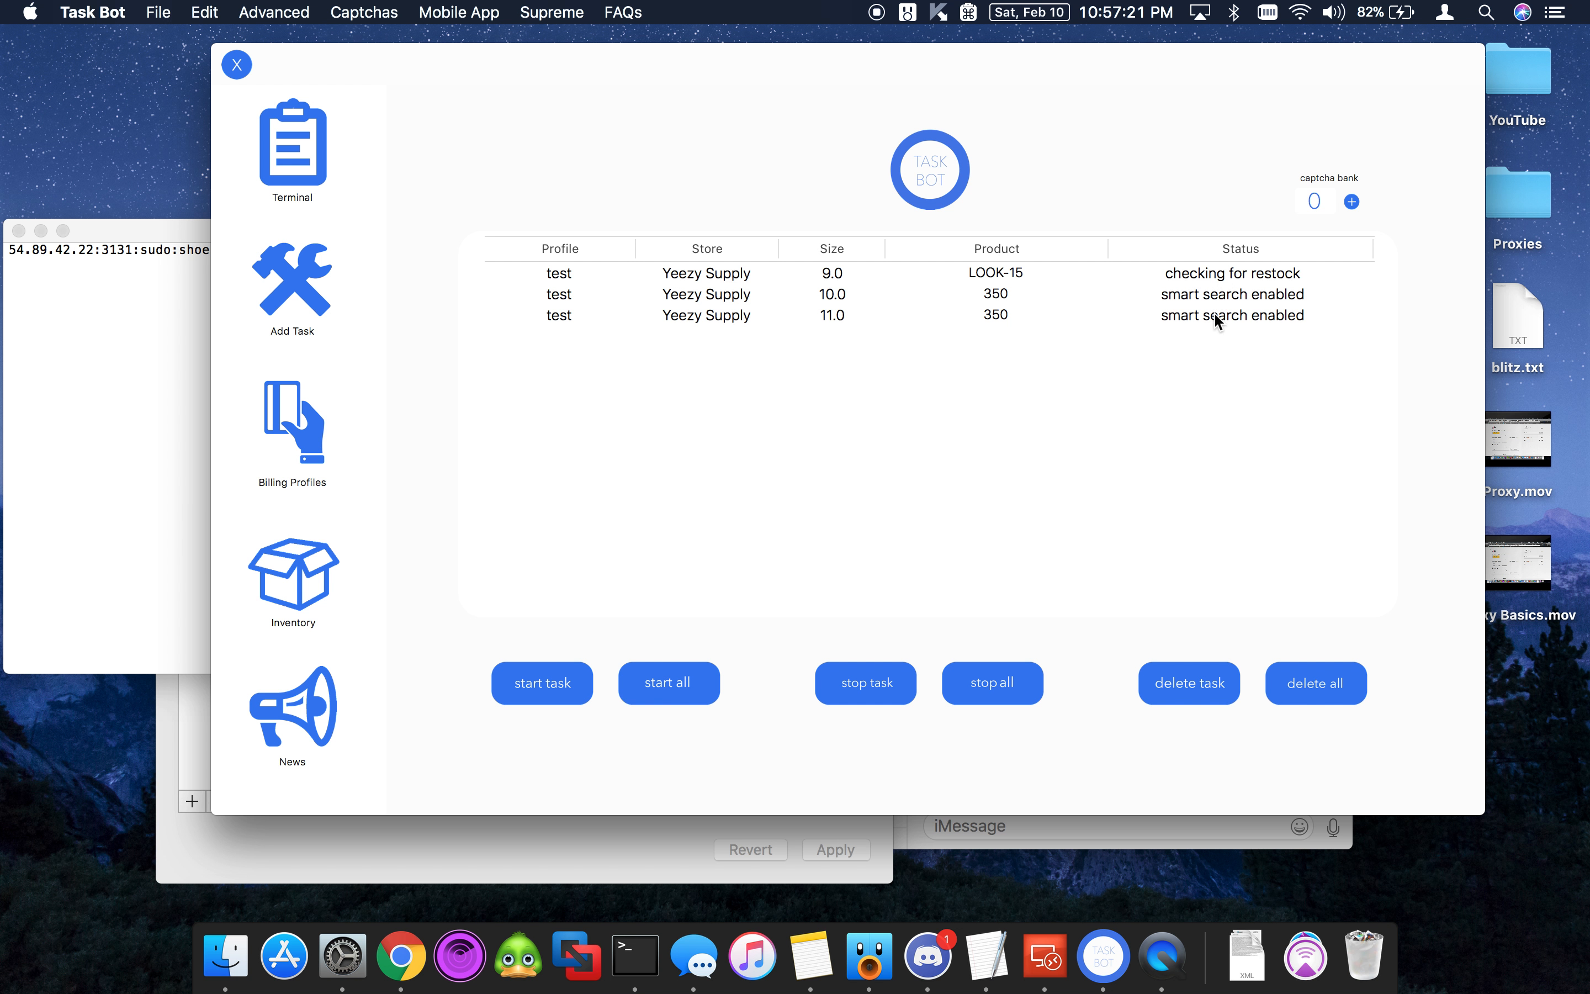
mouse_move(303, 280)
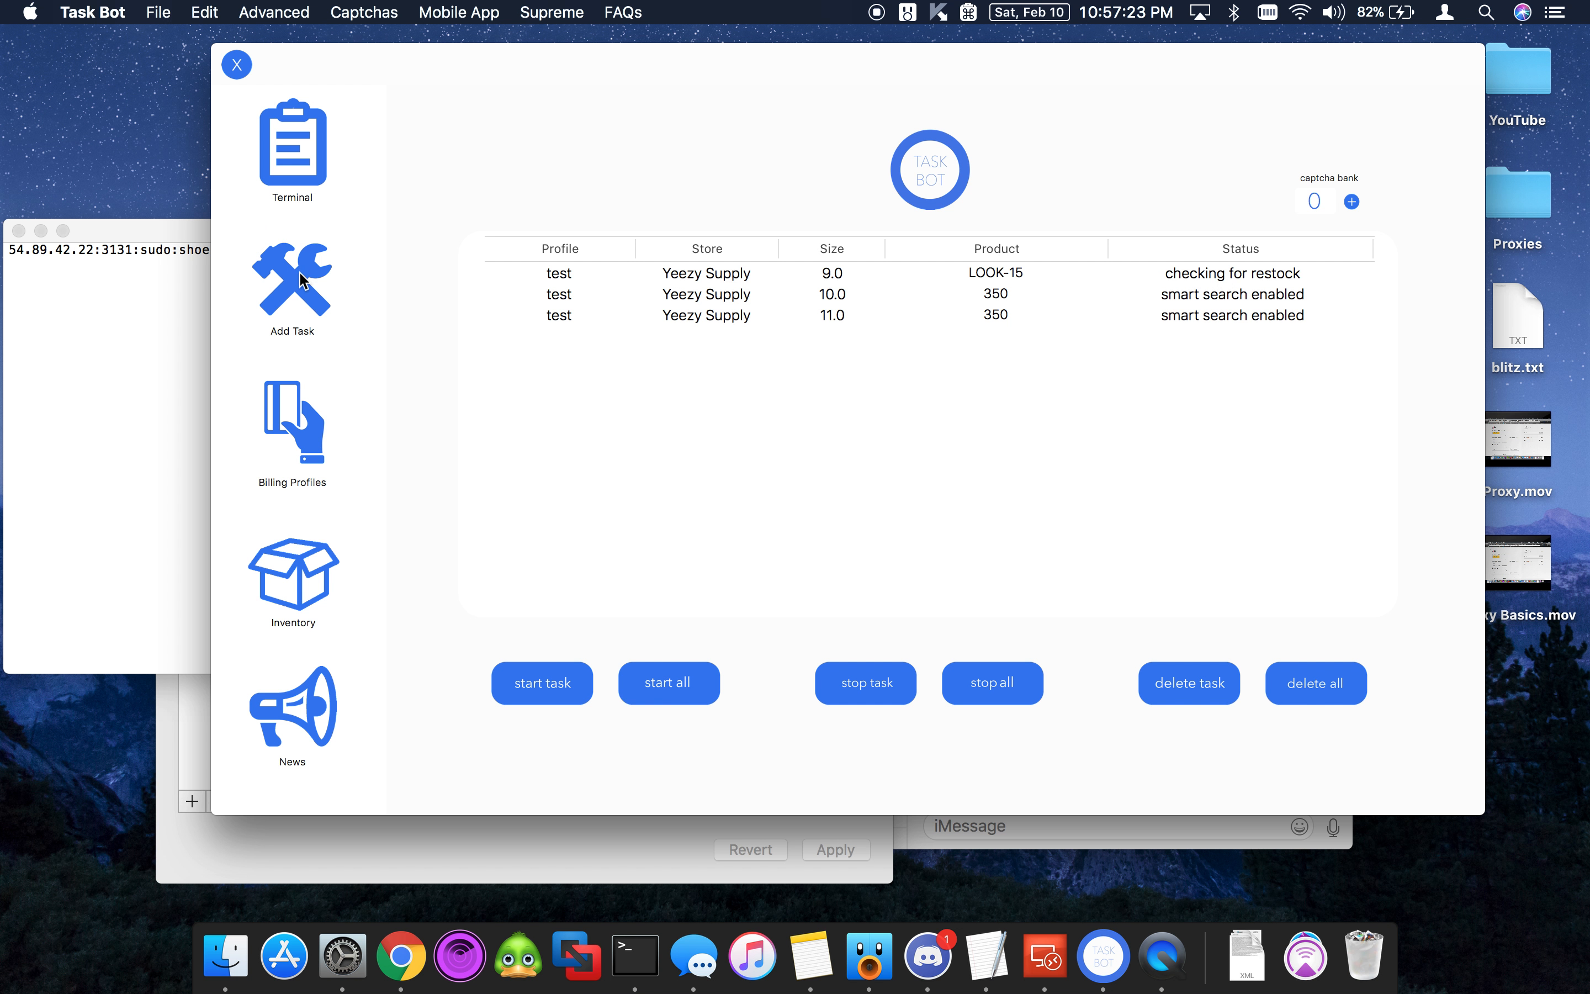
click(291, 290)
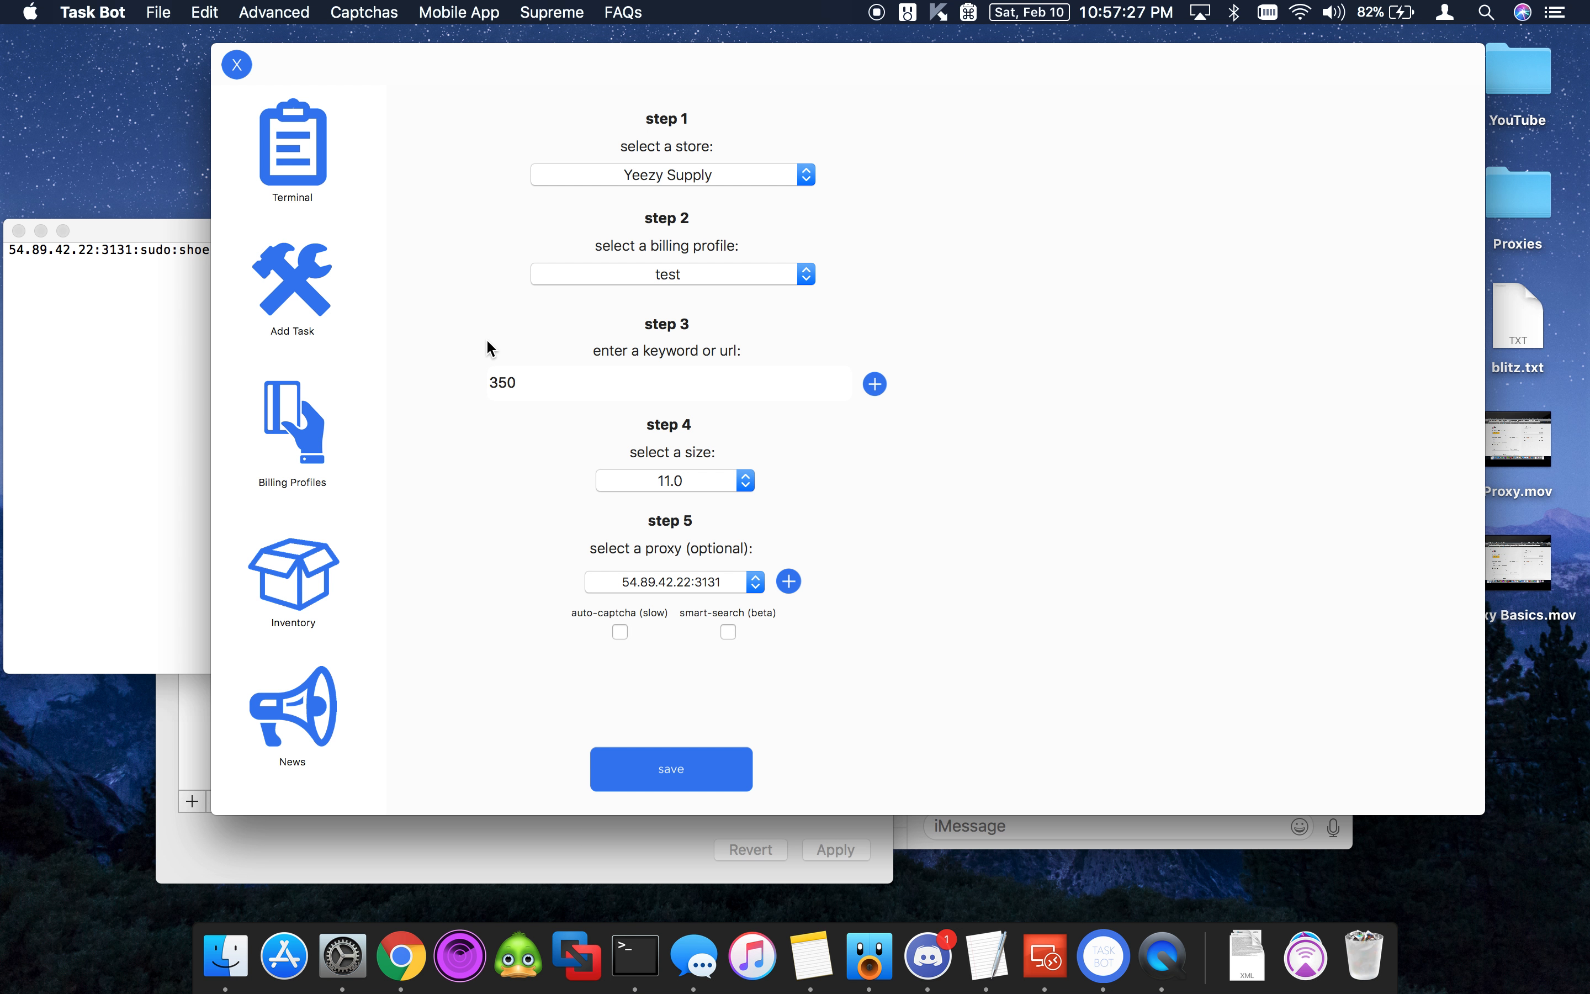
mouse_move(325, 167)
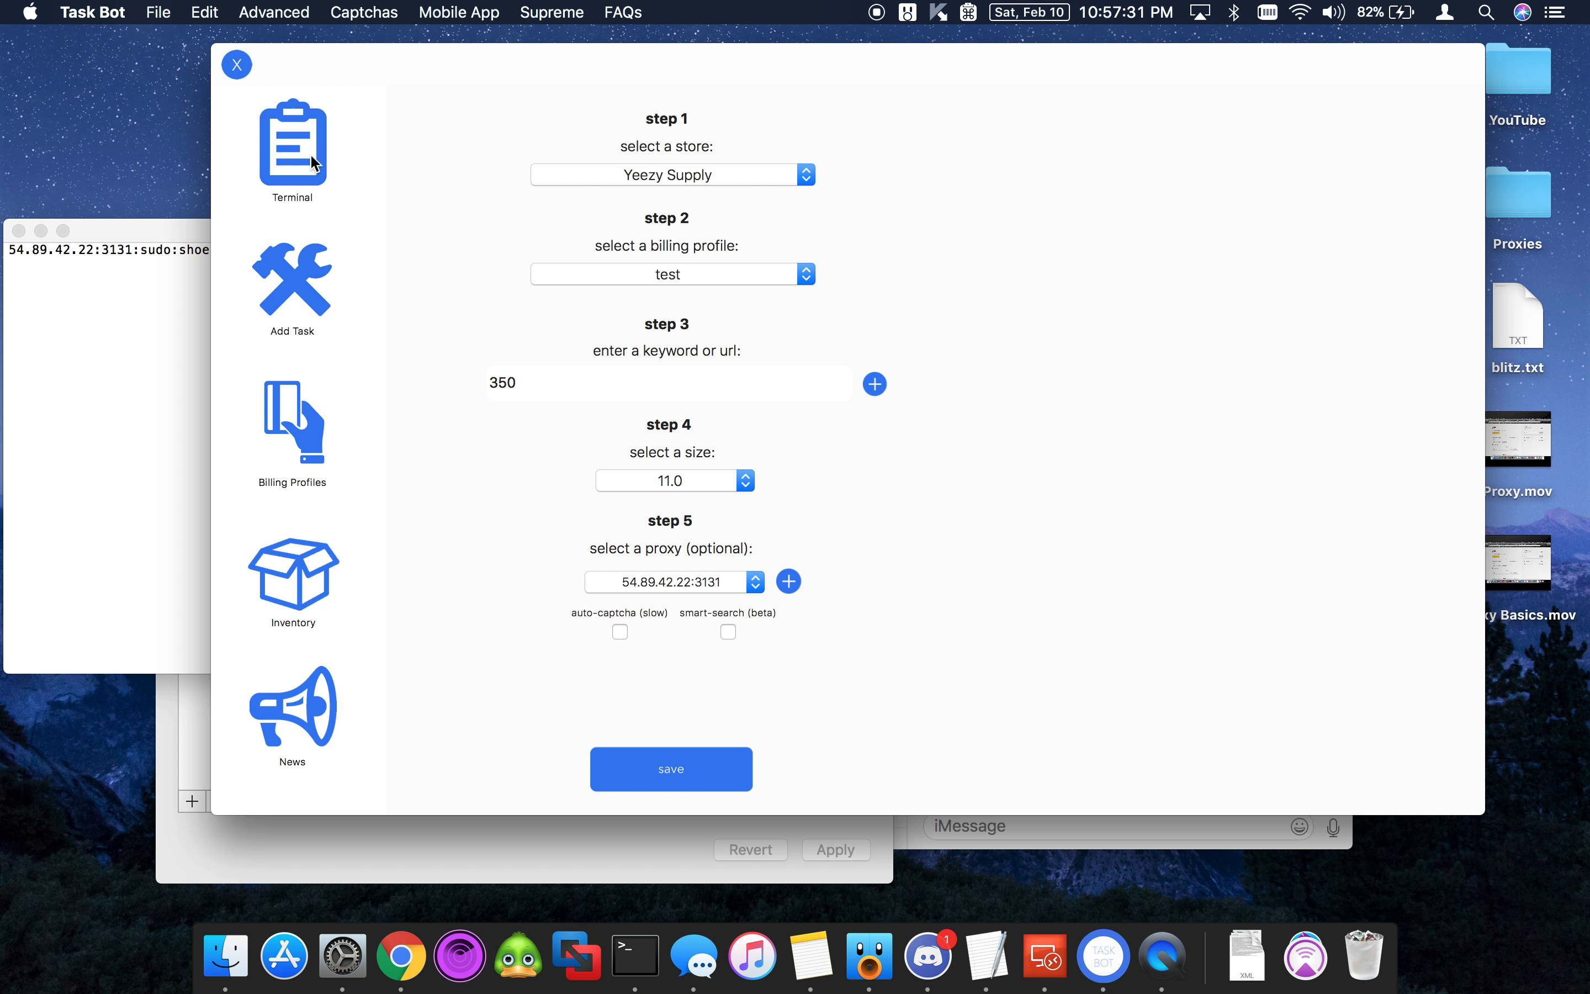
click(671, 768)
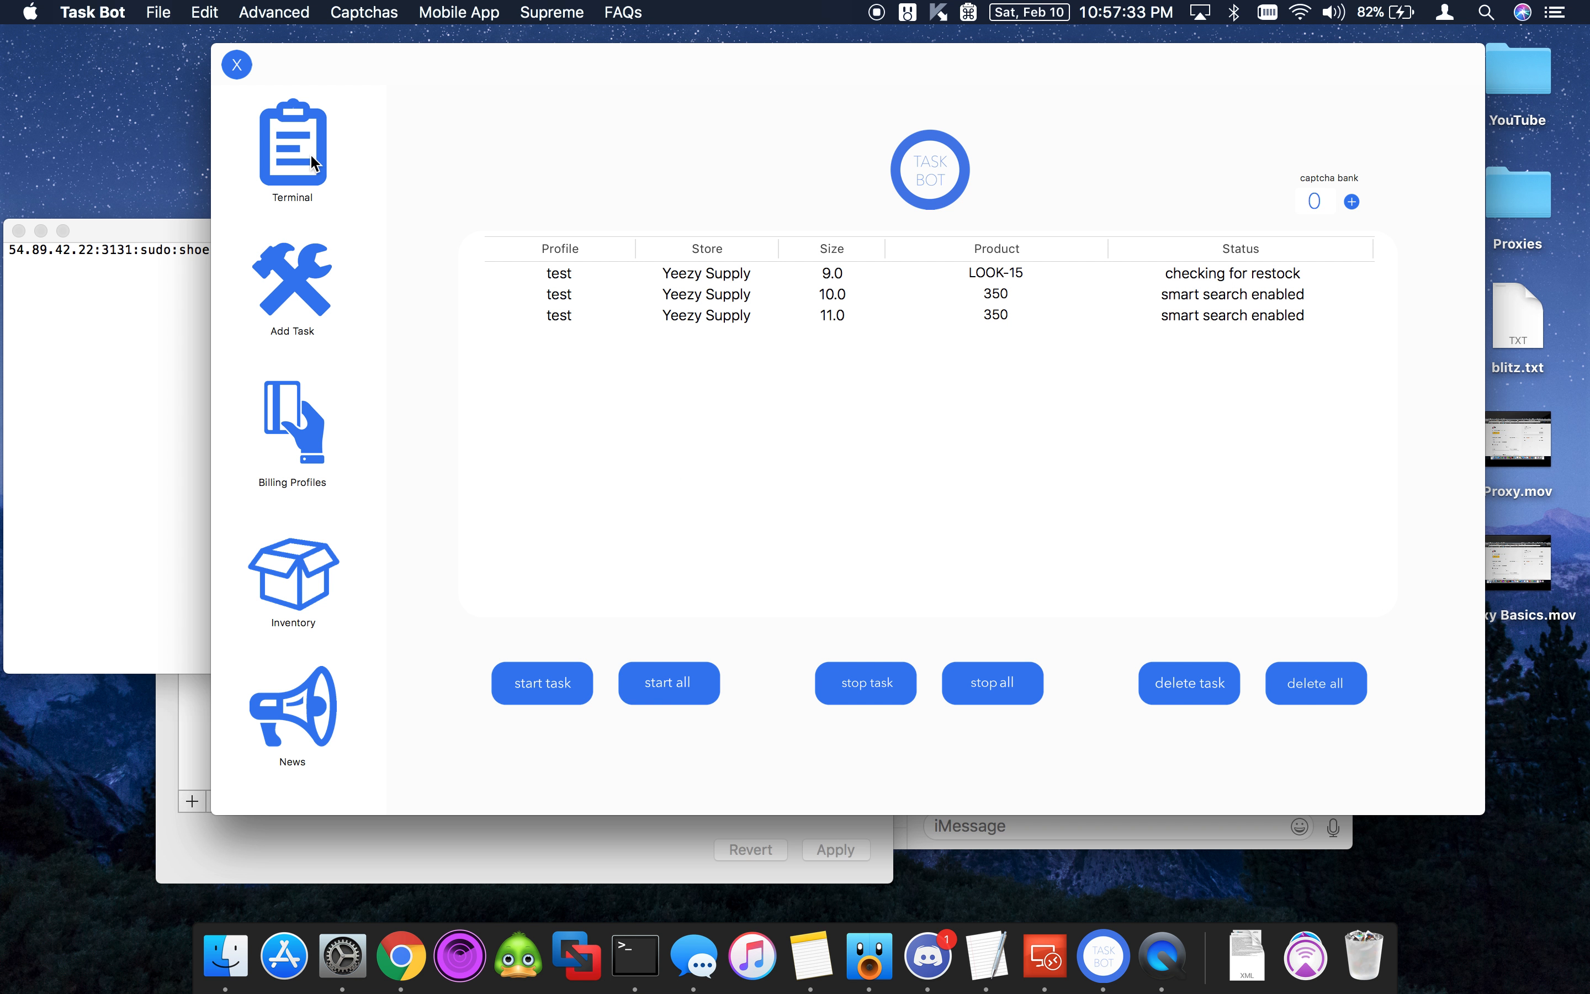
mouse_move(512, 144)
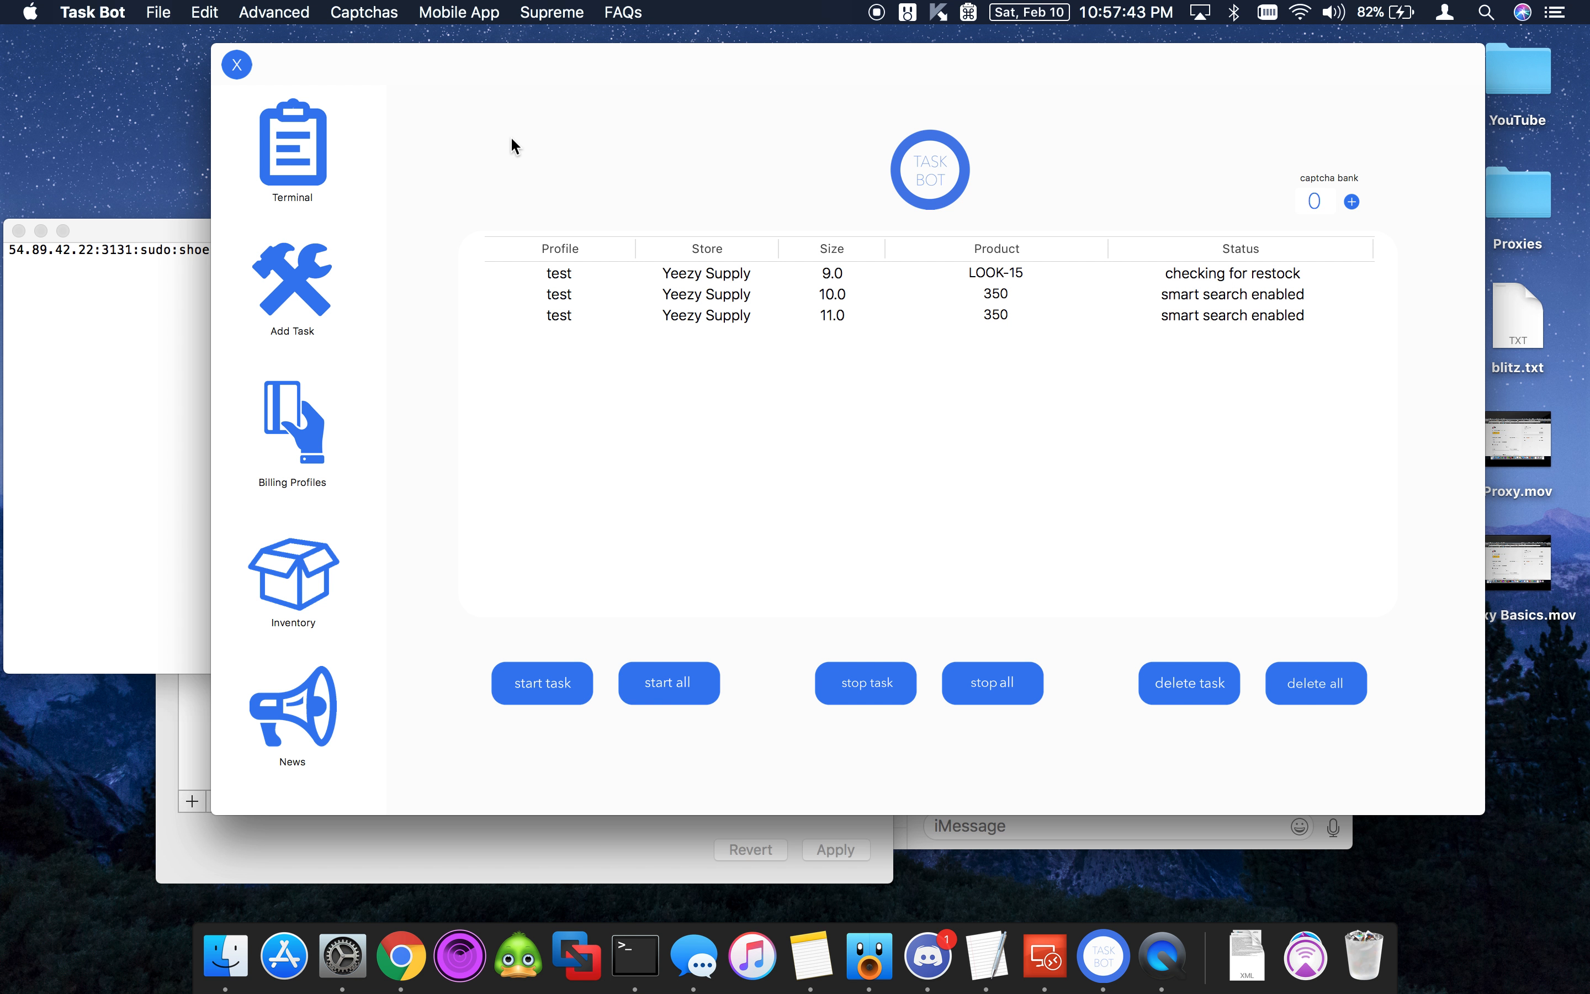
mouse_move(628, 154)
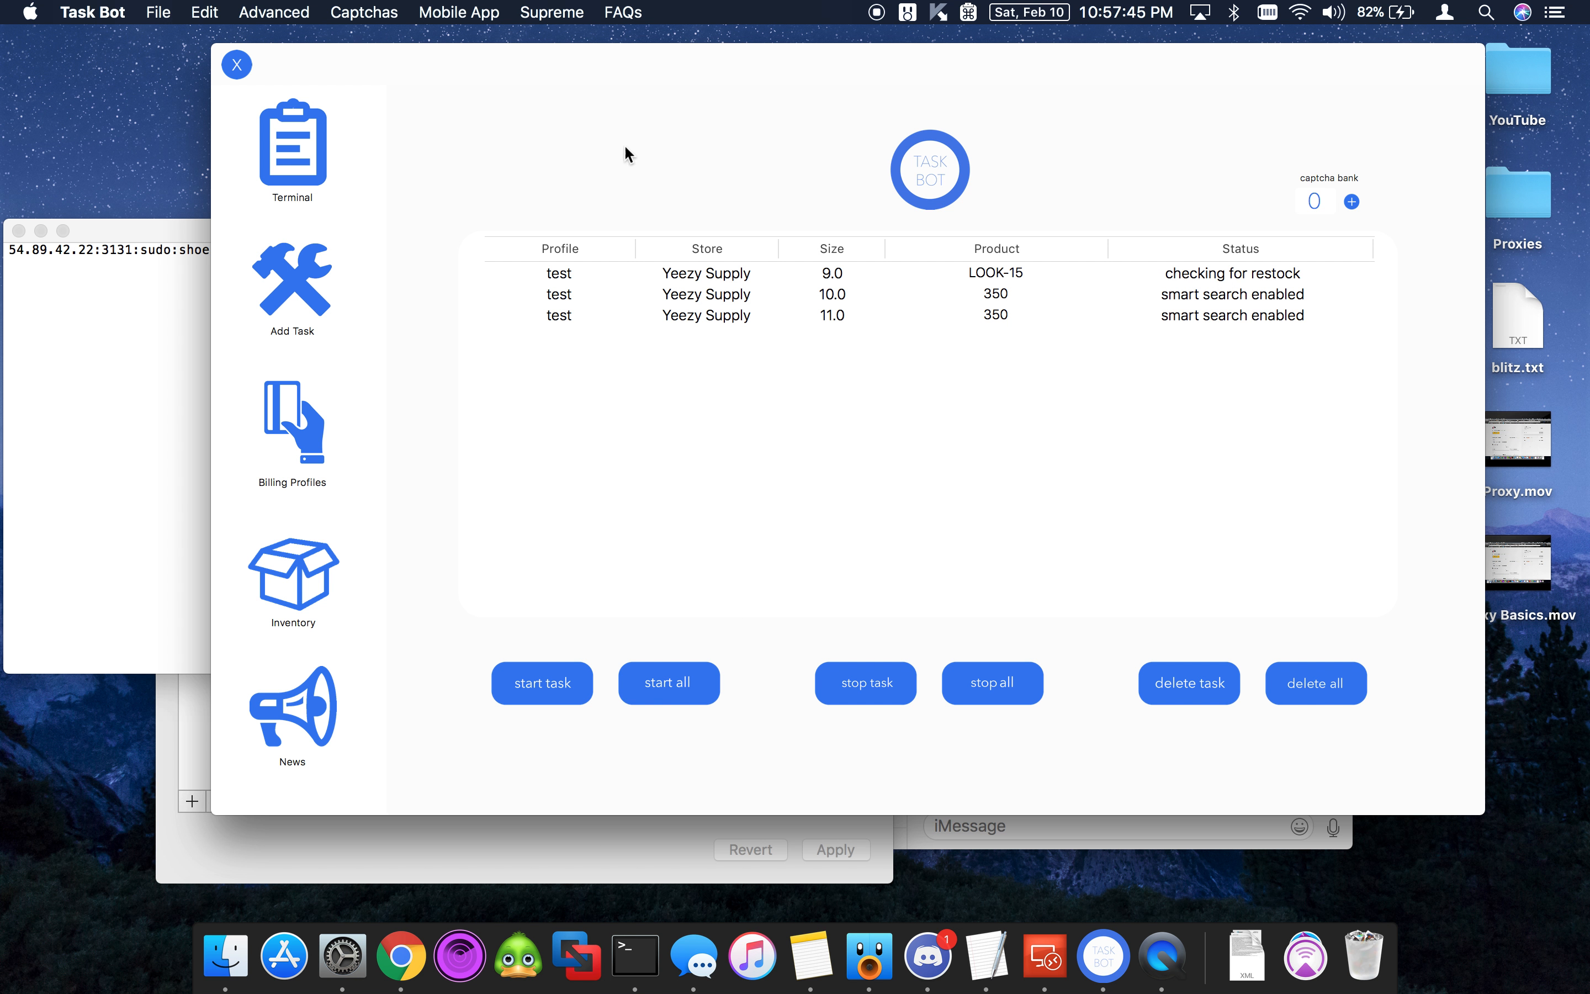
mouse_move(651, 134)
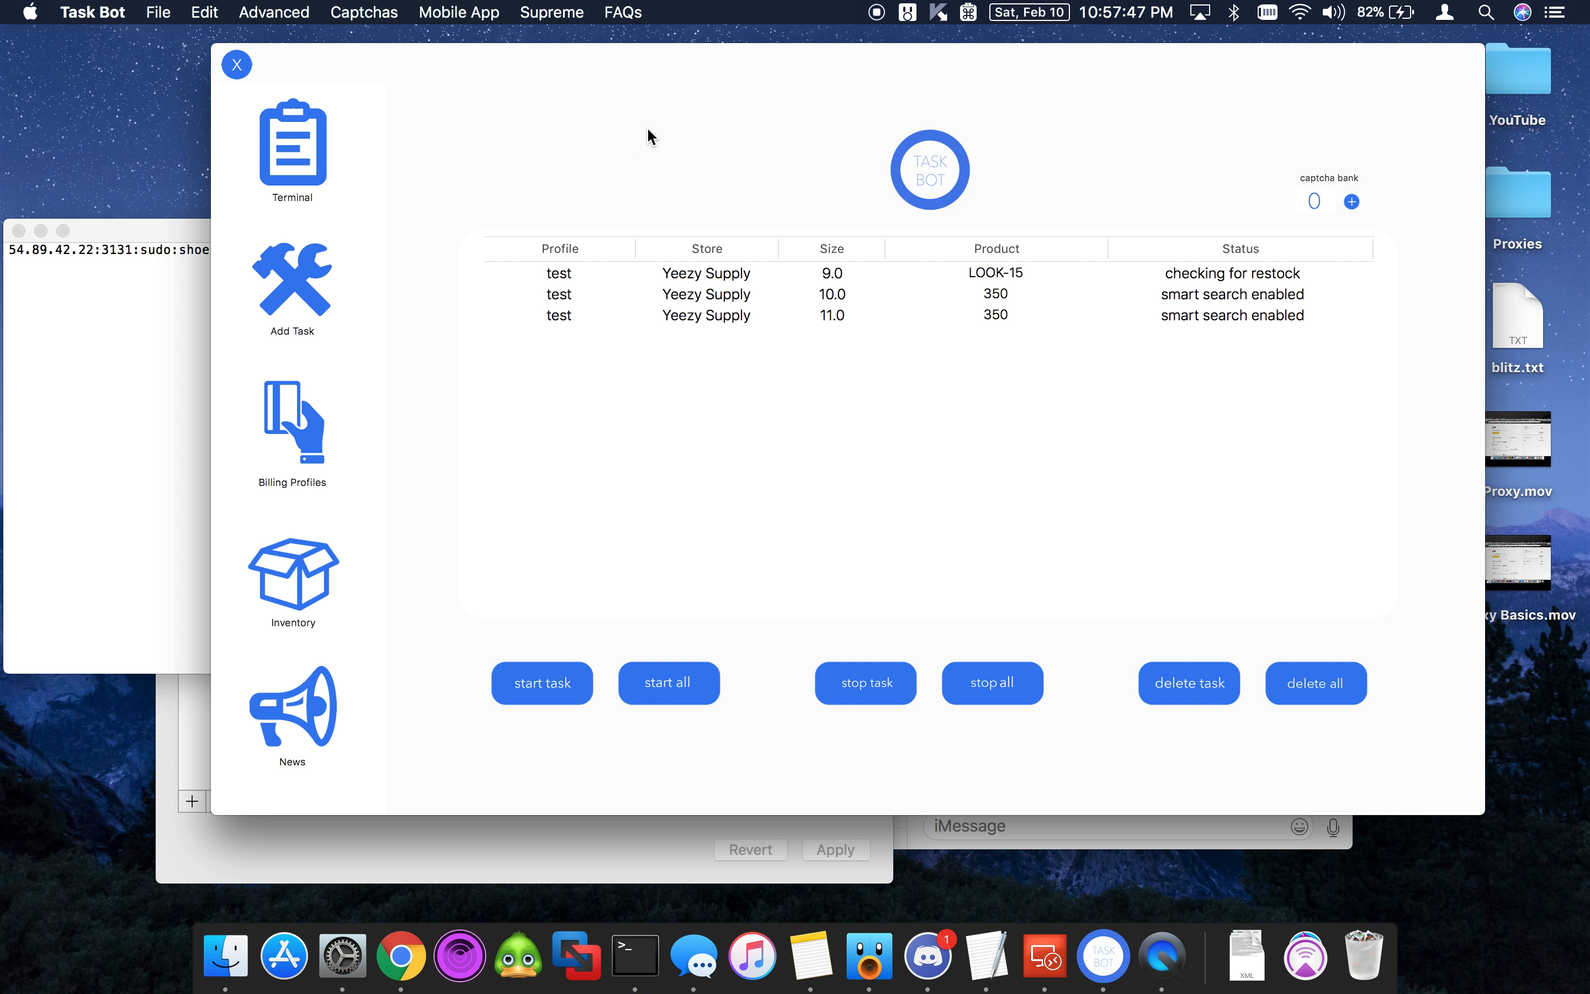
mouse_move(276, 307)
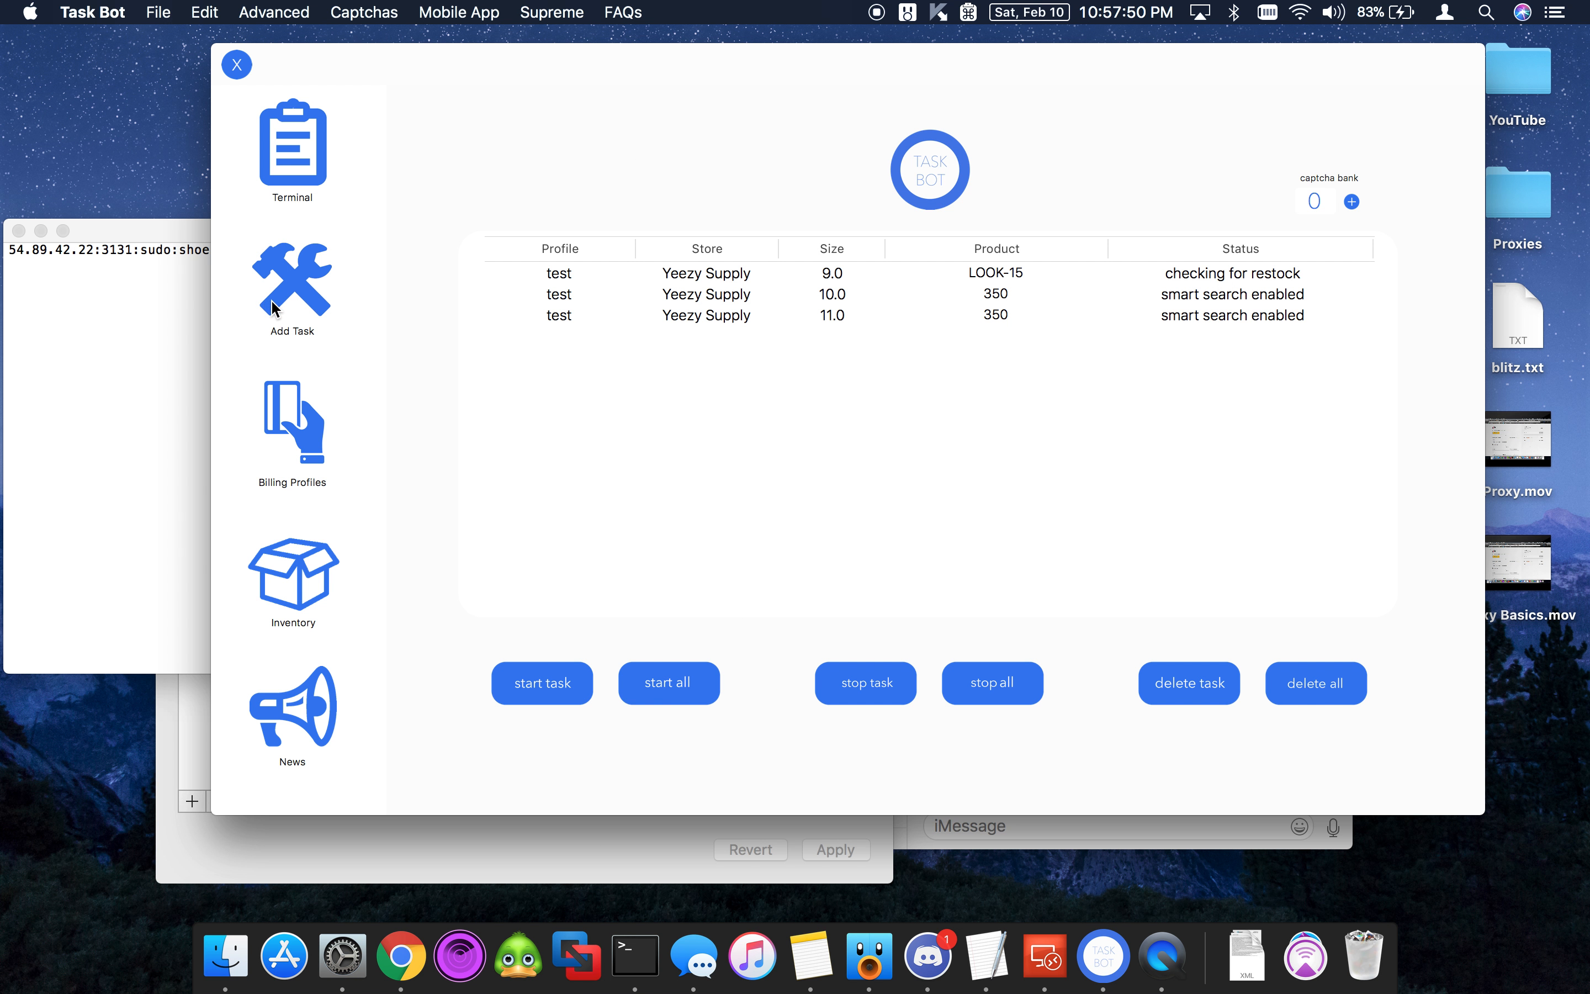
click(292, 284)
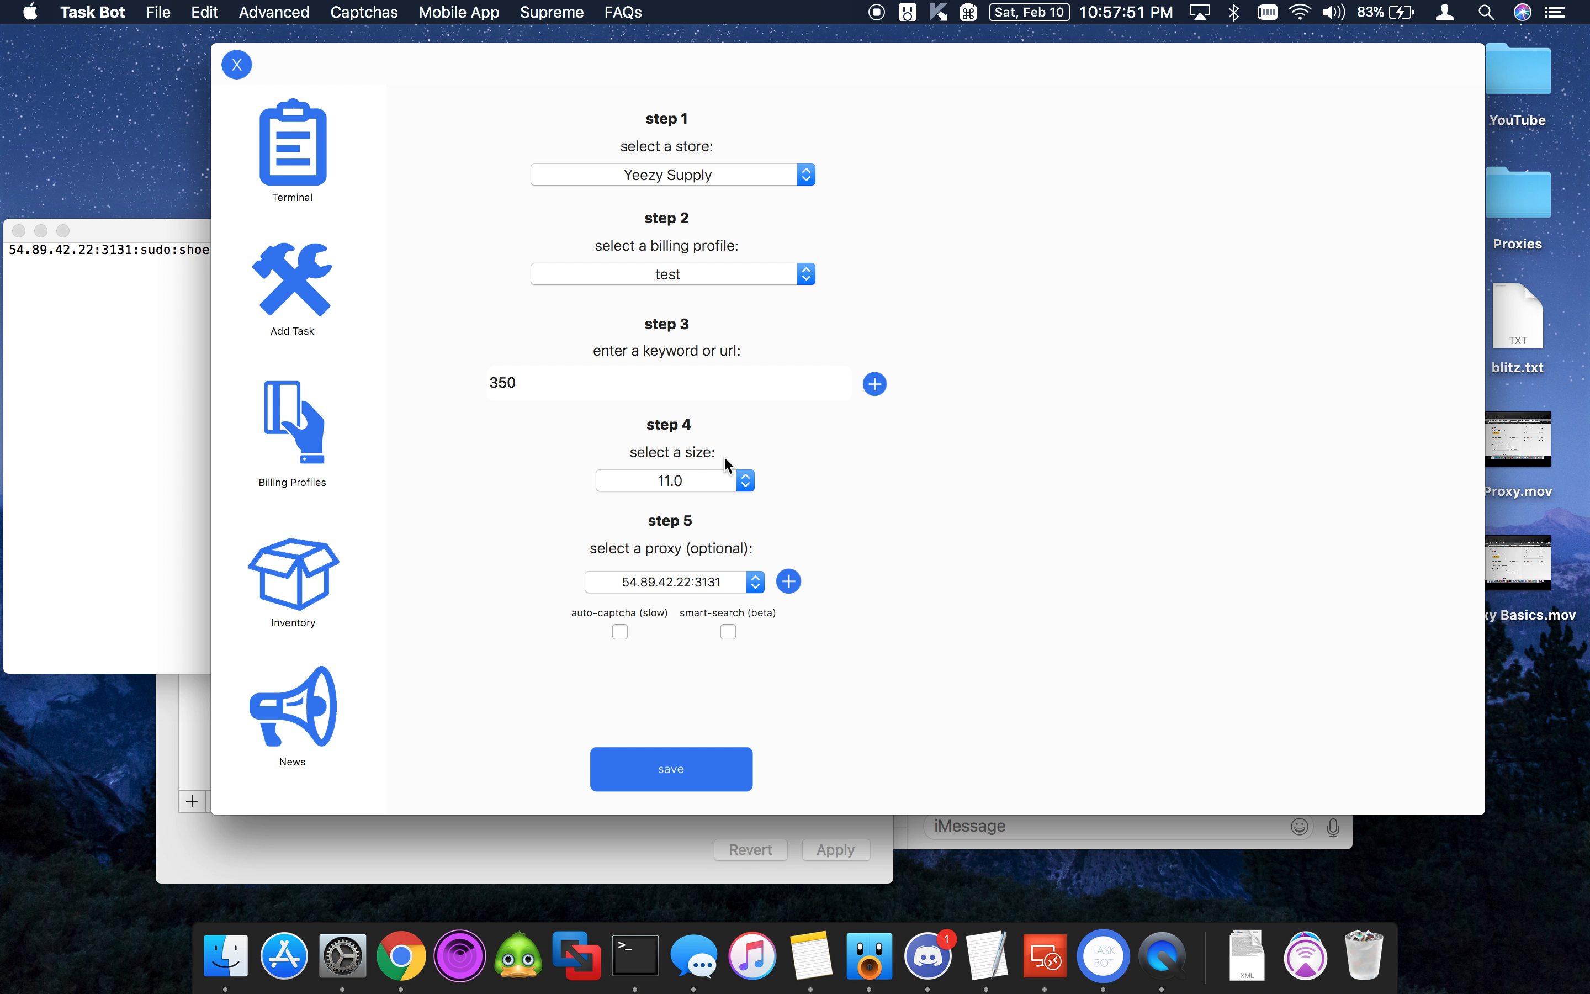
click(673, 480)
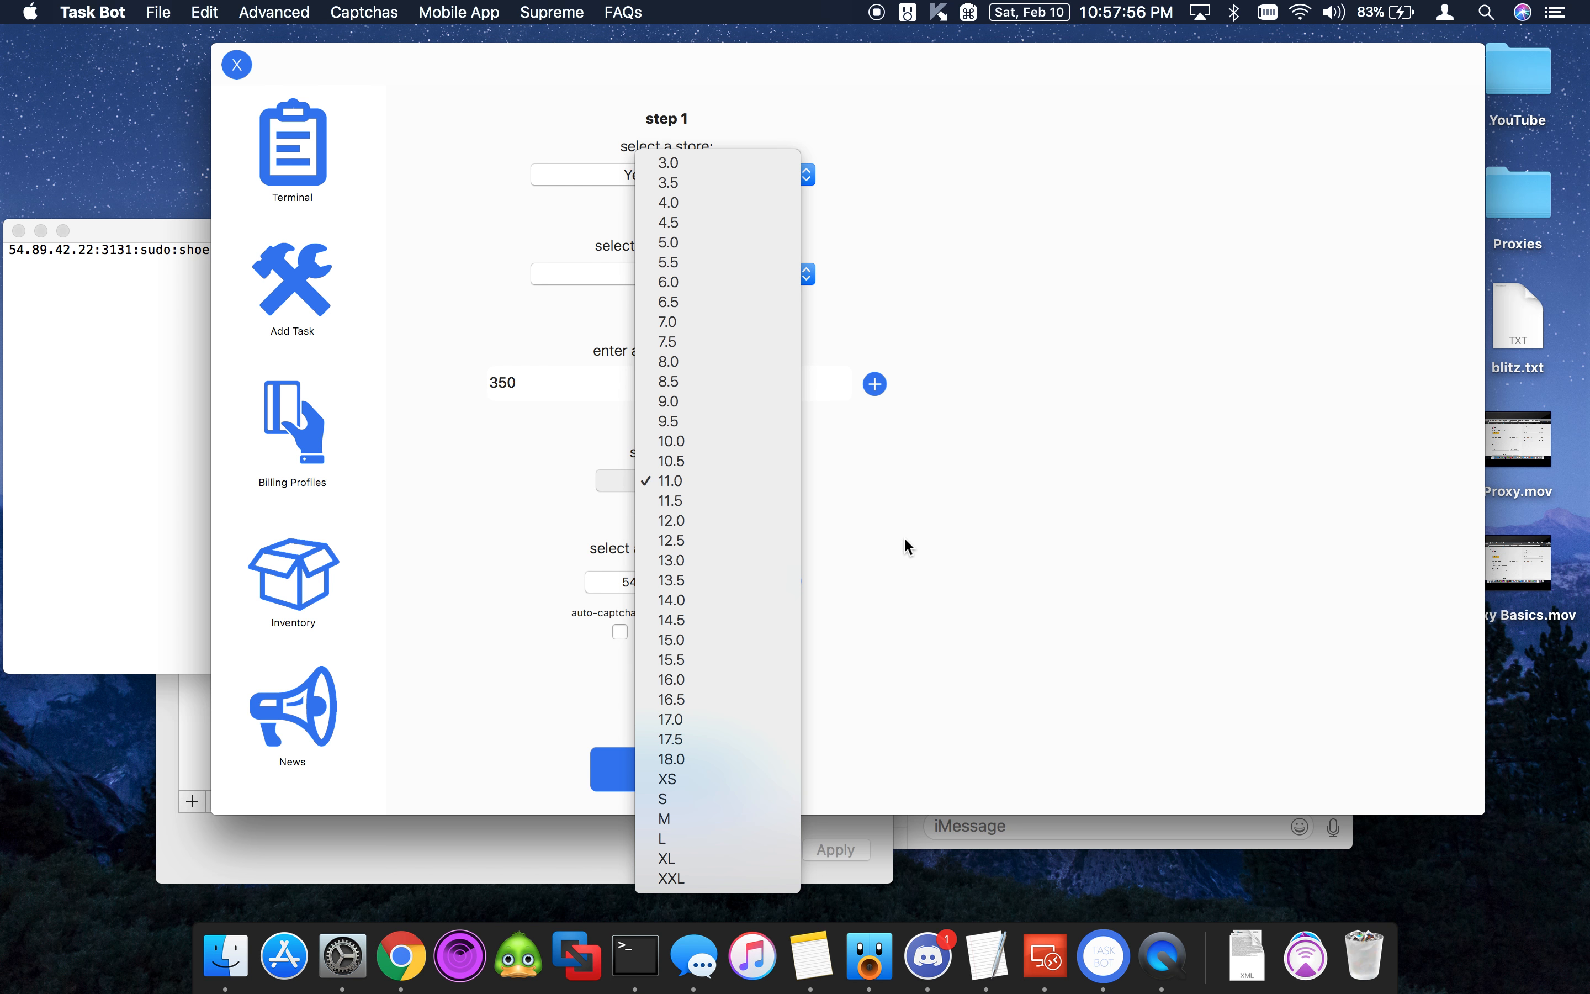
click(669, 479)
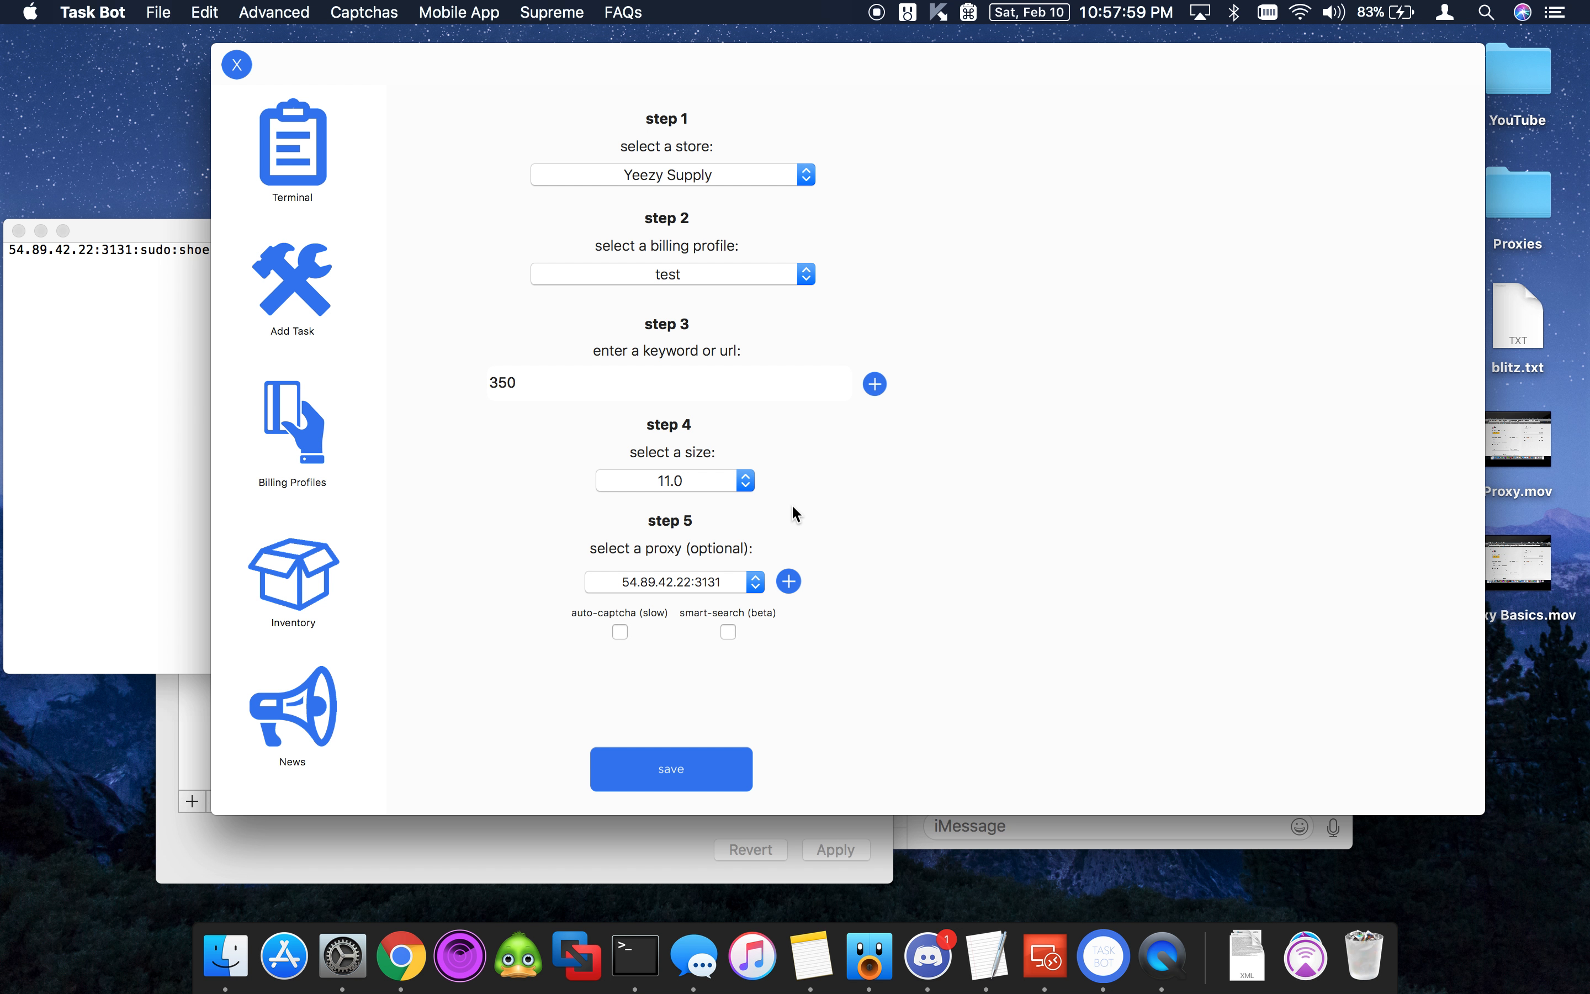
mouse_move(432, 460)
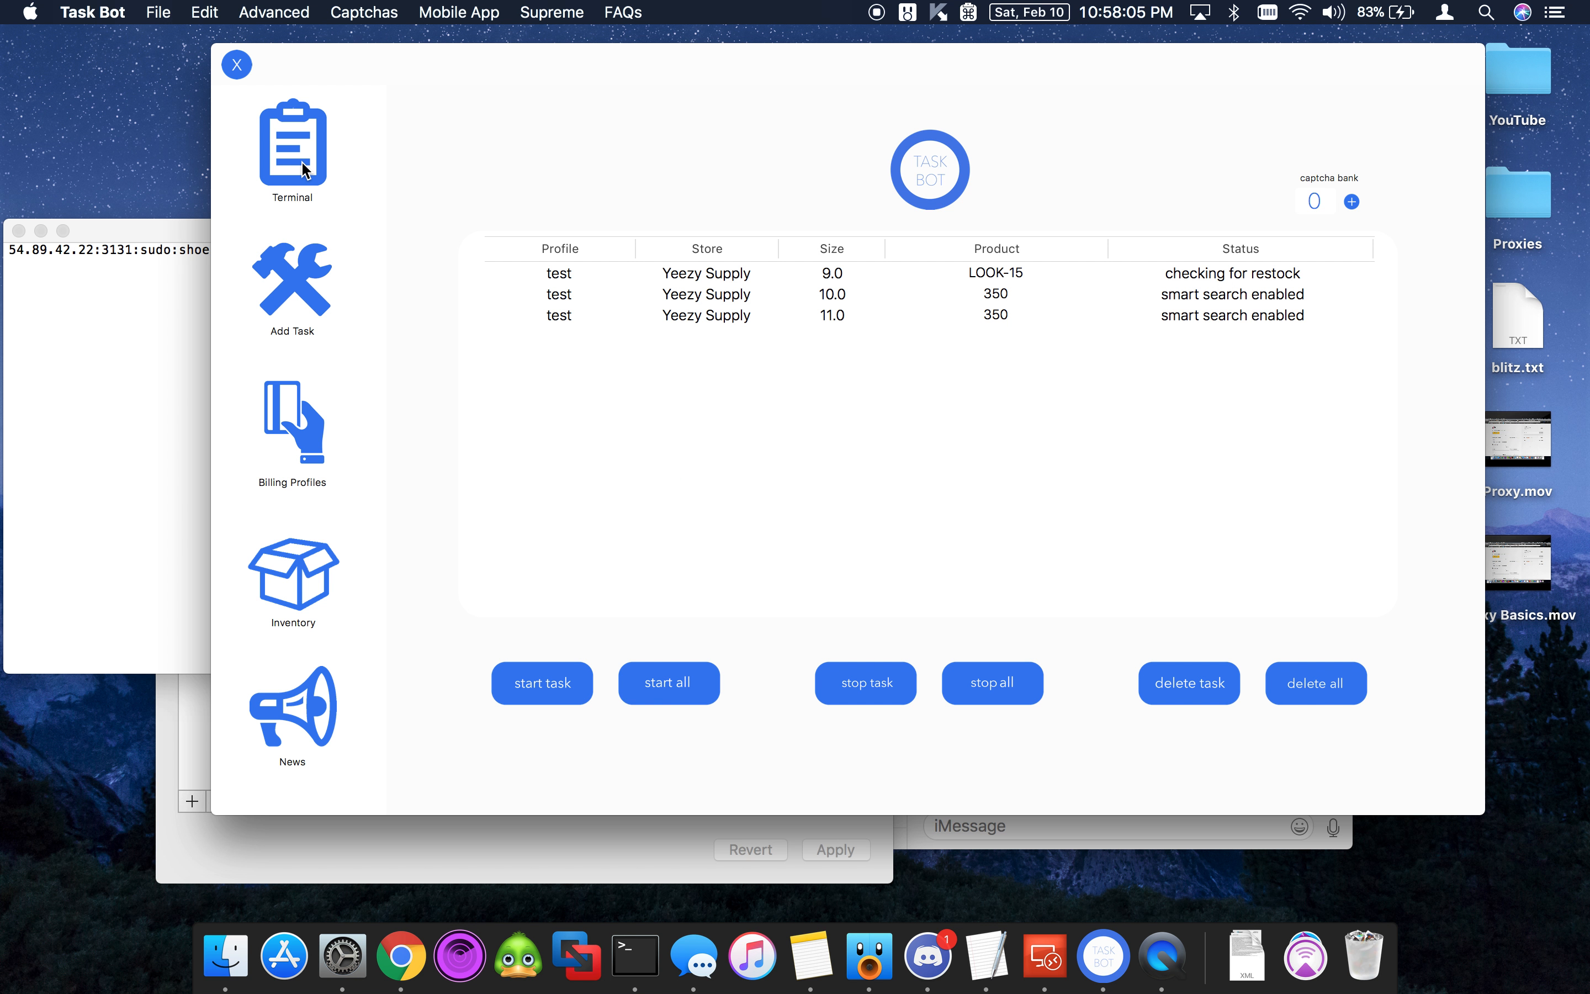
mouse_move(926, 953)
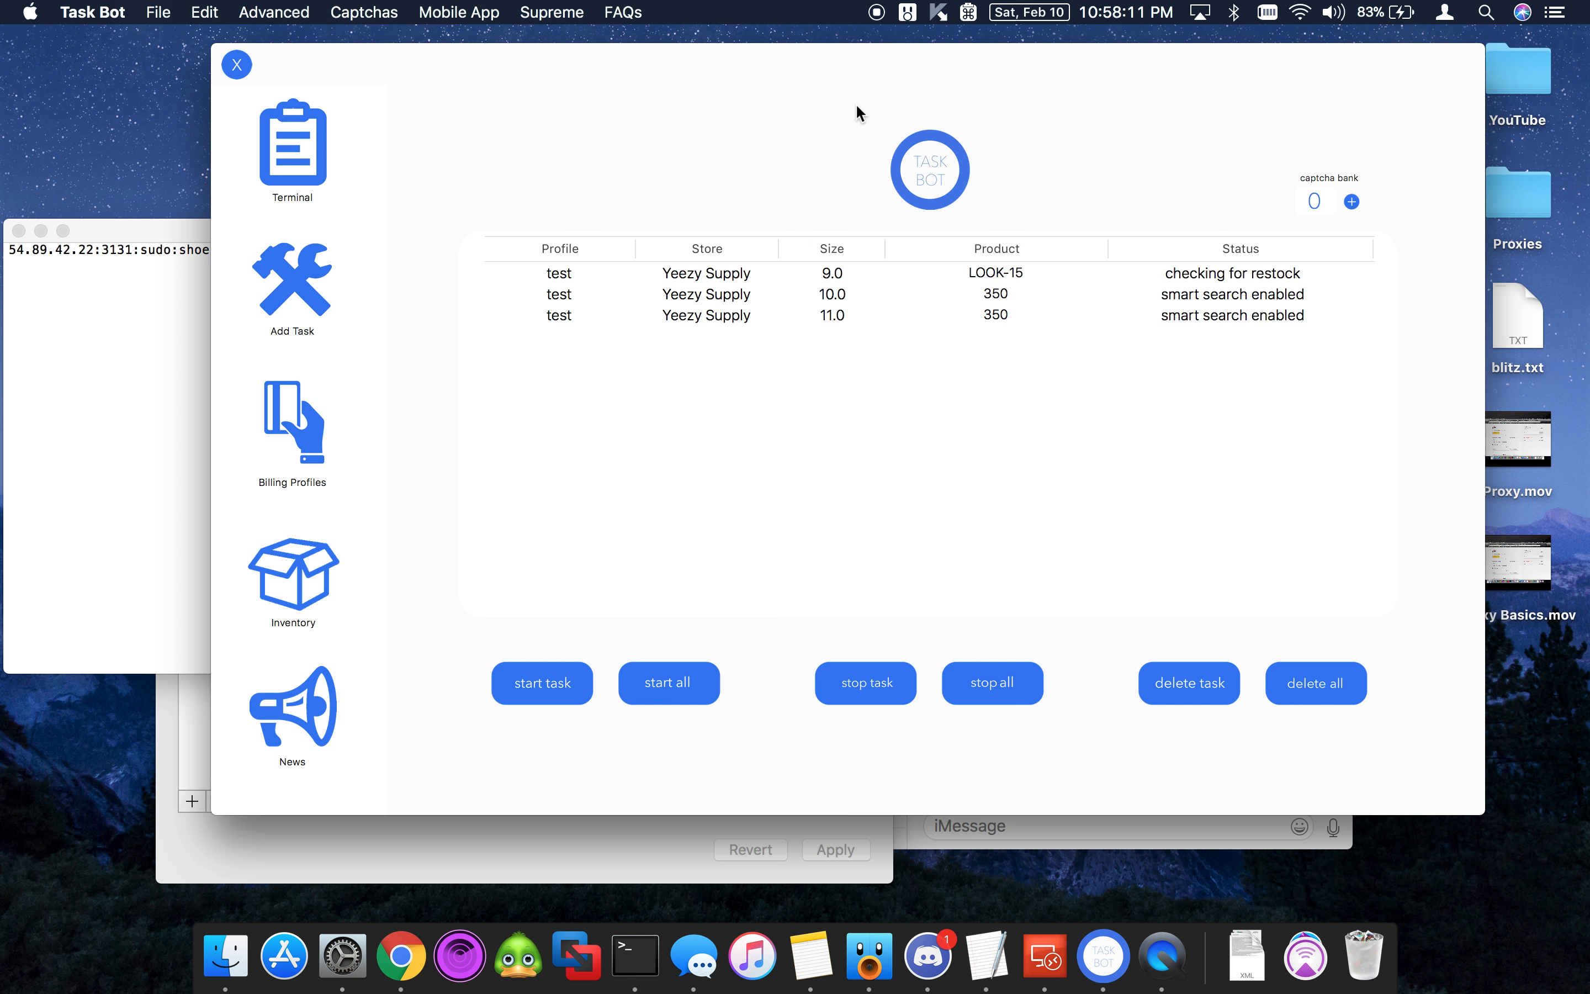
mouse_move(622, 110)
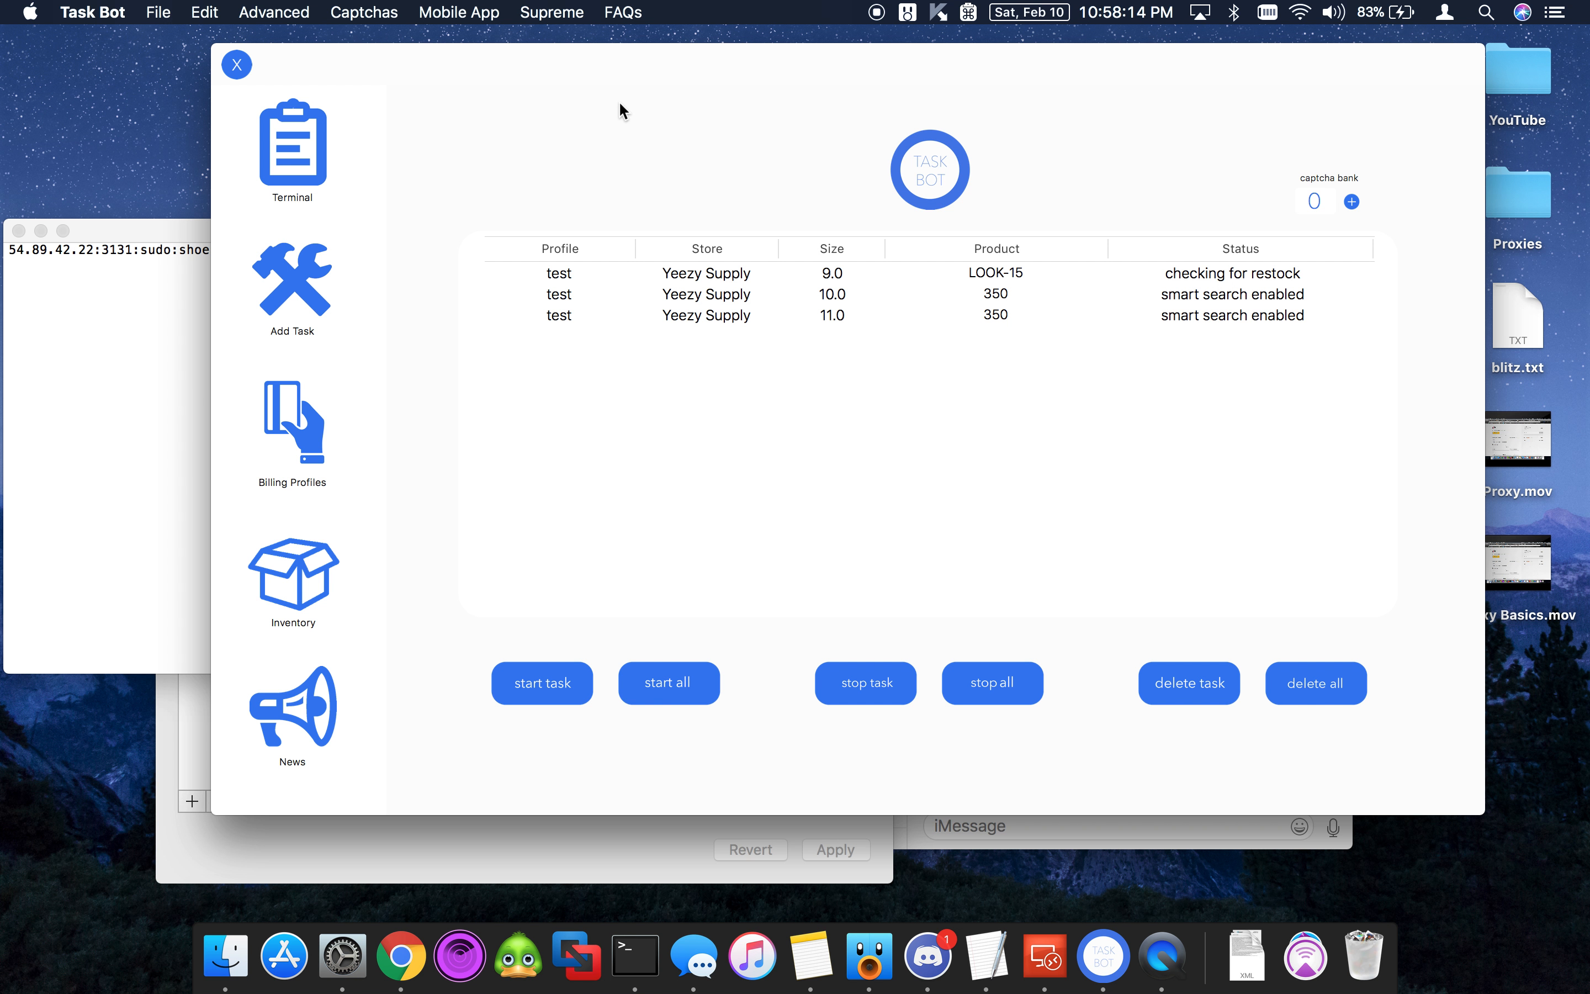
mouse_move(579, 81)
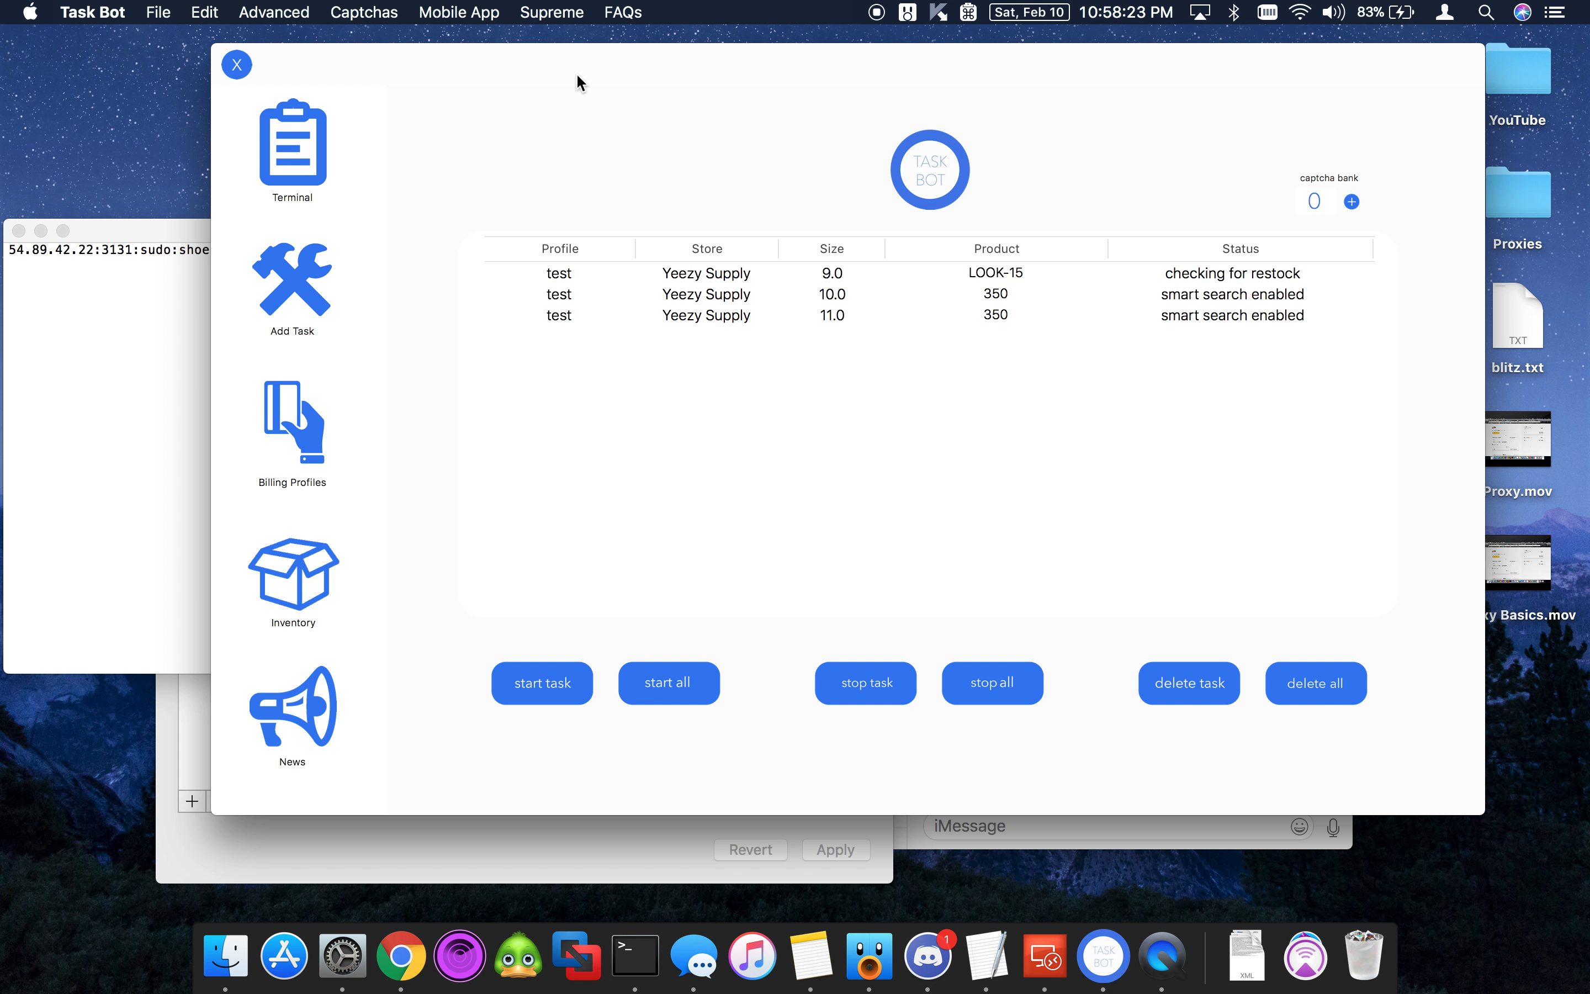
mouse_move(518, 99)
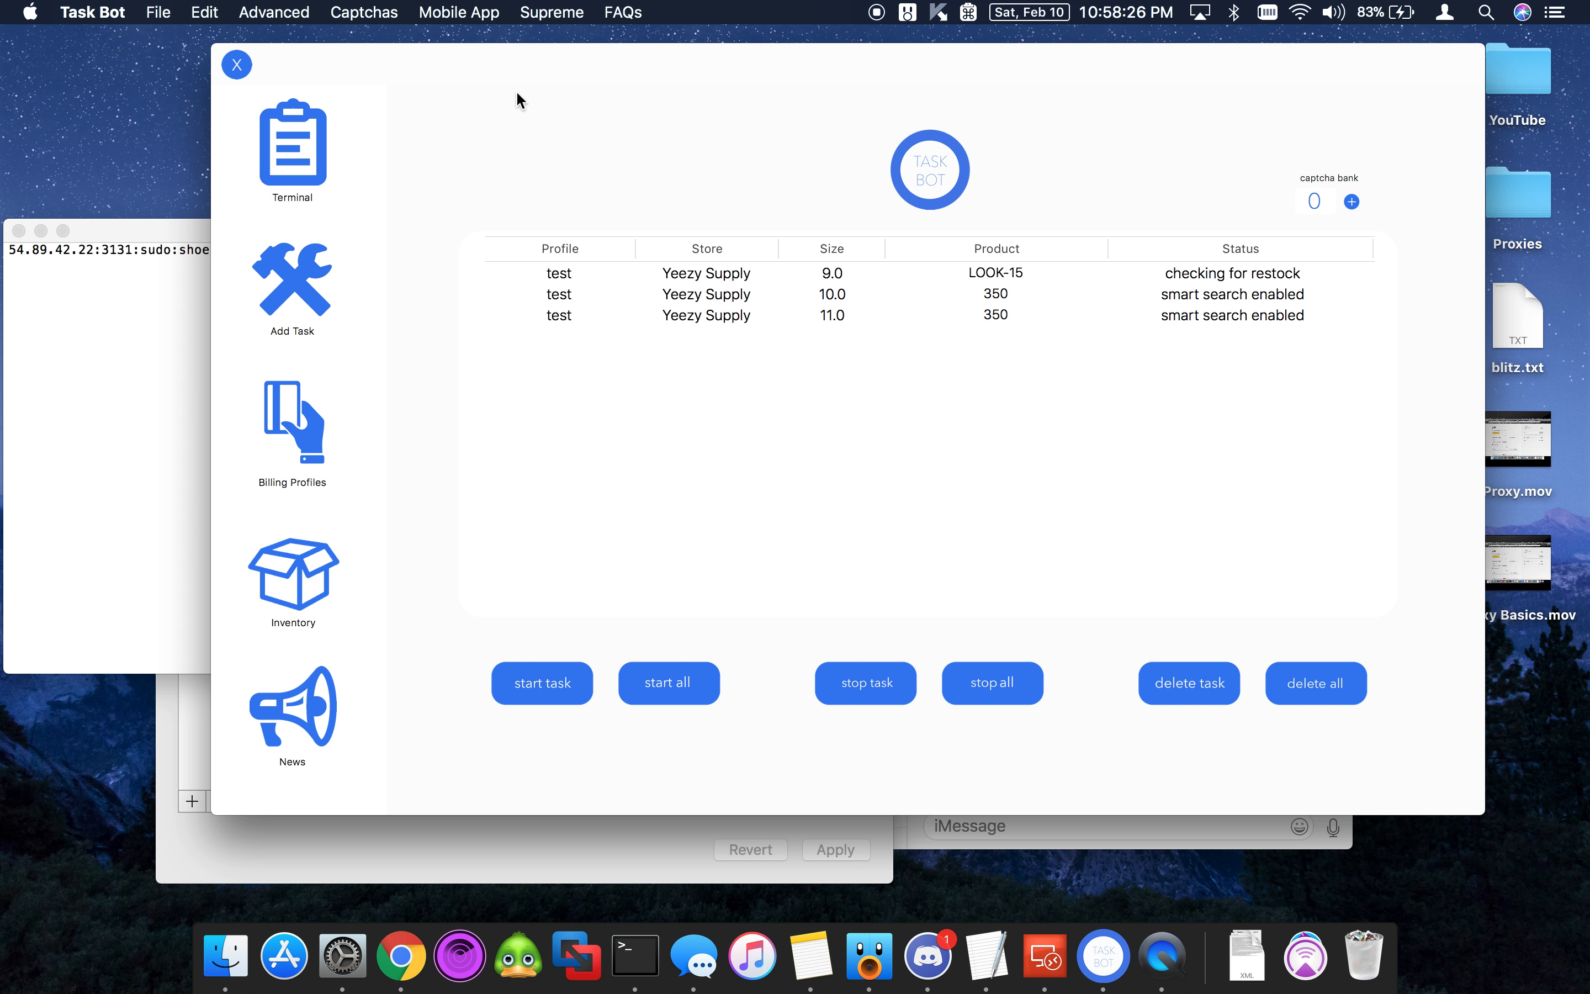
mouse_move(405, 84)
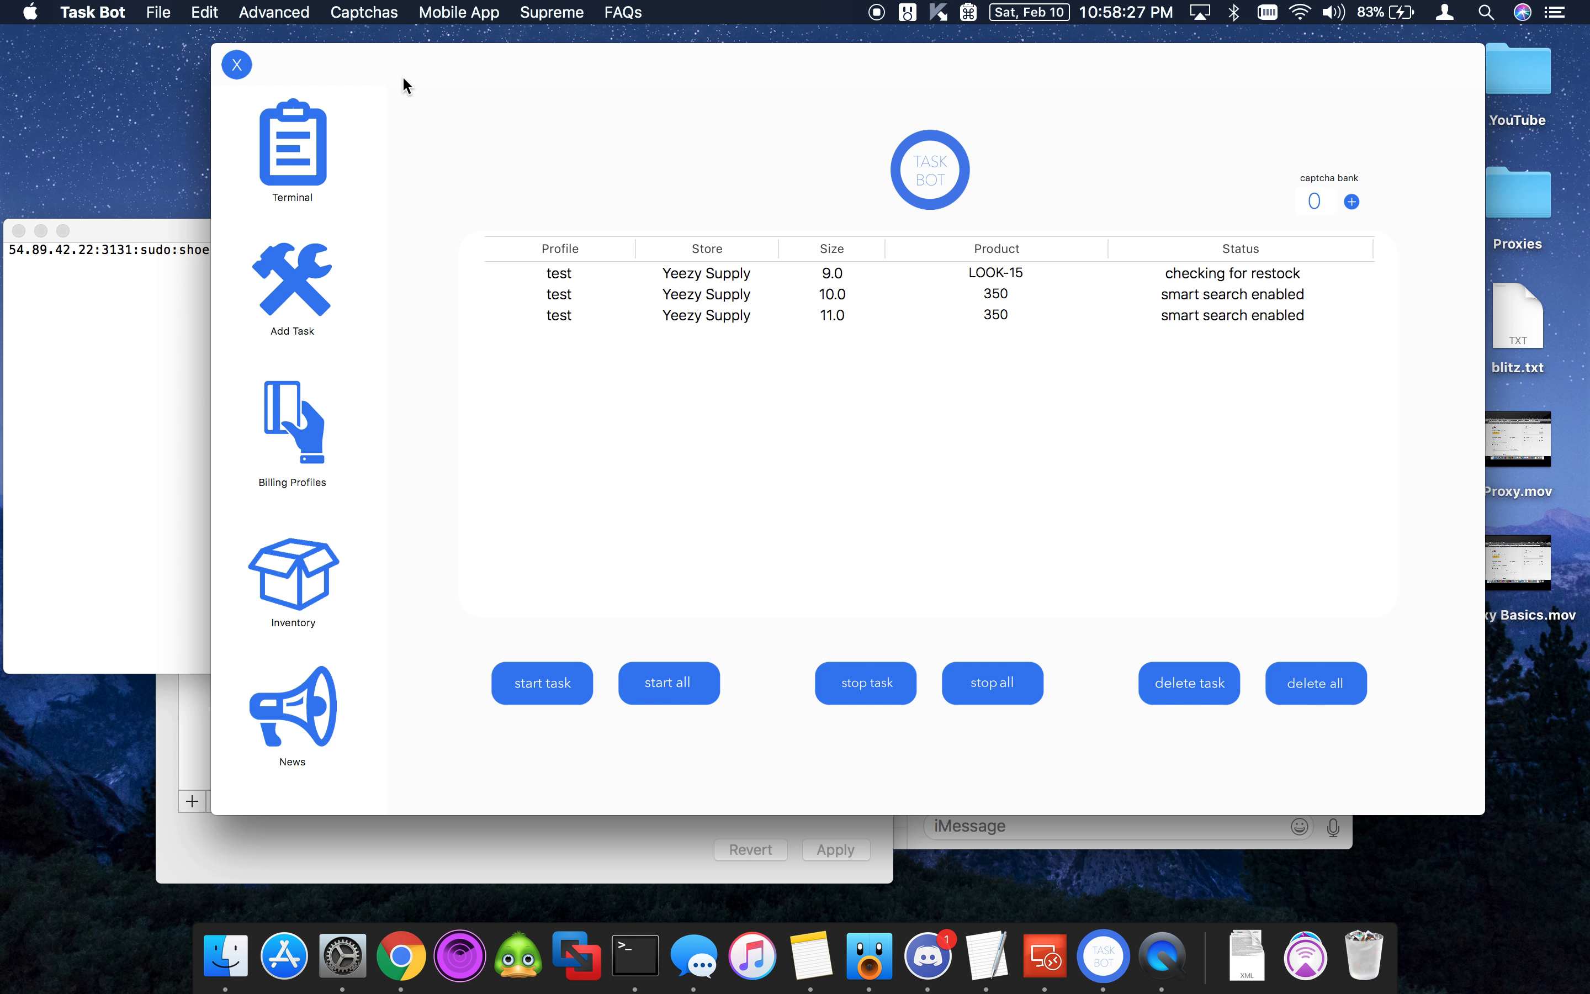
mouse_move(791, 677)
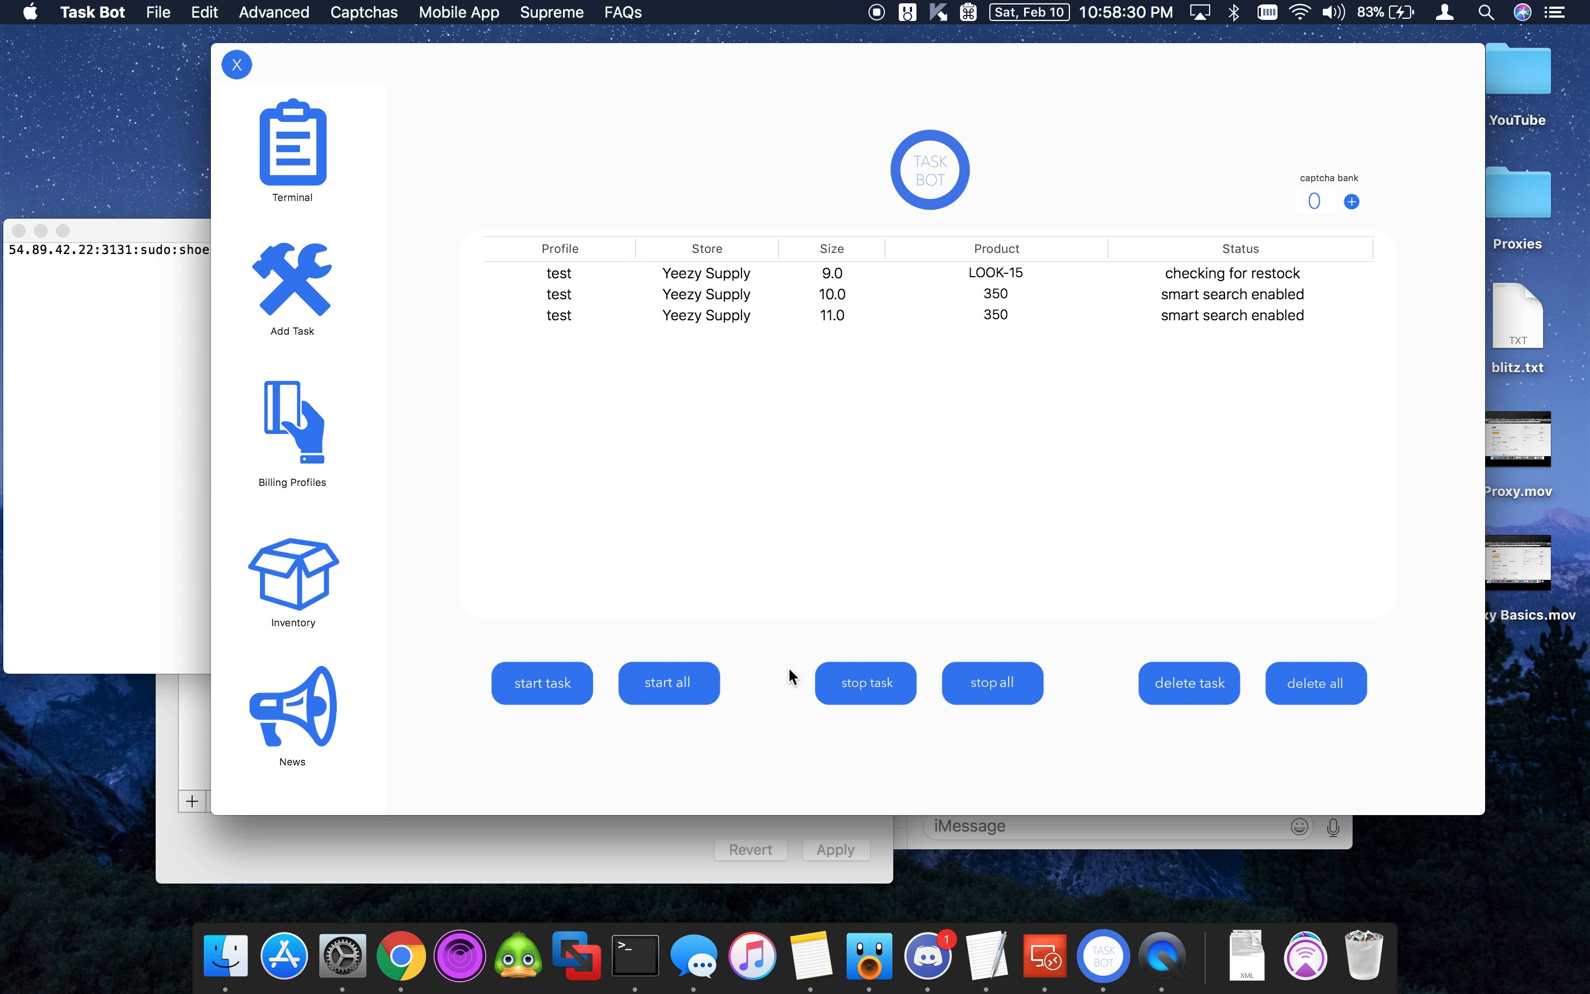